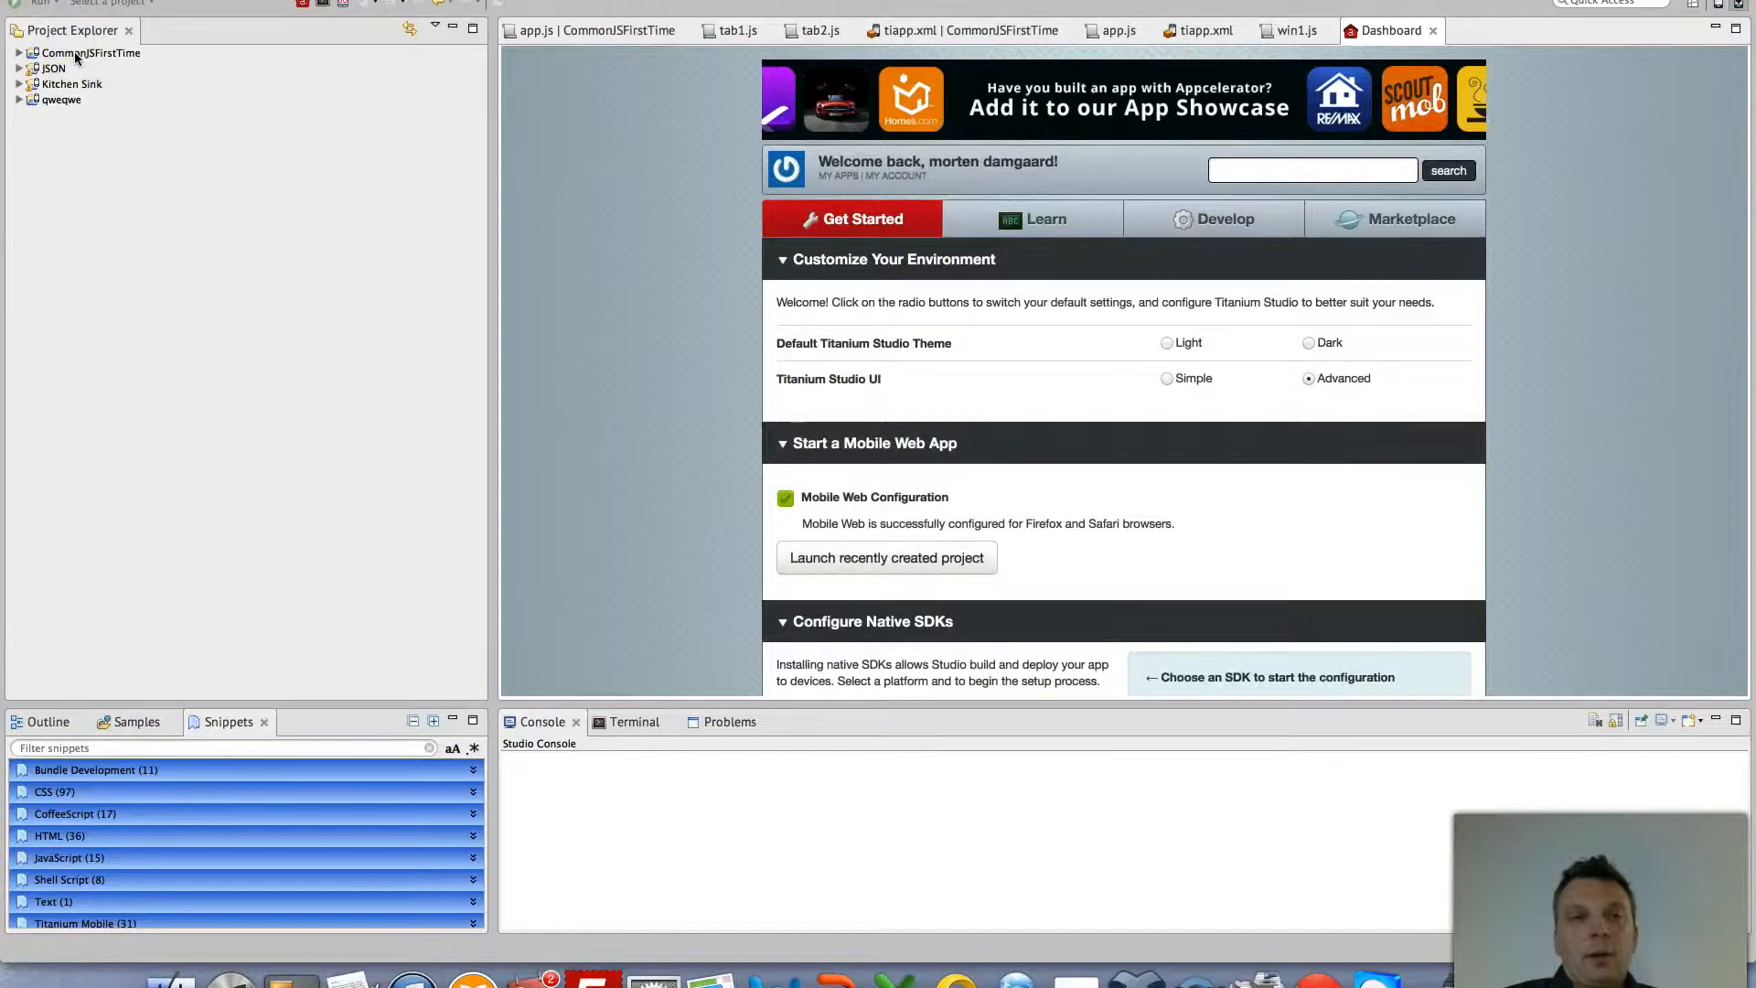
# Expand CommonJSFirstTime > Resources and open app.js in the editor
pyautogui.click(21, 53)
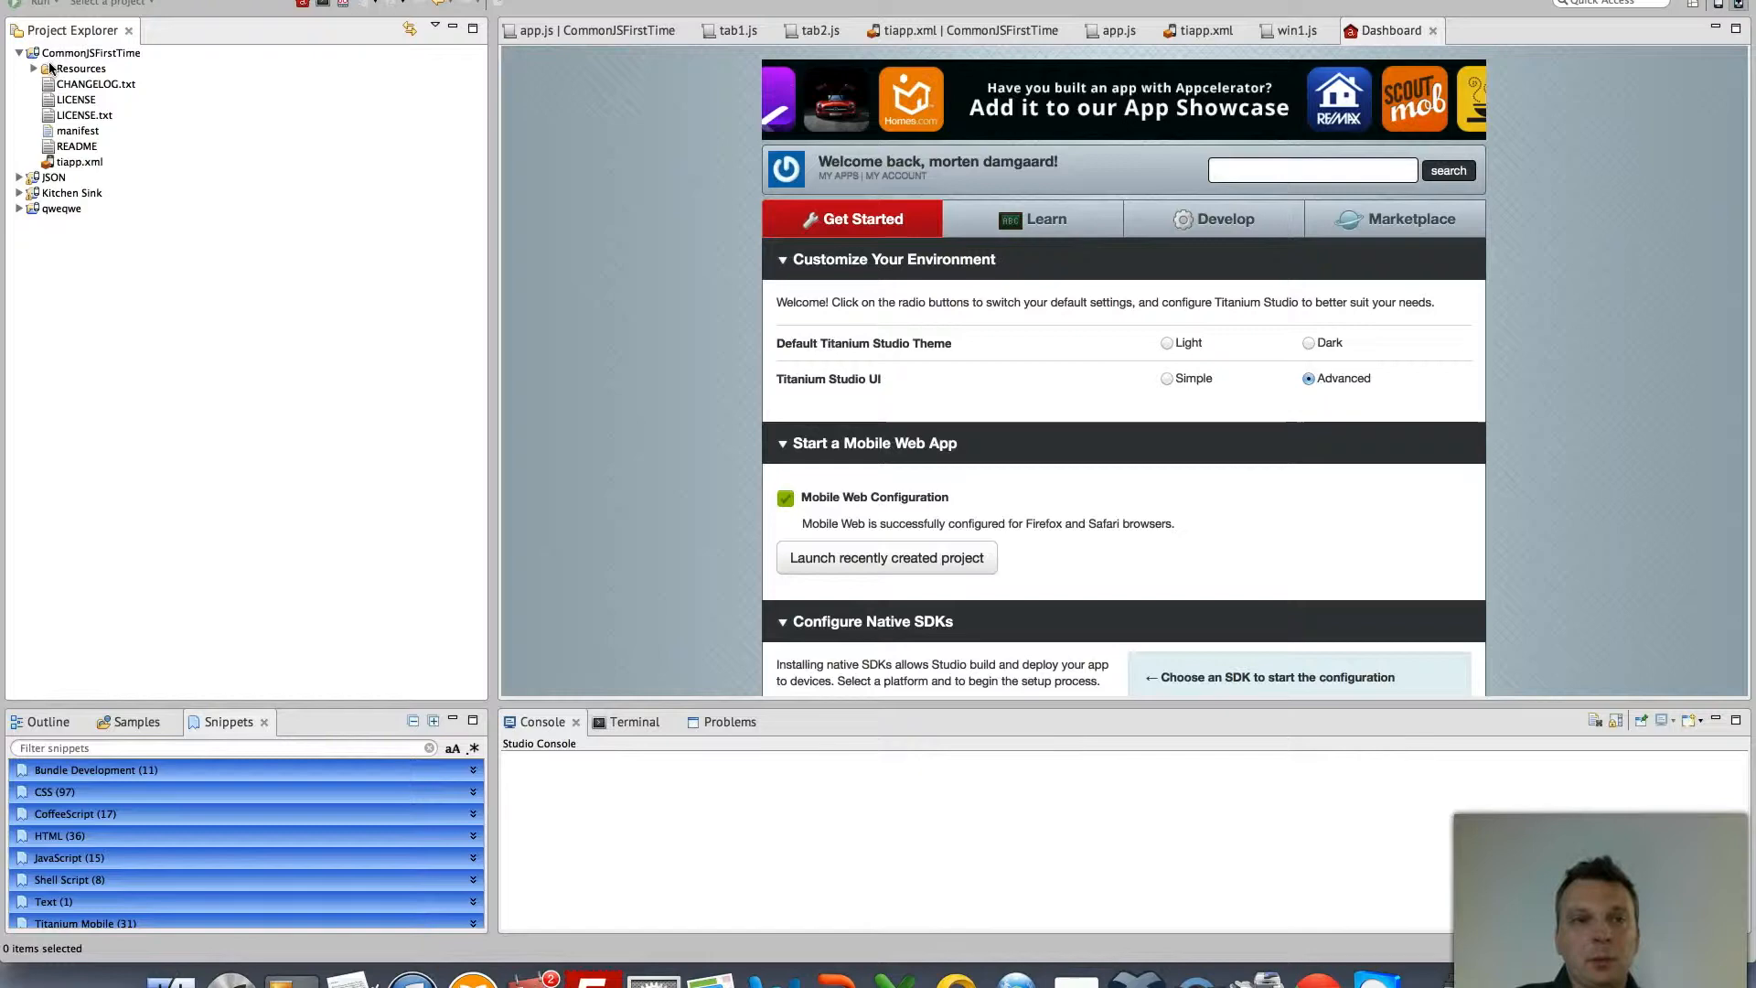
pyautogui.click(34, 68)
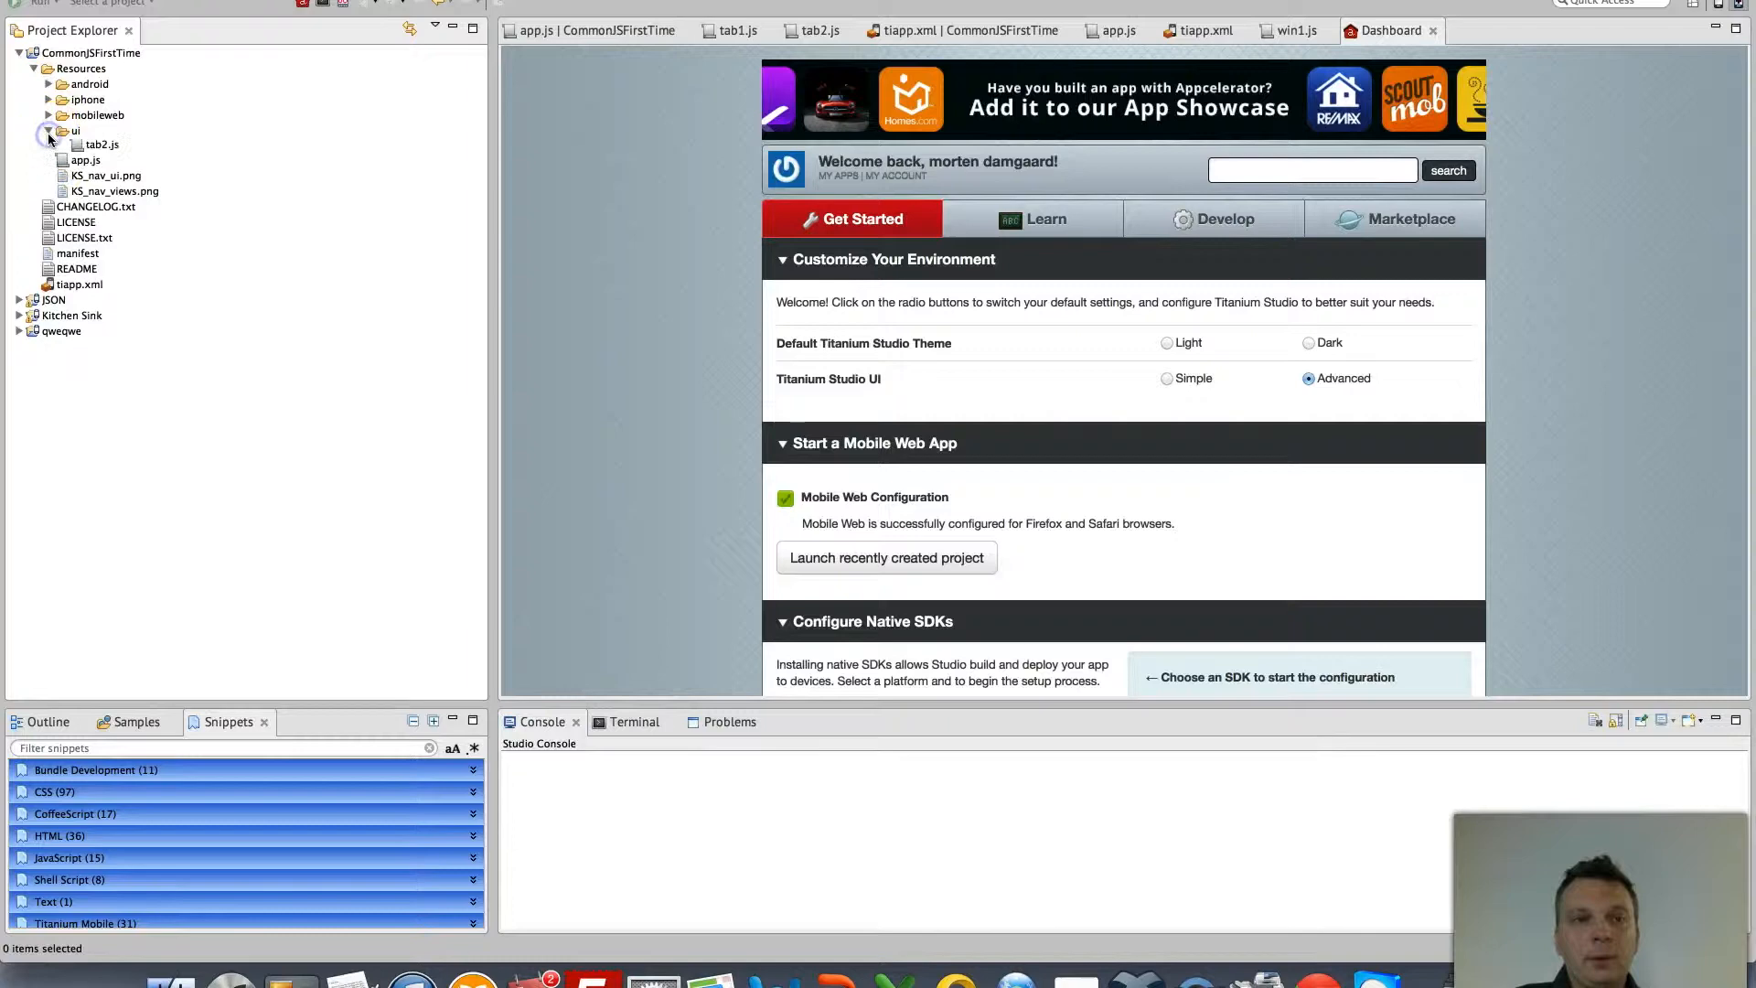
pyautogui.doubleClick(85, 176)
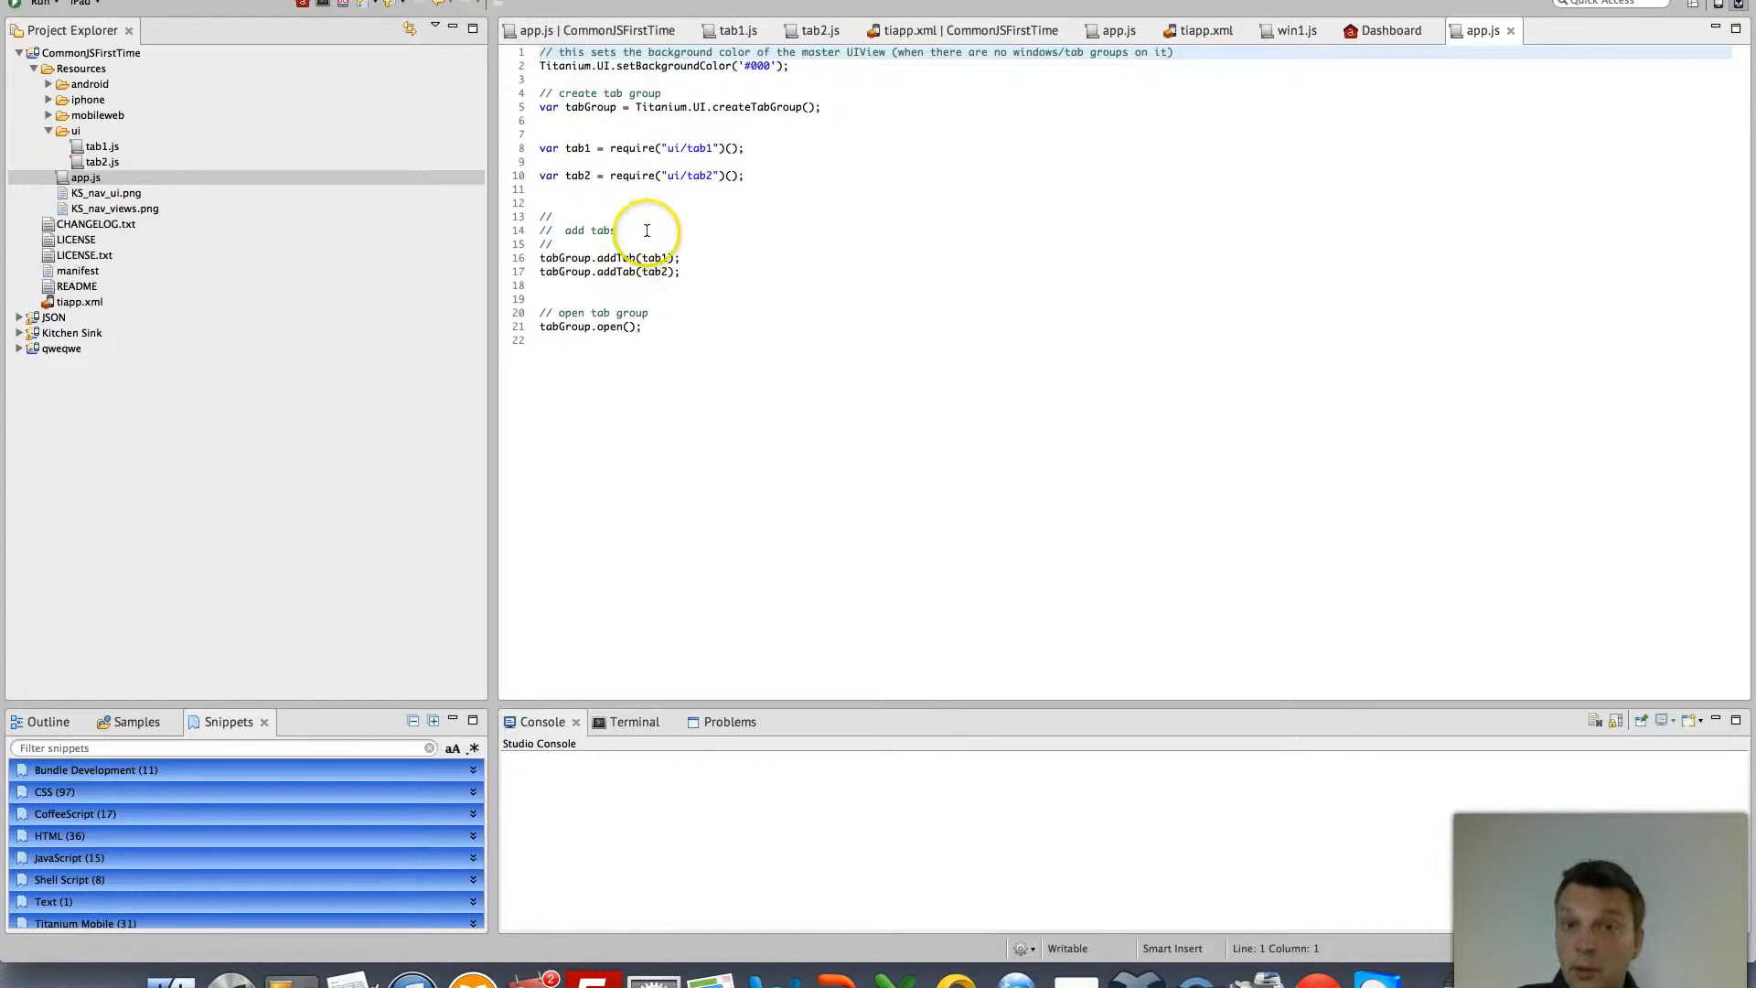
pyautogui.click(734, 30)
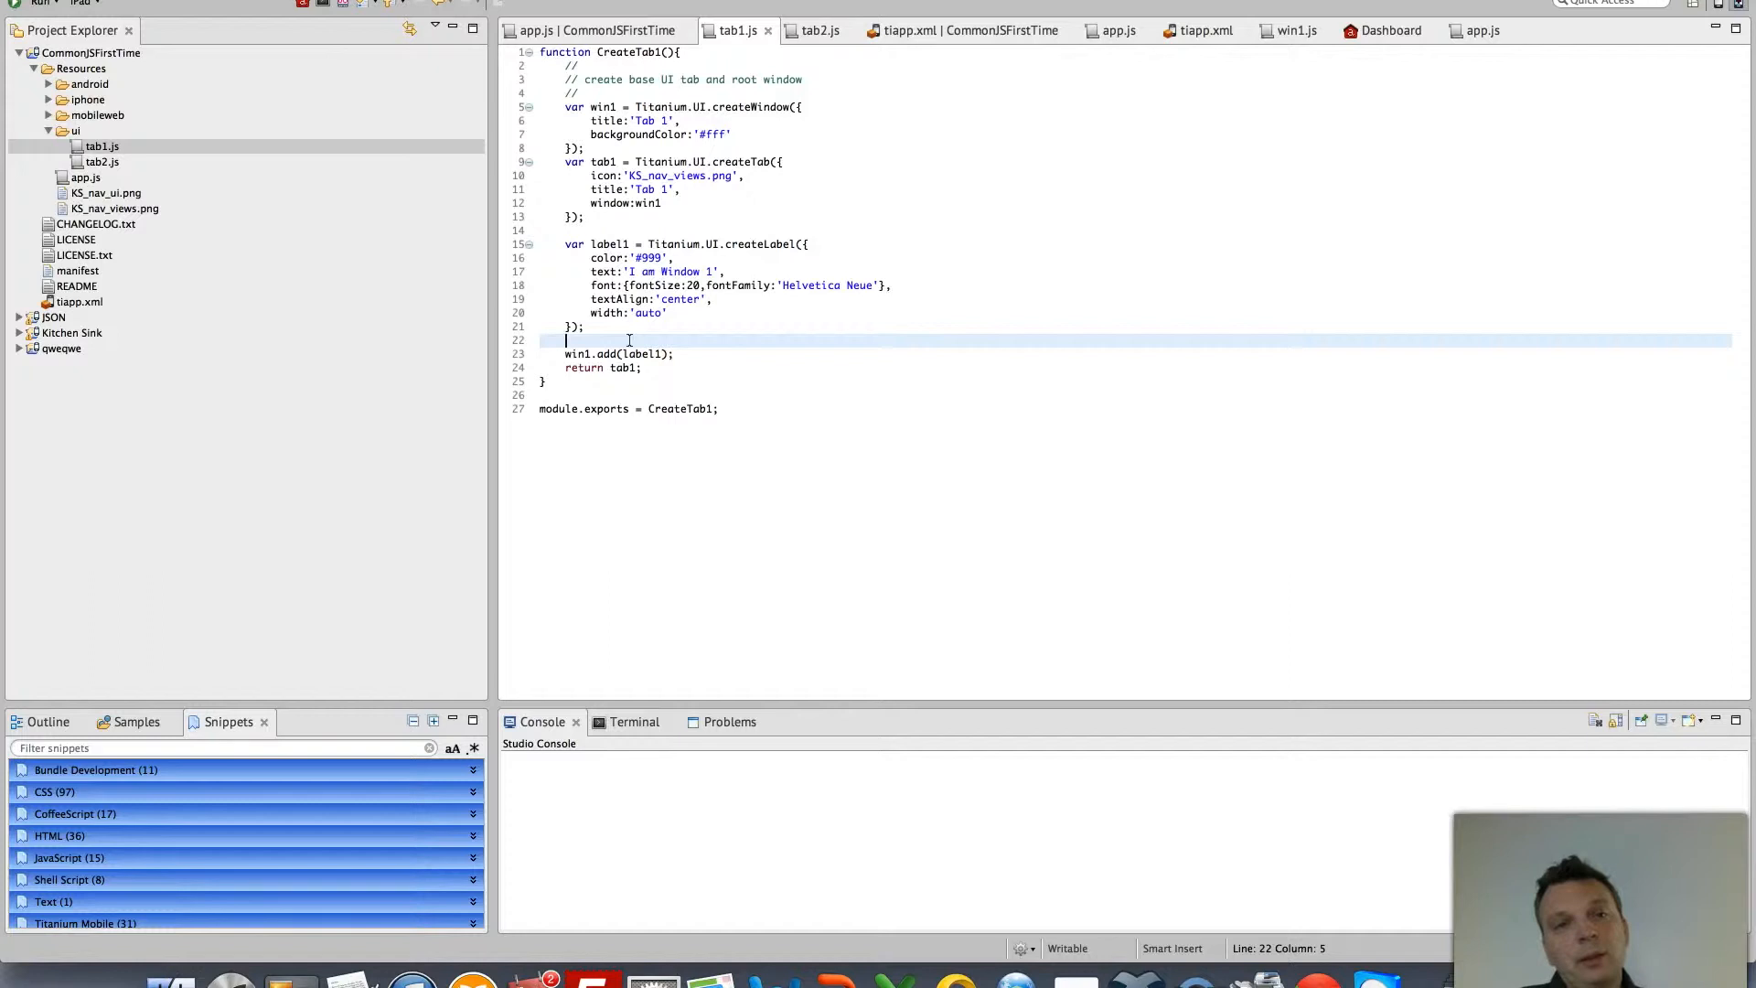
pyautogui.click(1481, 30)
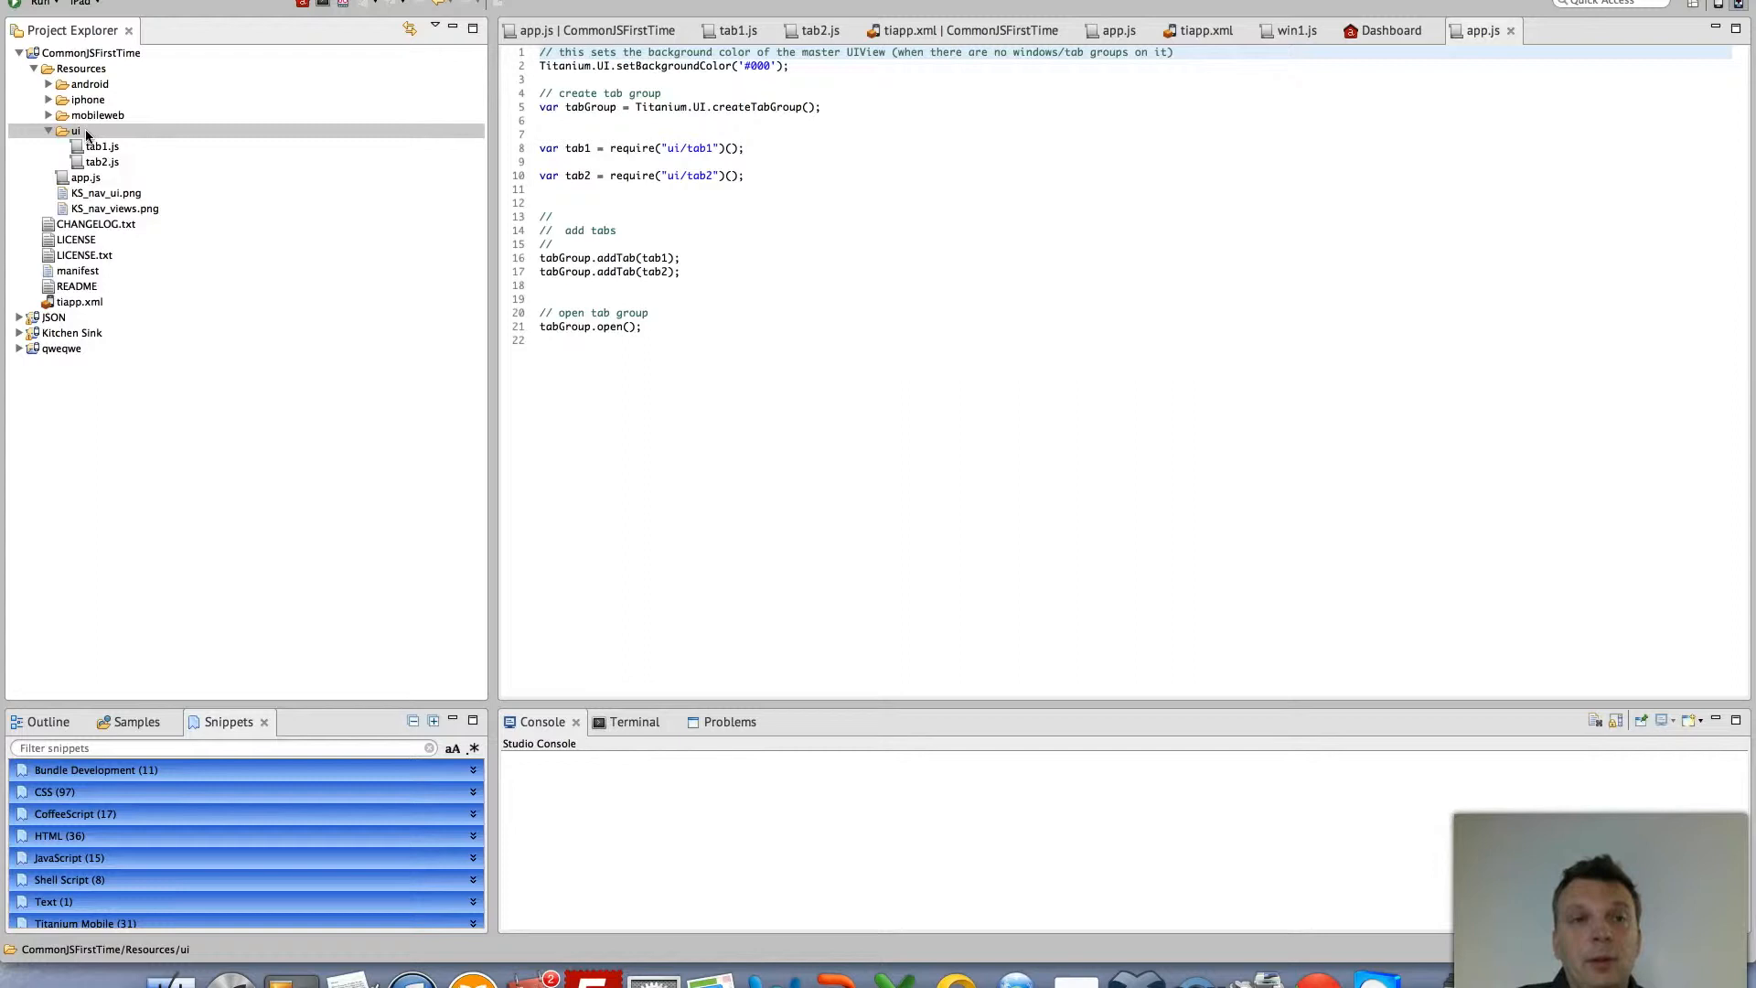
# Create a new file named inputfields in the ui folder
pyautogui.rightClick(71, 131)
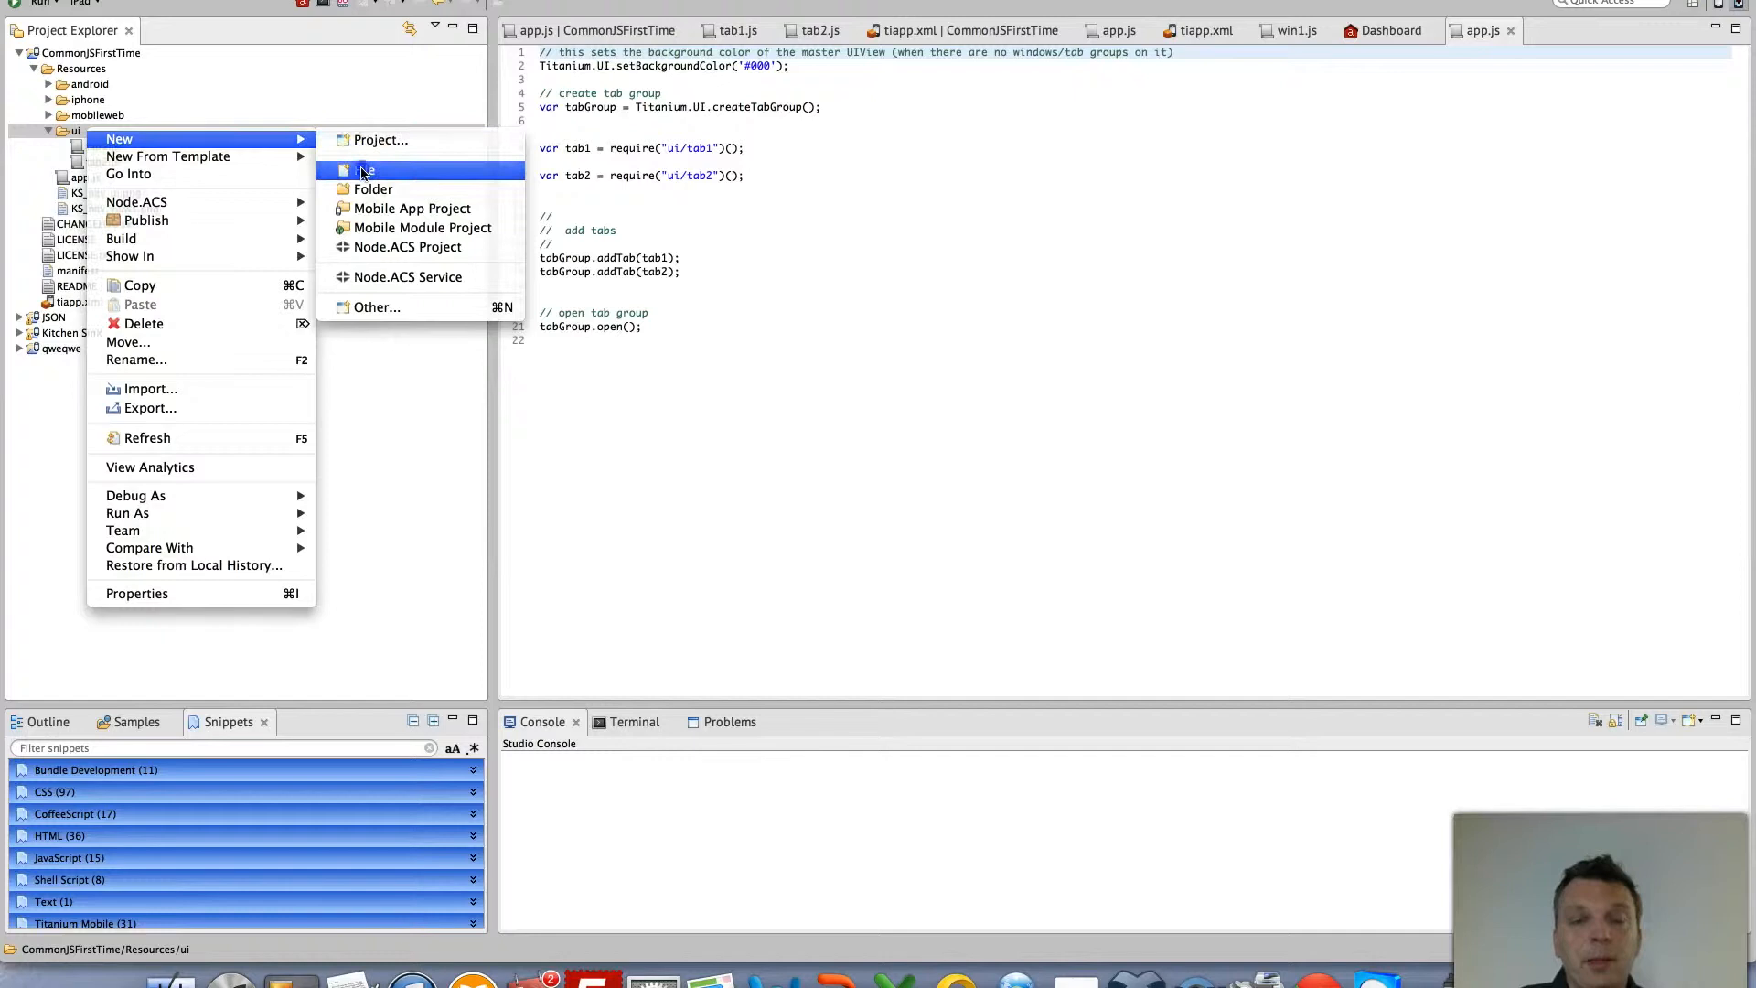
pyautogui.click(364, 169)
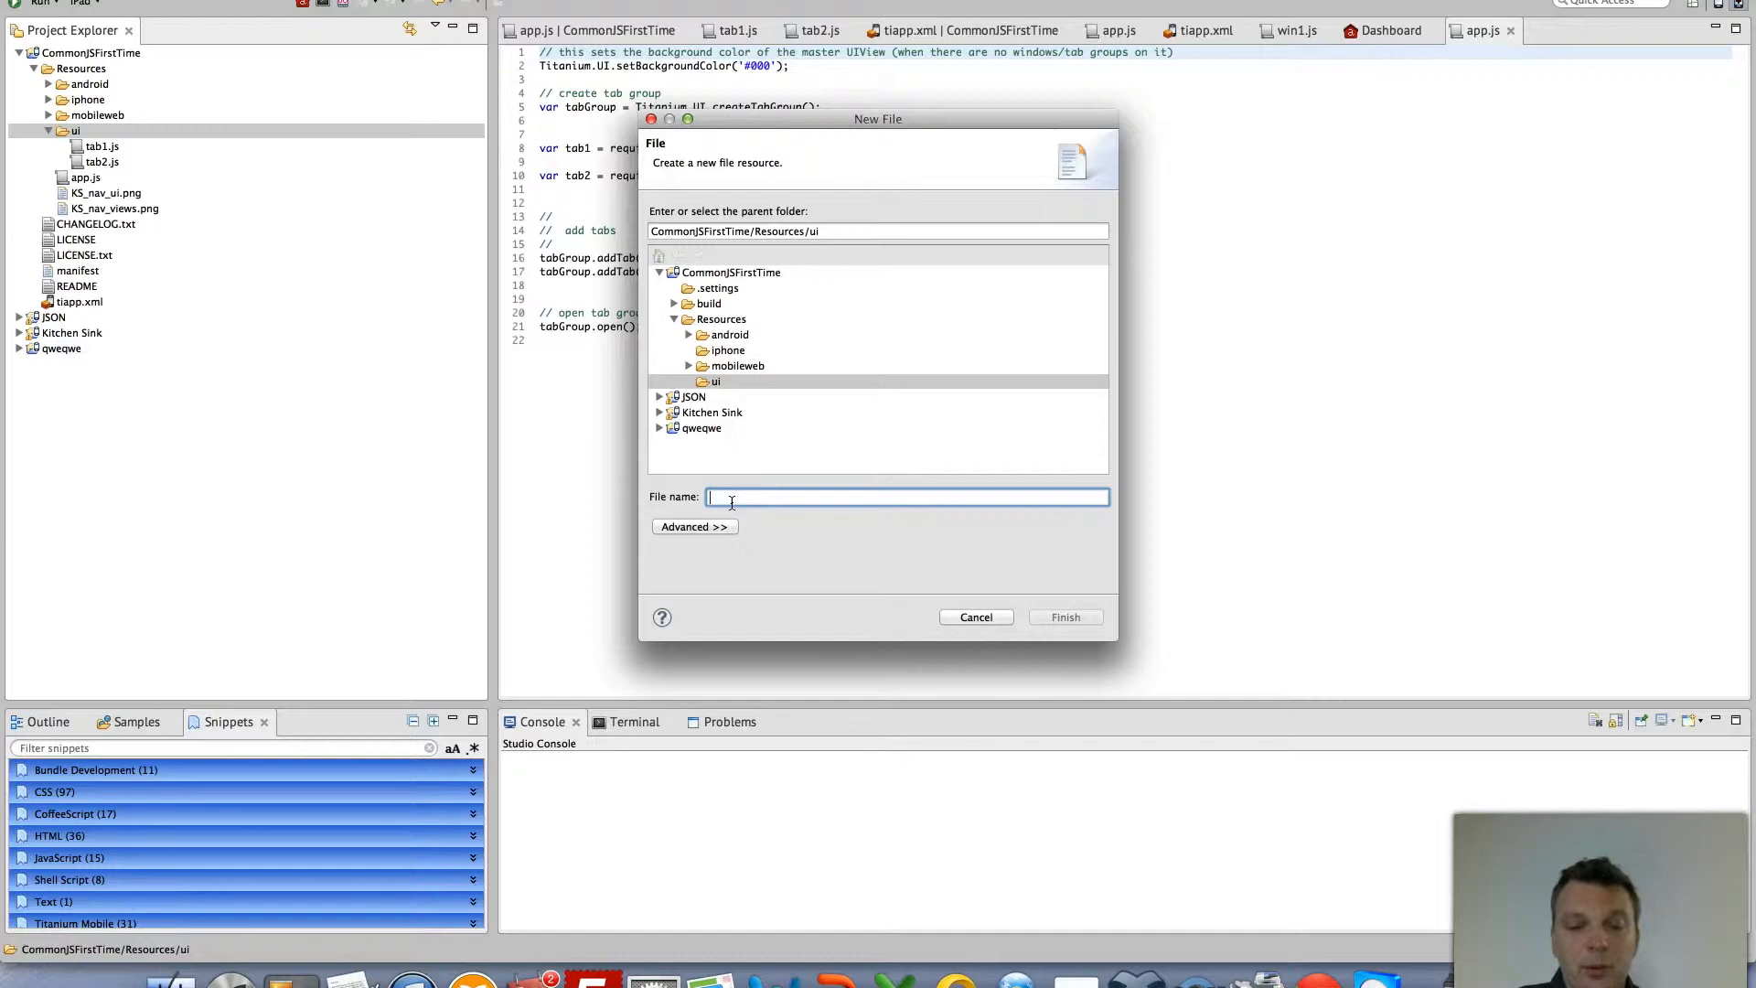
pyautogui.write('inputfields')
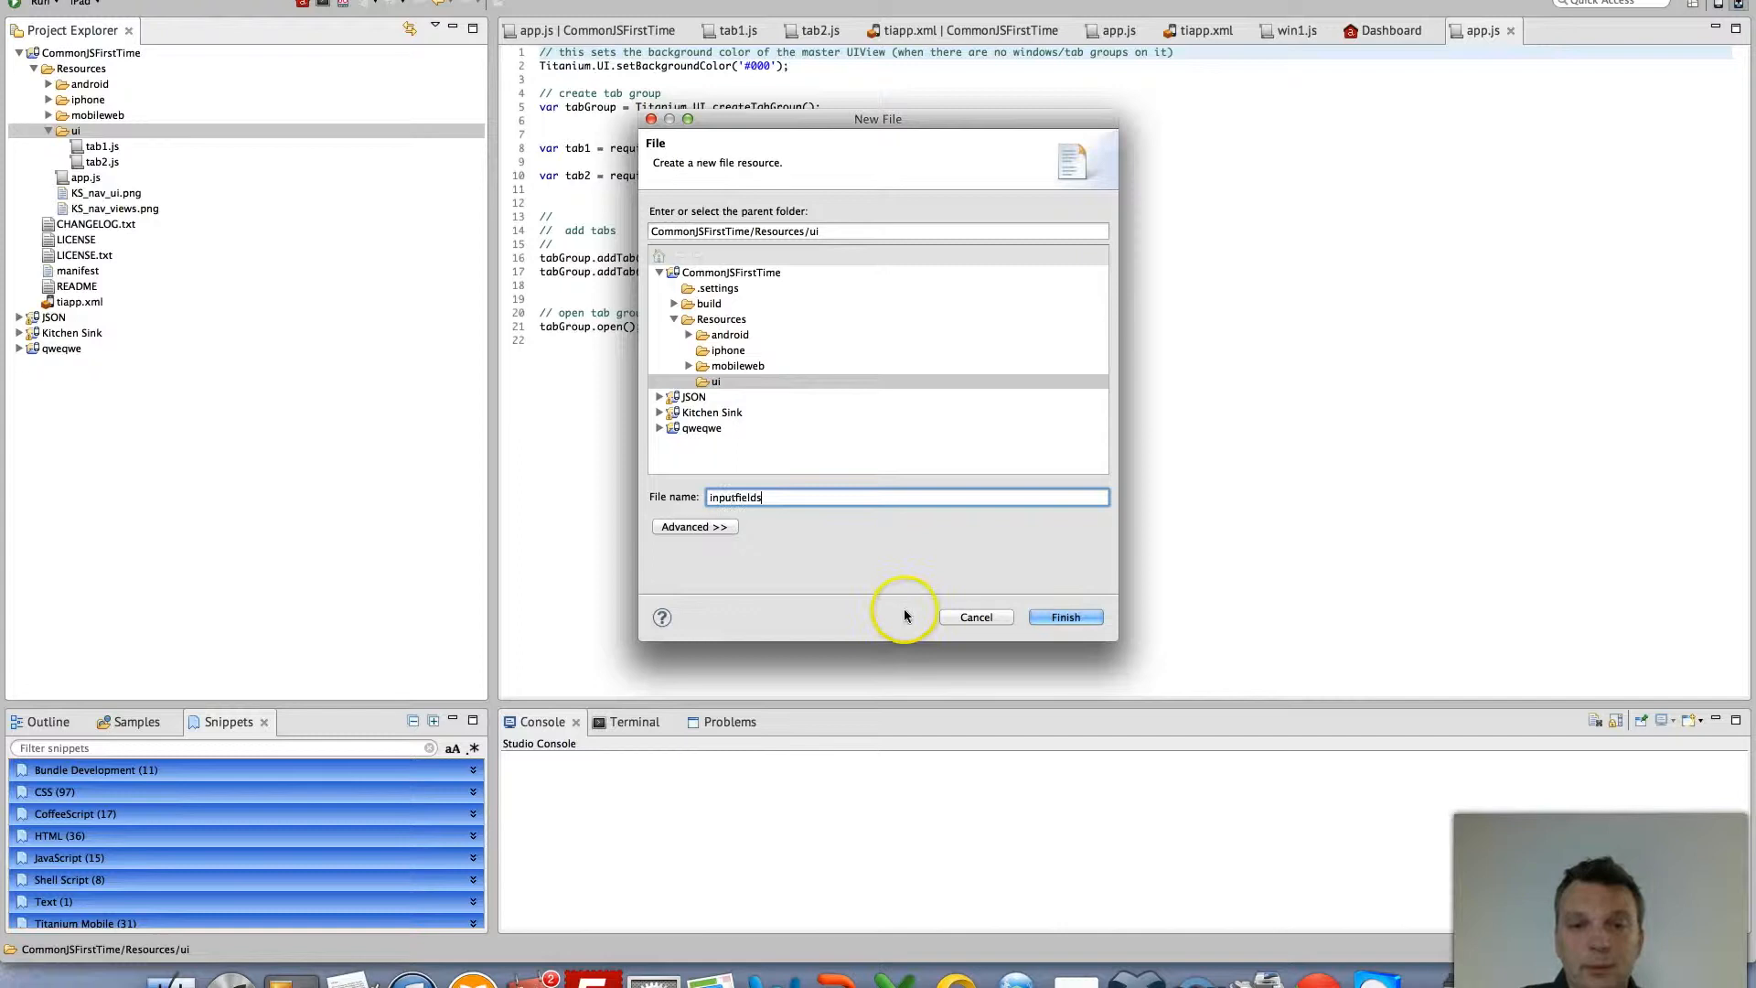
pyautogui.click(1064, 618)
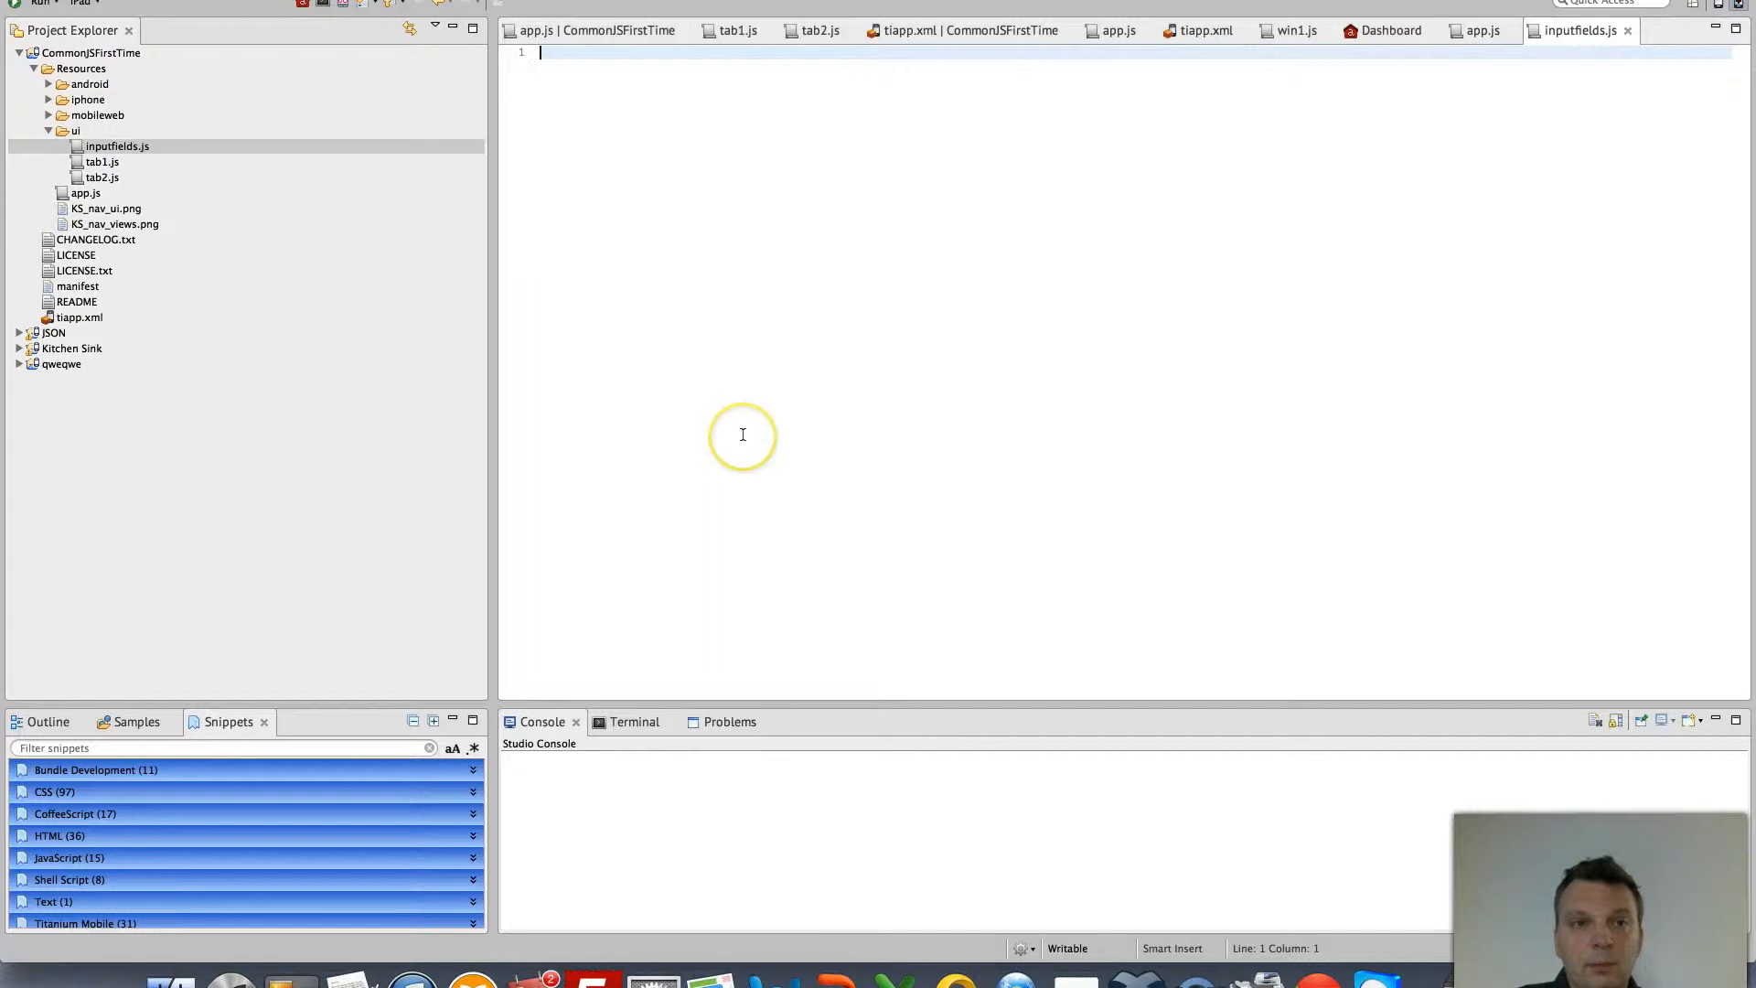
# Write an empty Inputfields function and export it with module.exports
pyautogui.click(735, 30)
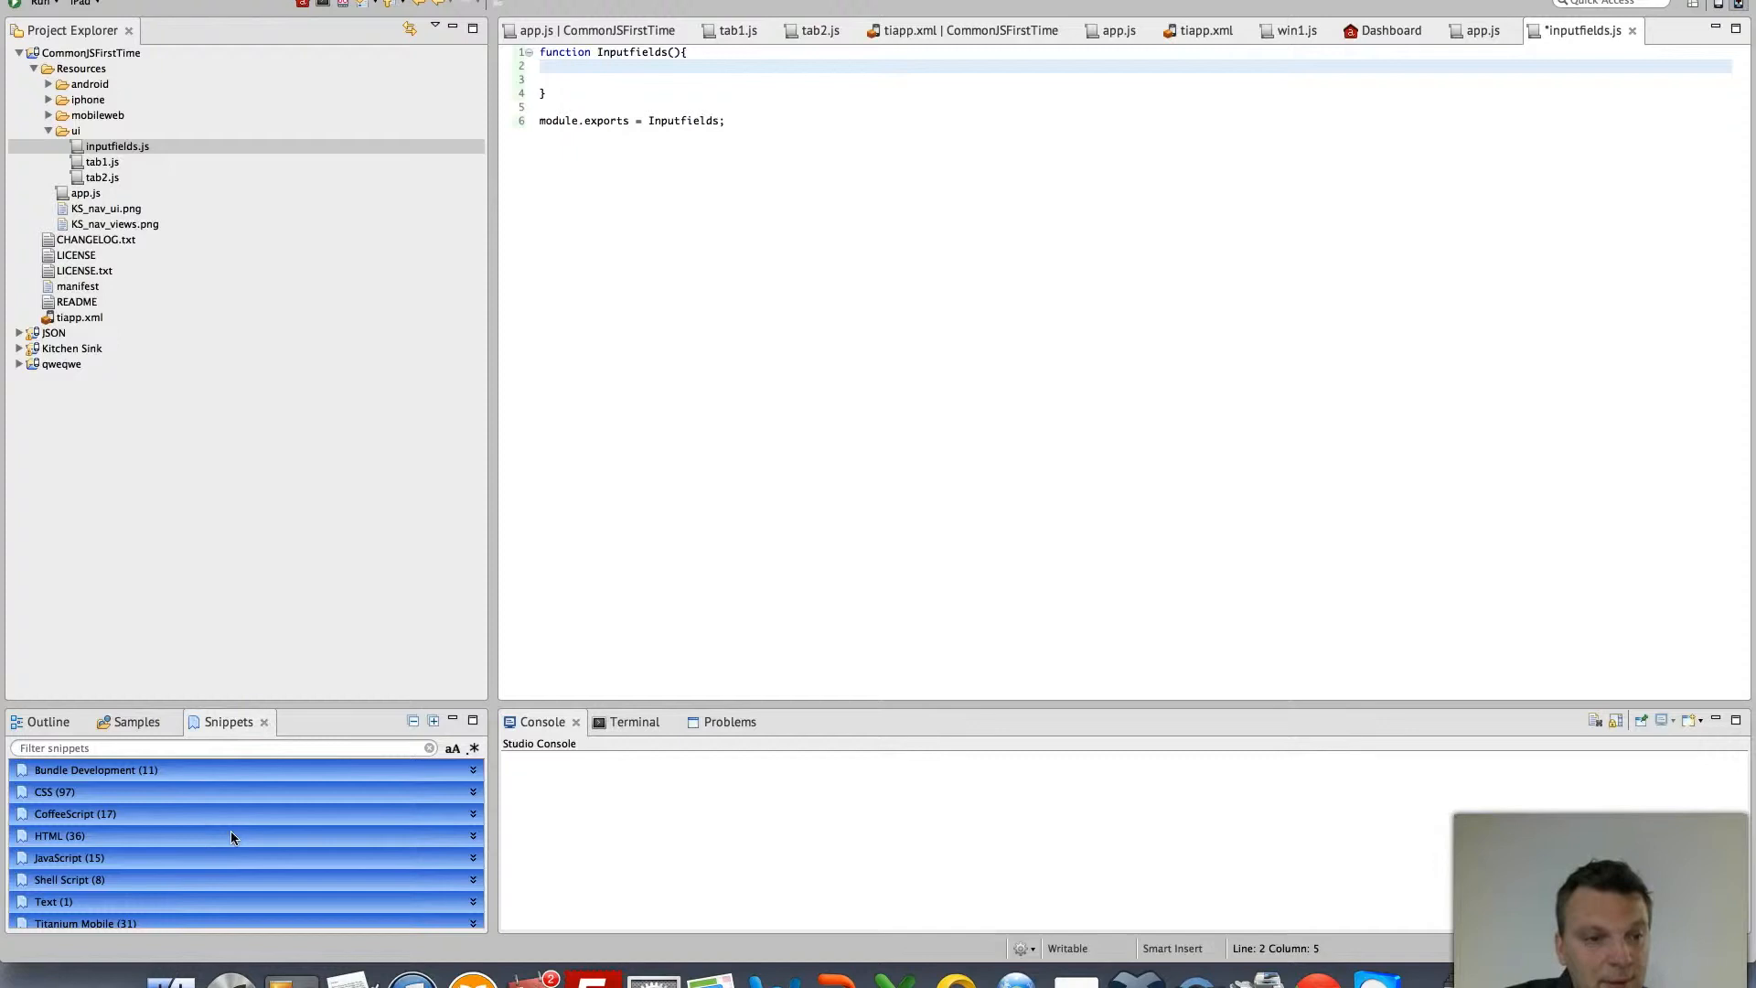
# Insert the Titanium Mobile createTextField snippet into the Inputfields function
pyautogui.click(85, 798)
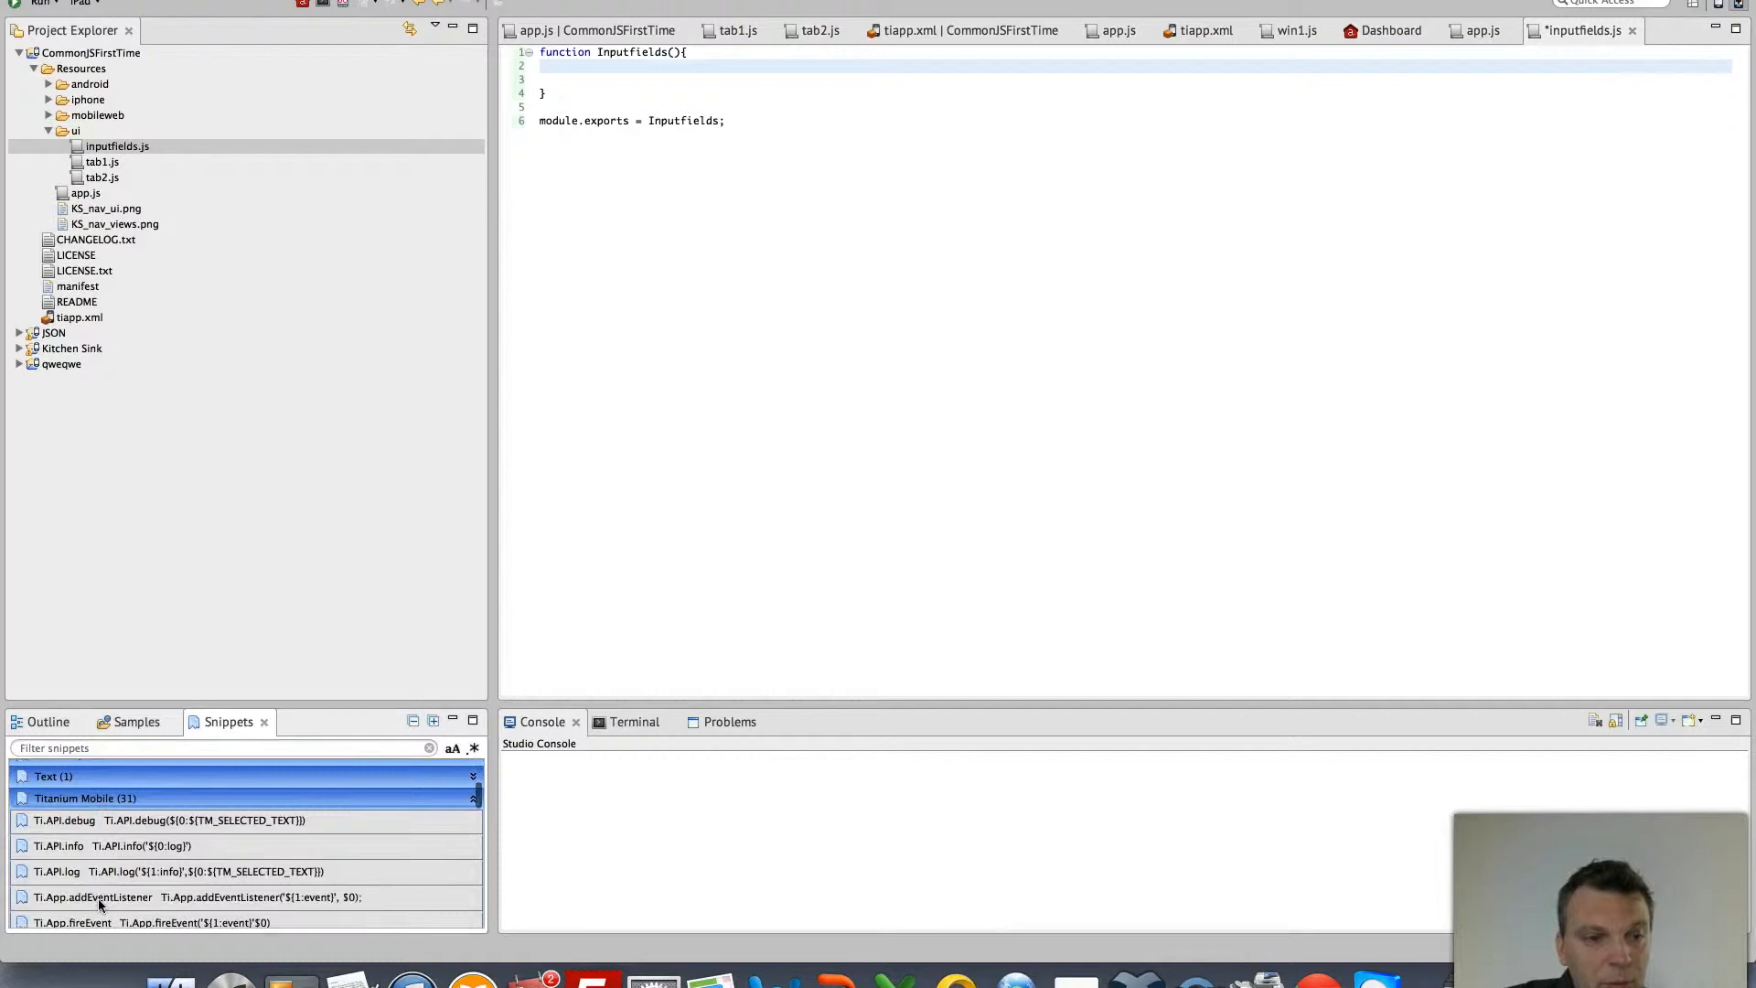
pyautogui.scroll(-3)
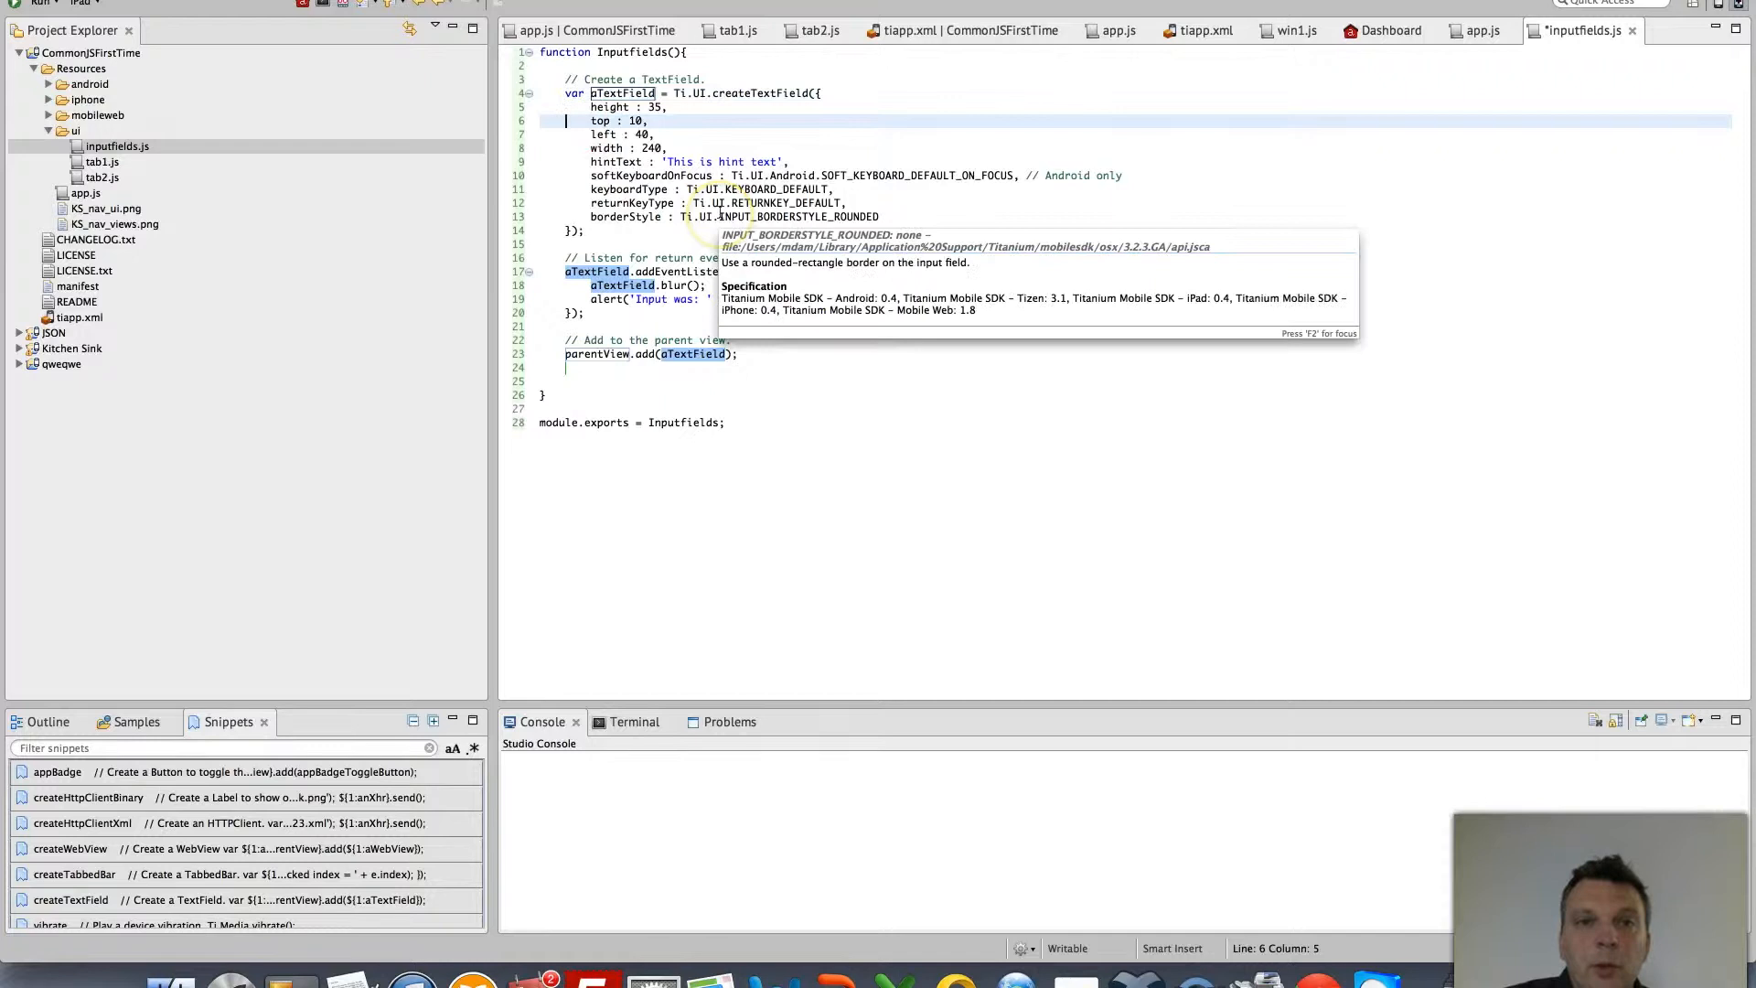
# Rename the snippet's aTextField variable to pUsername throughout
pyautogui.click(635, 93)
pyautogui.write('pUsernam')
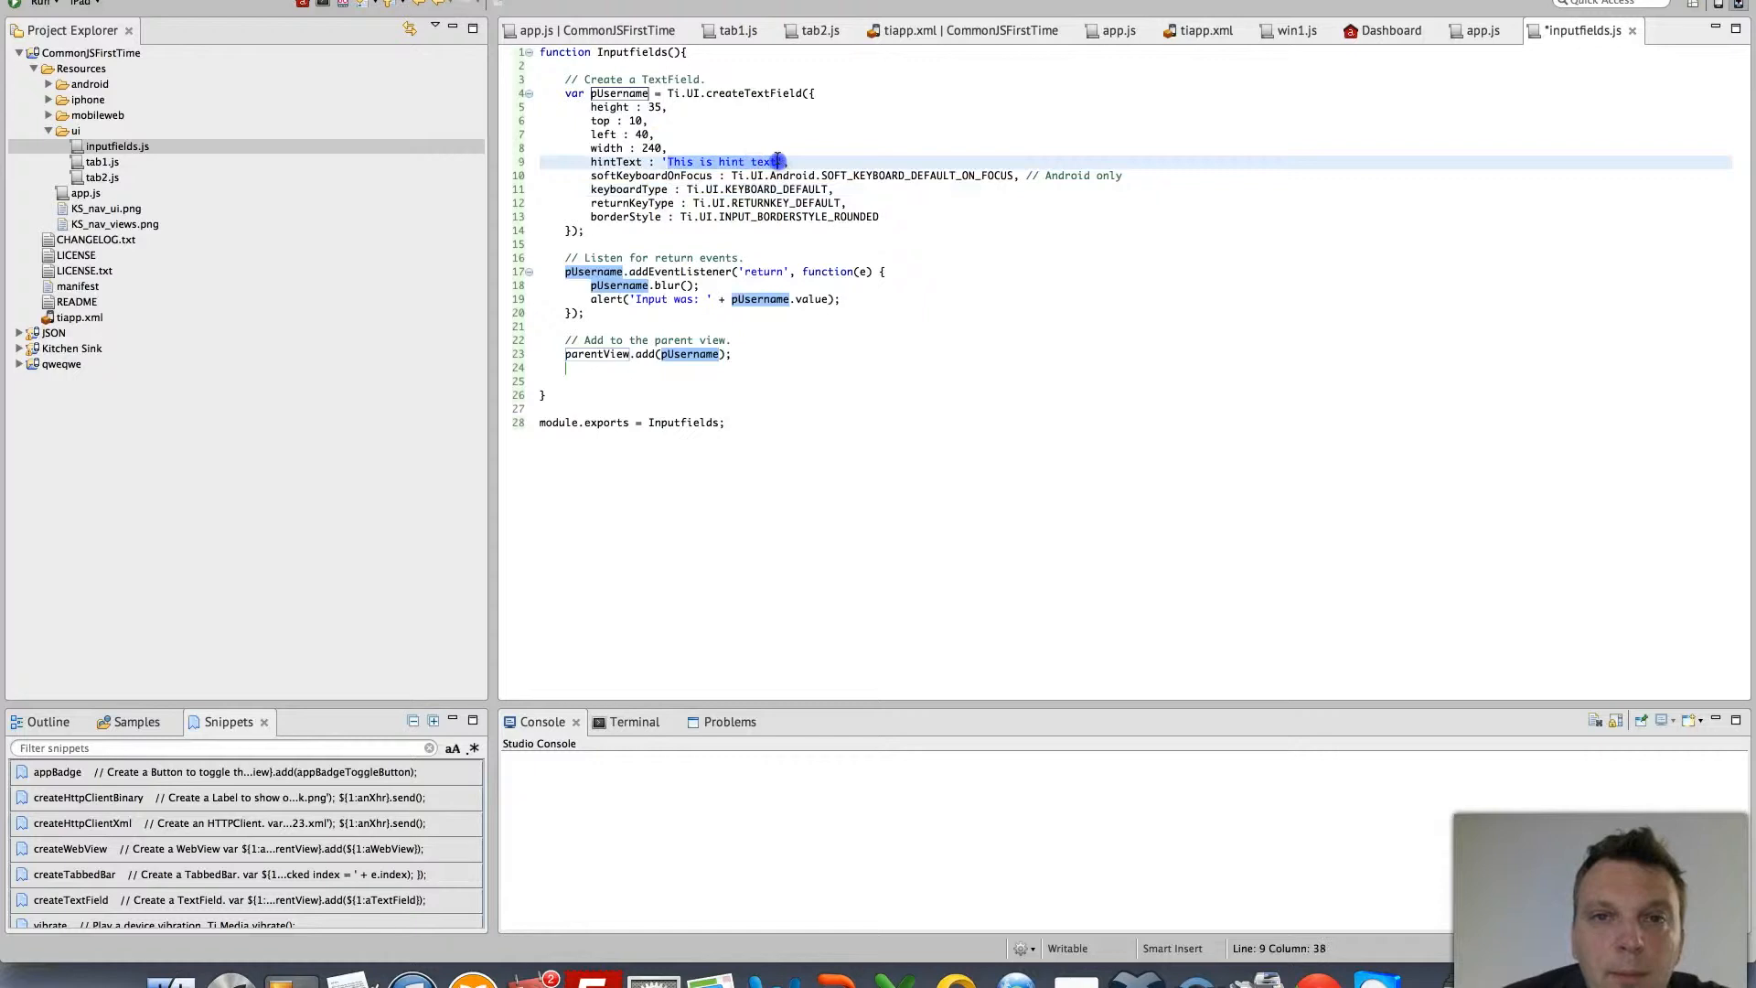
# Replace 'This is hint text' with 'Username' in the hintText property
pyautogui.write('Type Username')
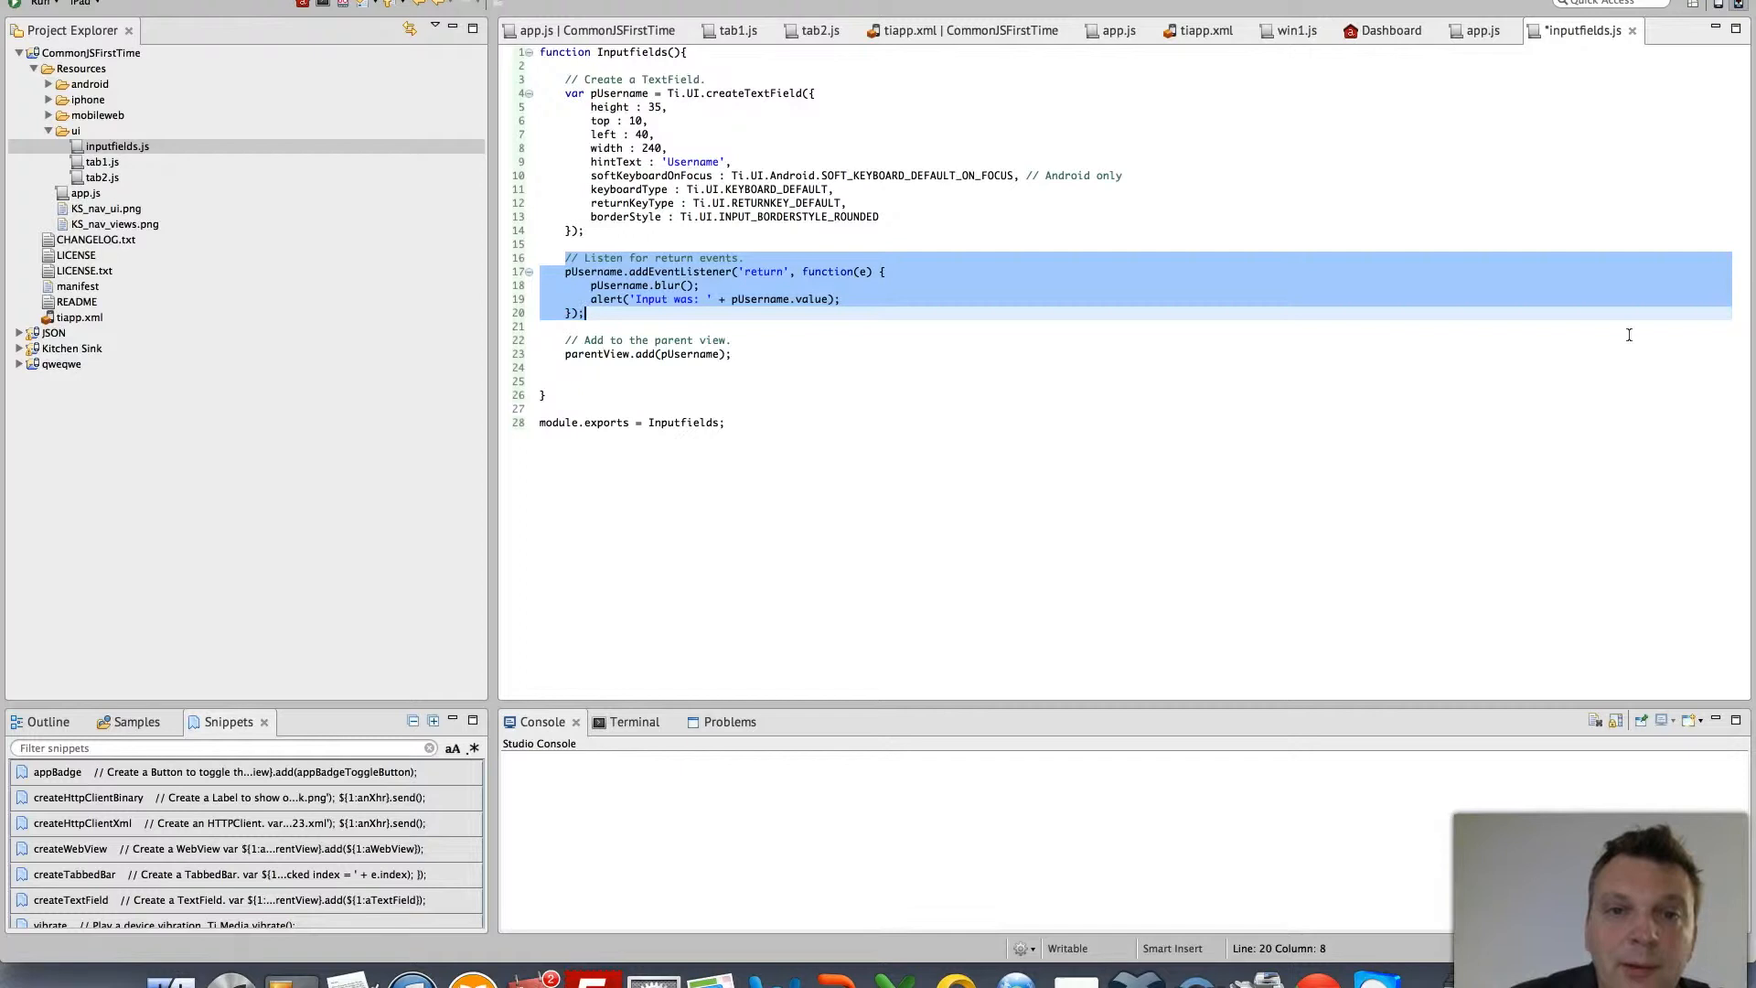
# Insert another createTextField snippet below the pUsername block
pyautogui.click(767, 271)
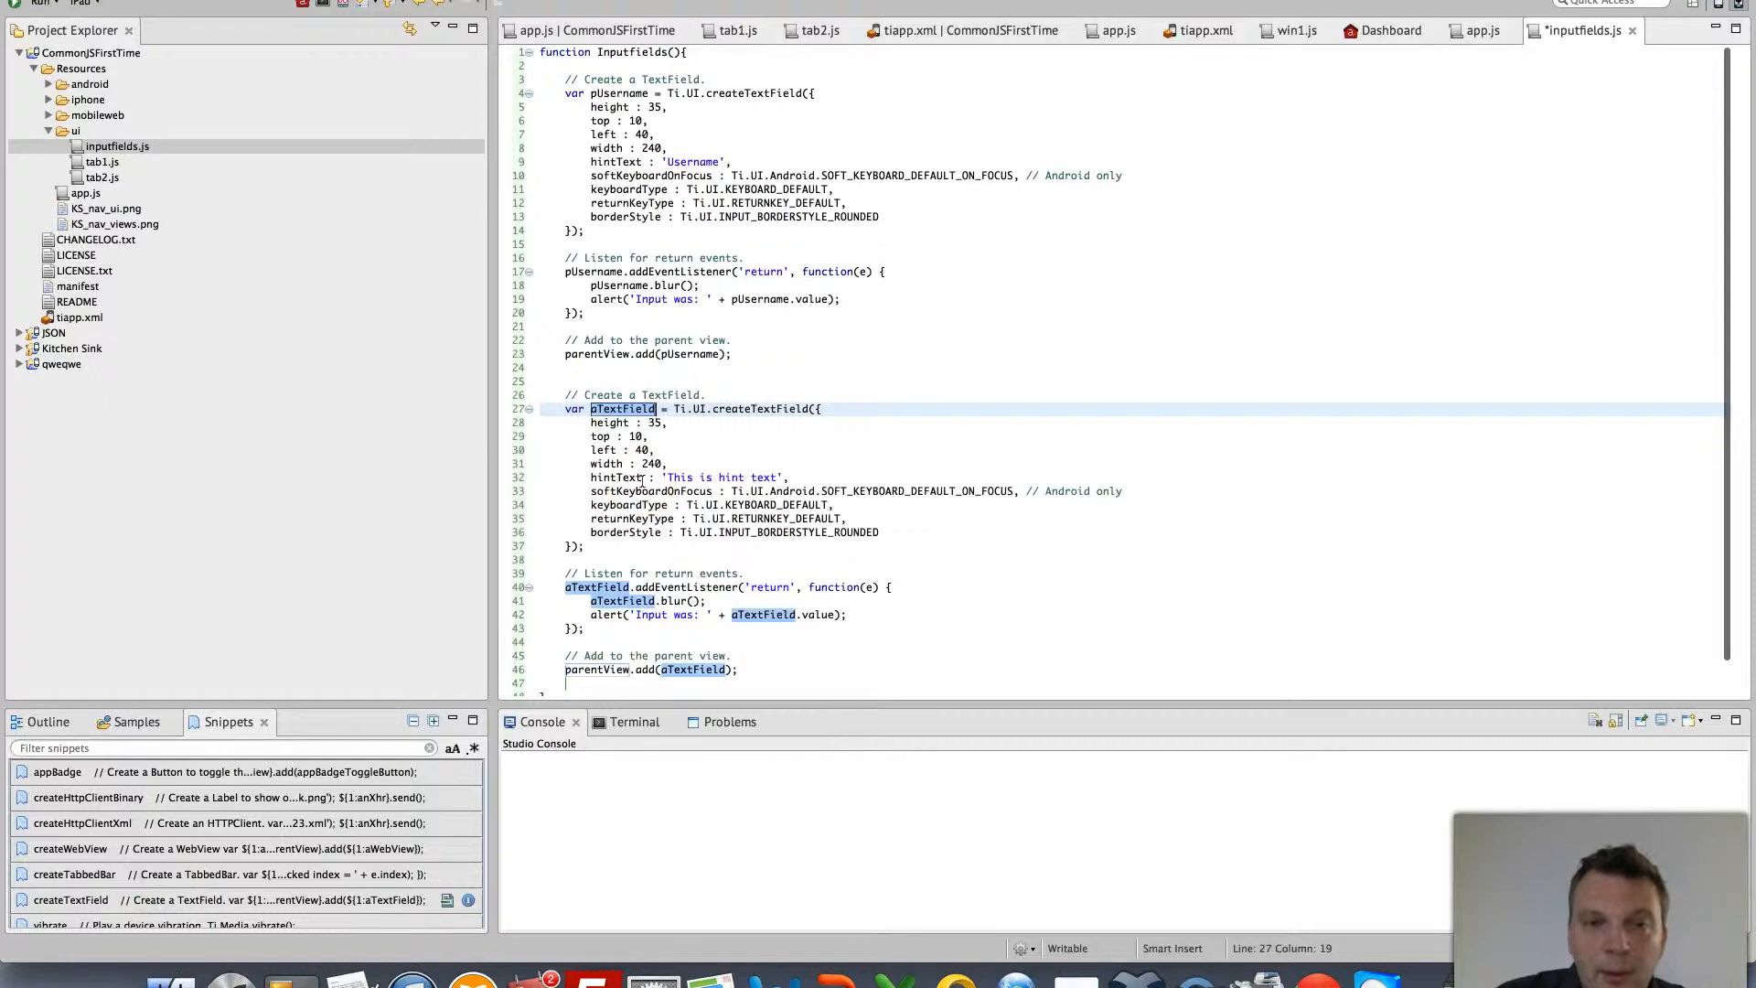
# Rename the second aTextField variable to pPasword and start retyping its hint
pyautogui.write('p')
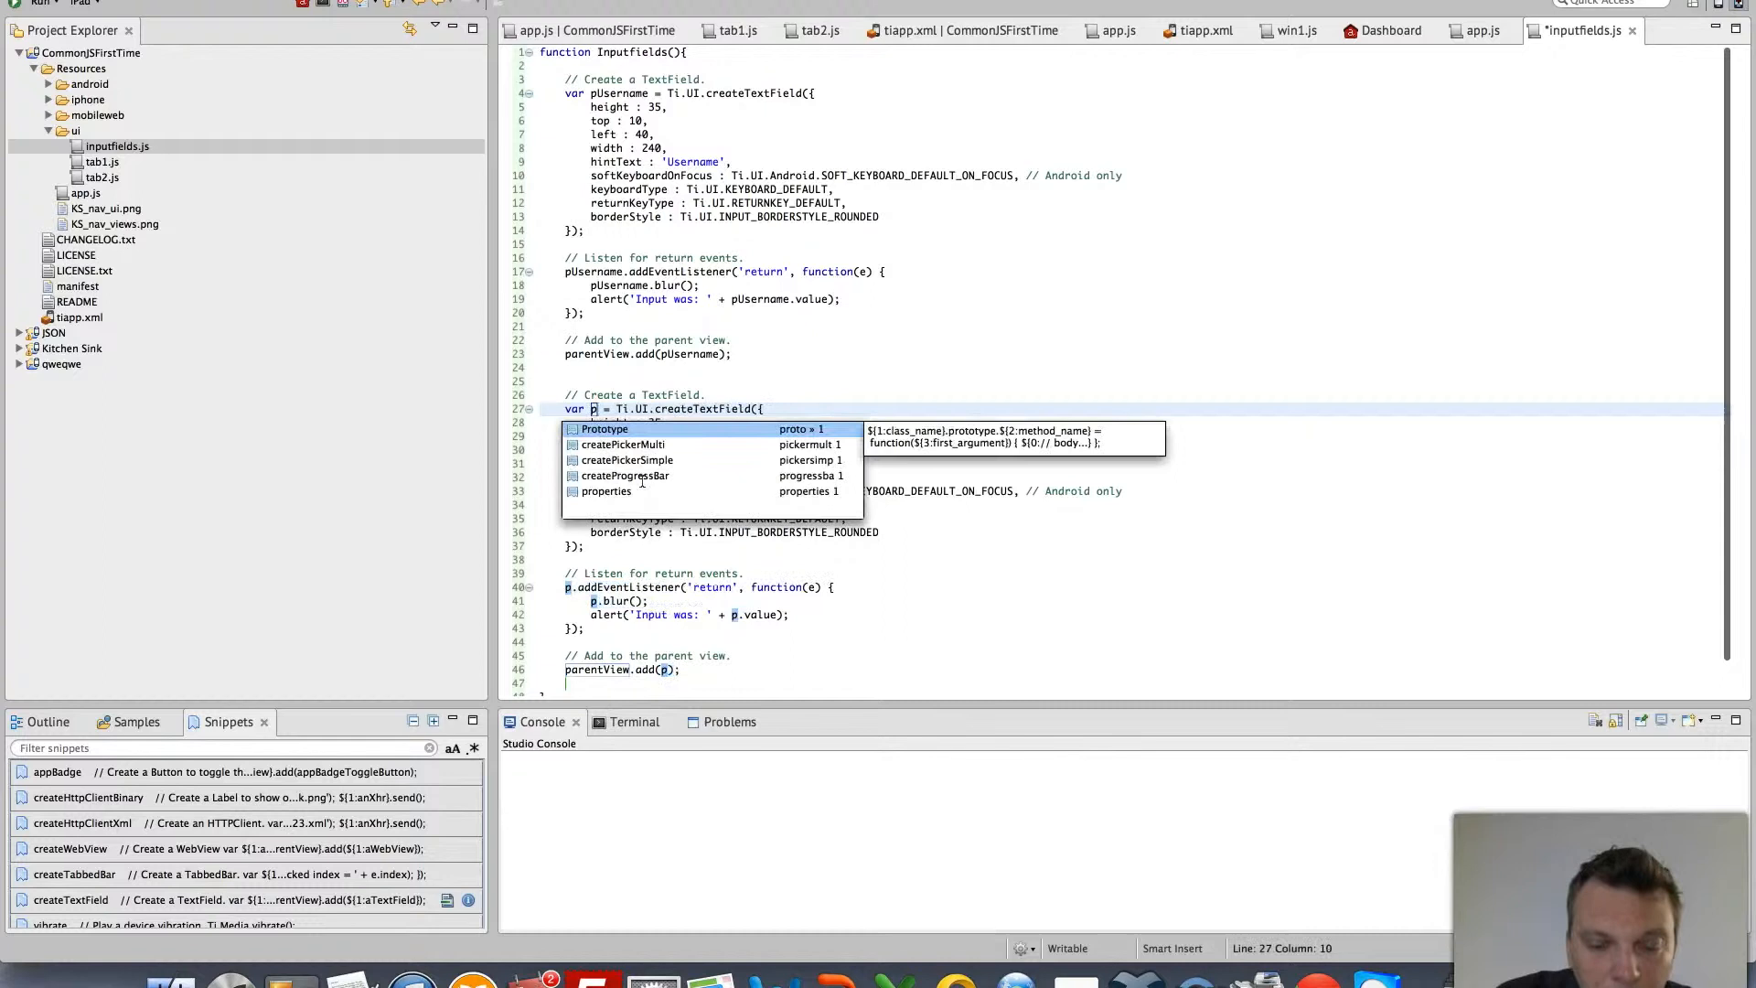
pyautogui.write('Pasword')
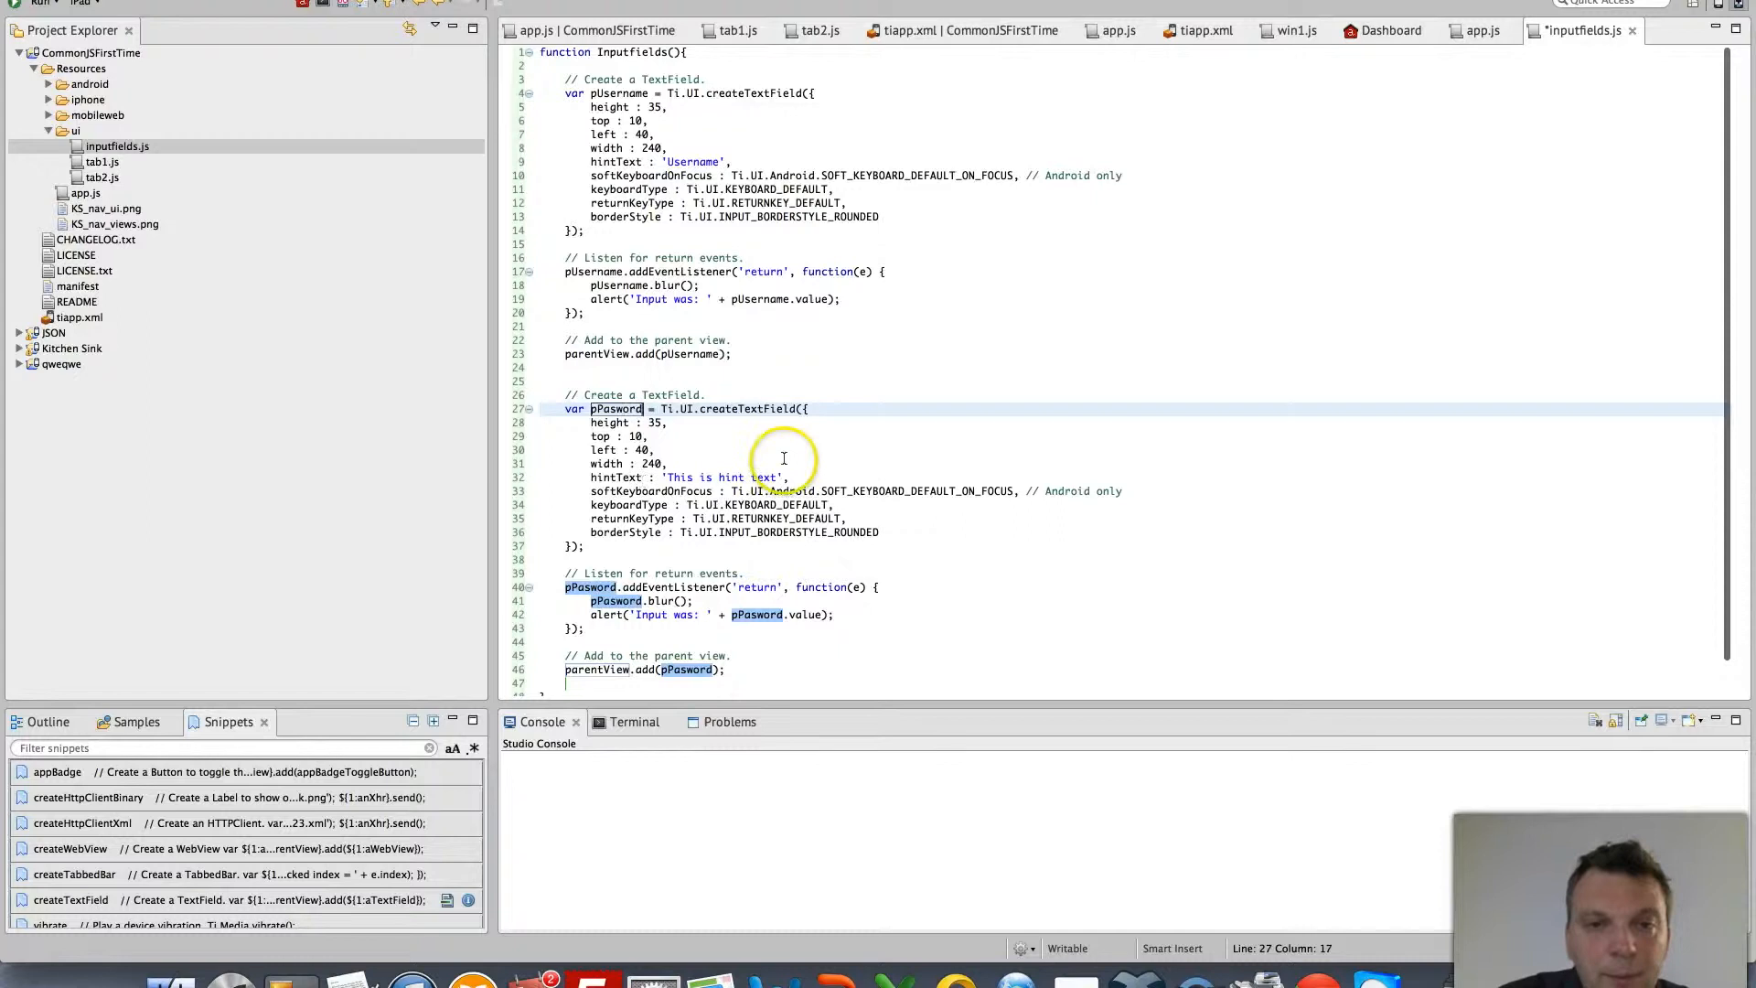
pyautogui.write("Pas',")
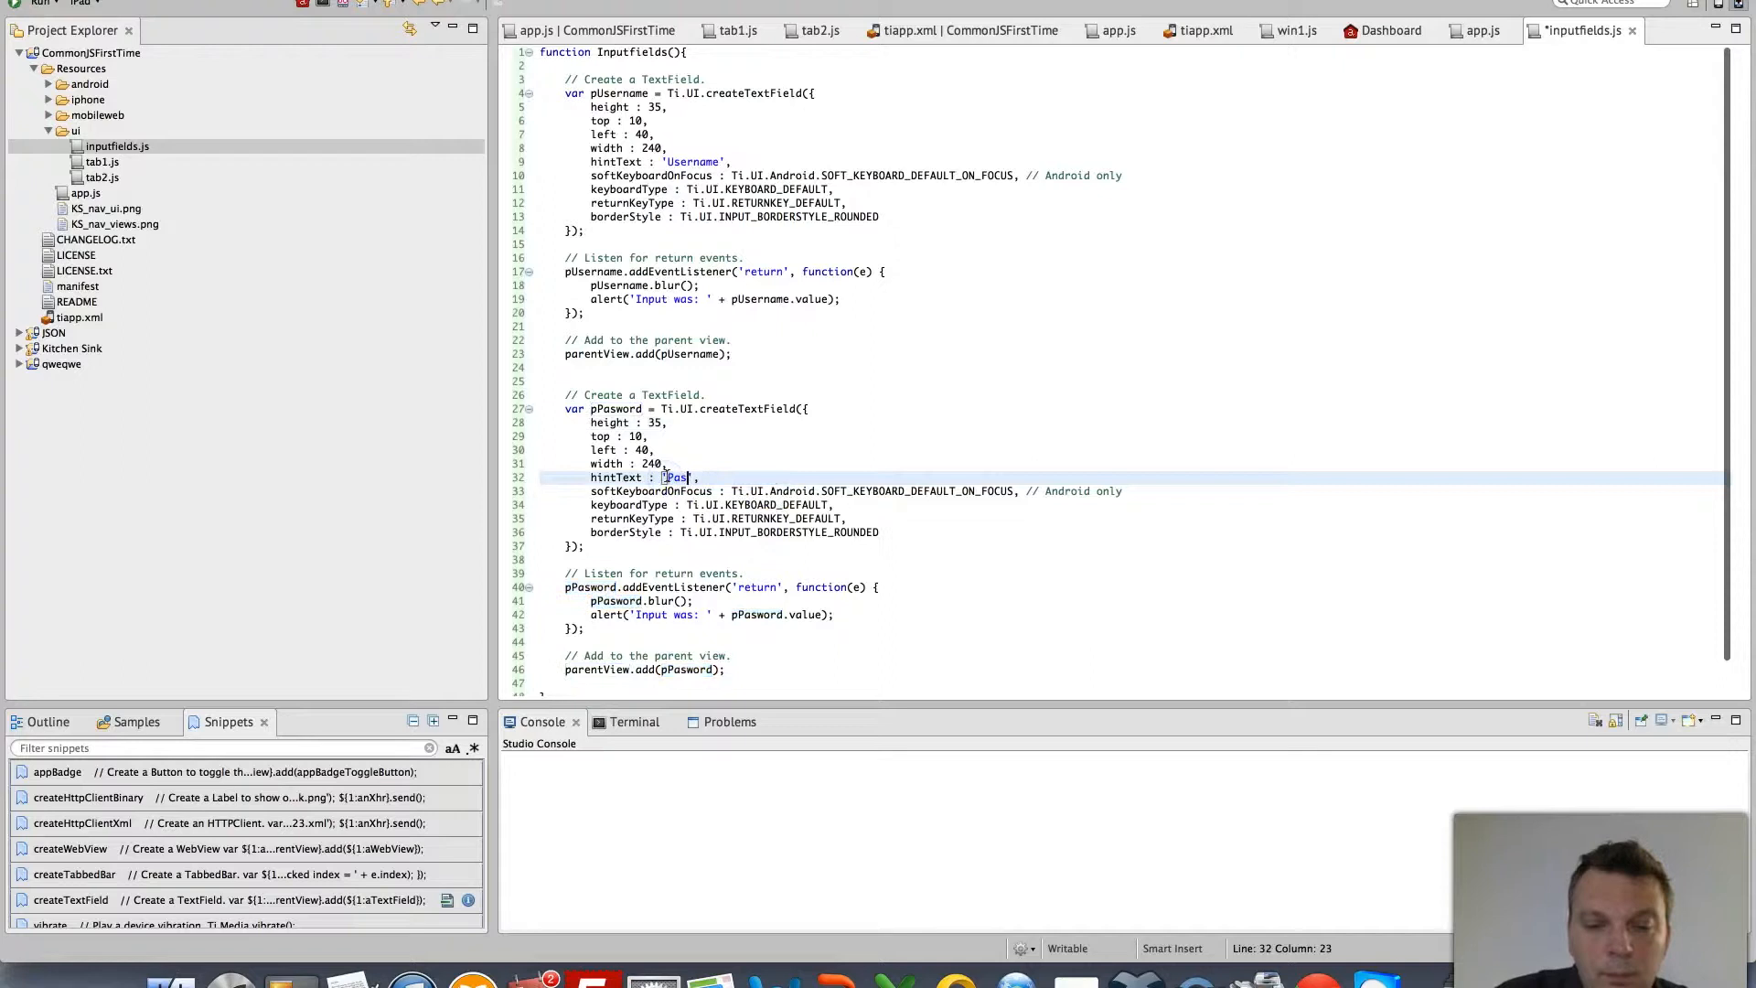
# Finish the pPasword hintText so it reads 'Password'
pyautogui.write('sword')
pyautogui.click(736, 532)
pyautogui.write(',')
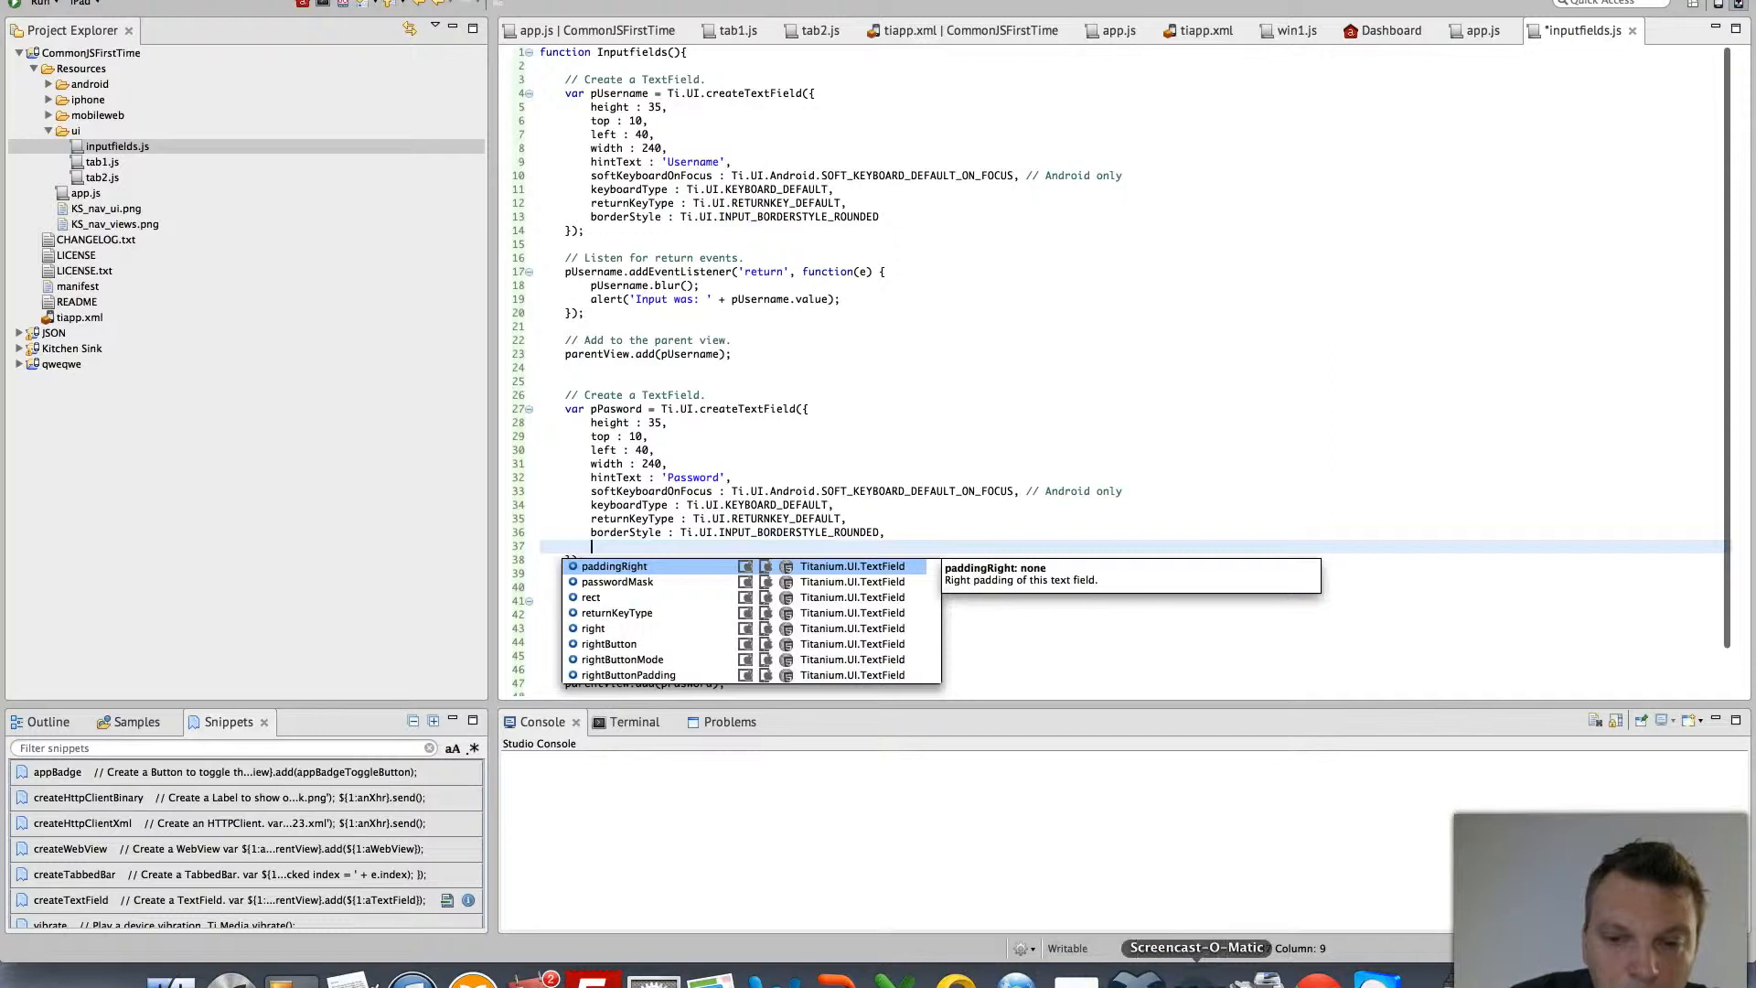
# Add passwordMask:true after borderStyle on the pPasword field
pyautogui.write('passwordMask:true')
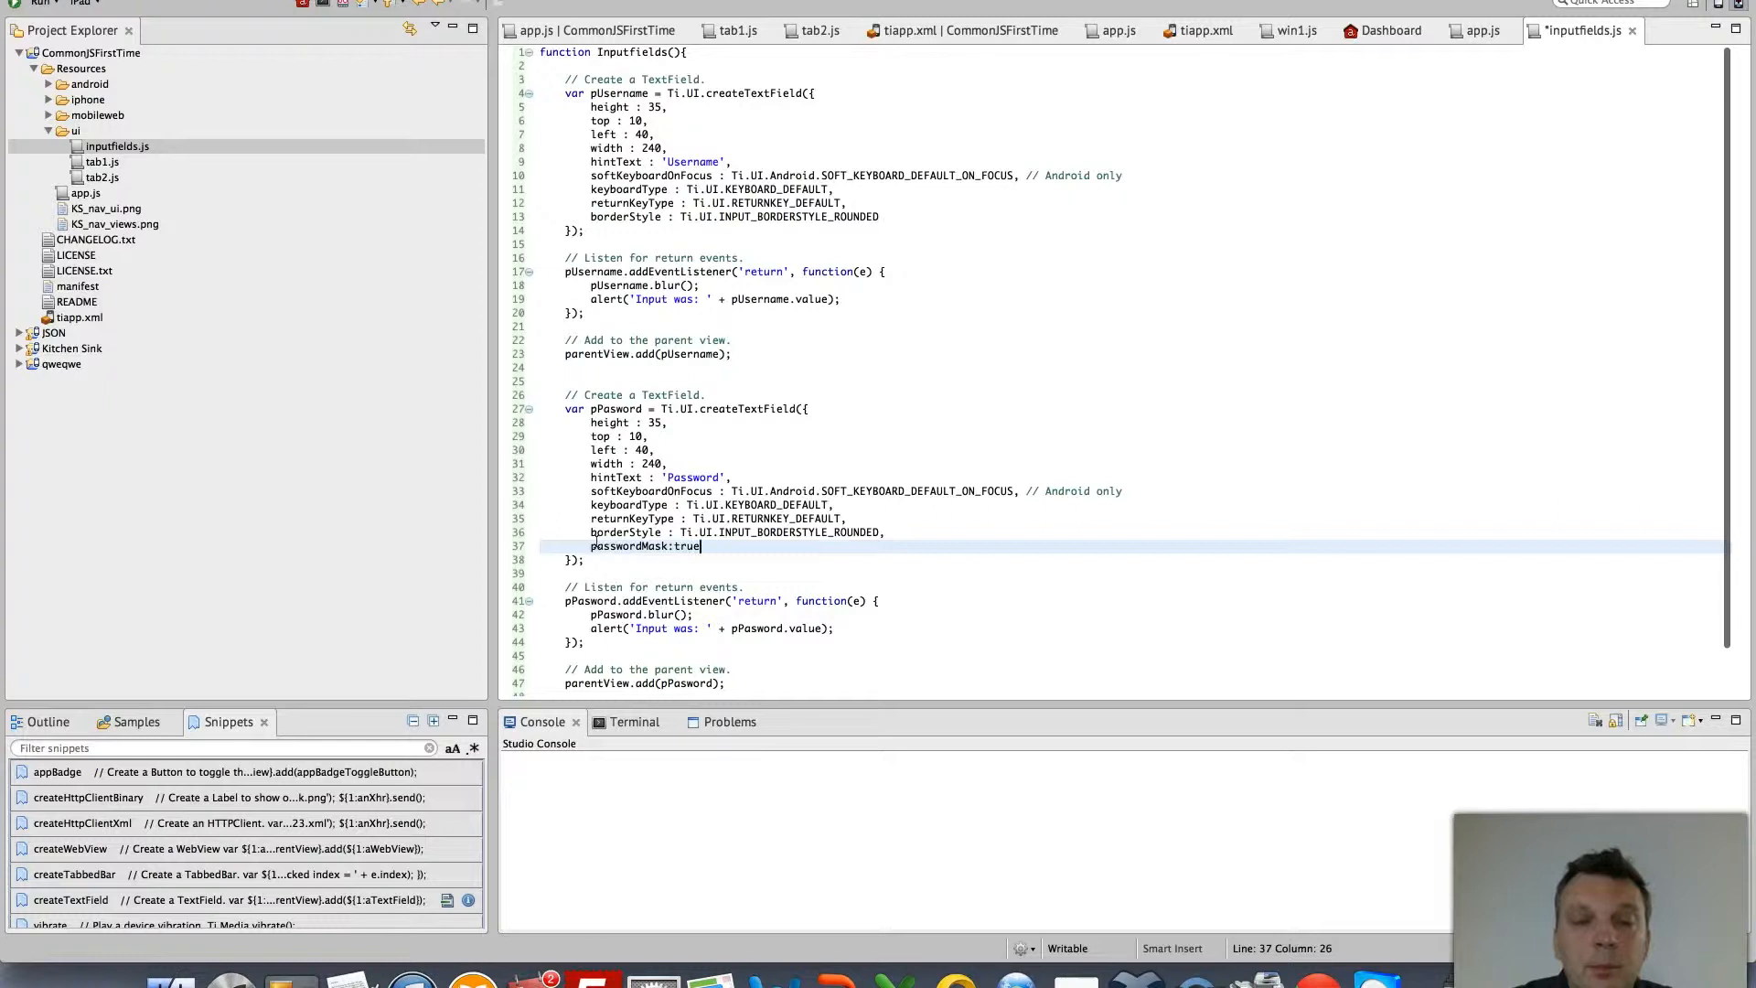
pyautogui.scroll(-3)
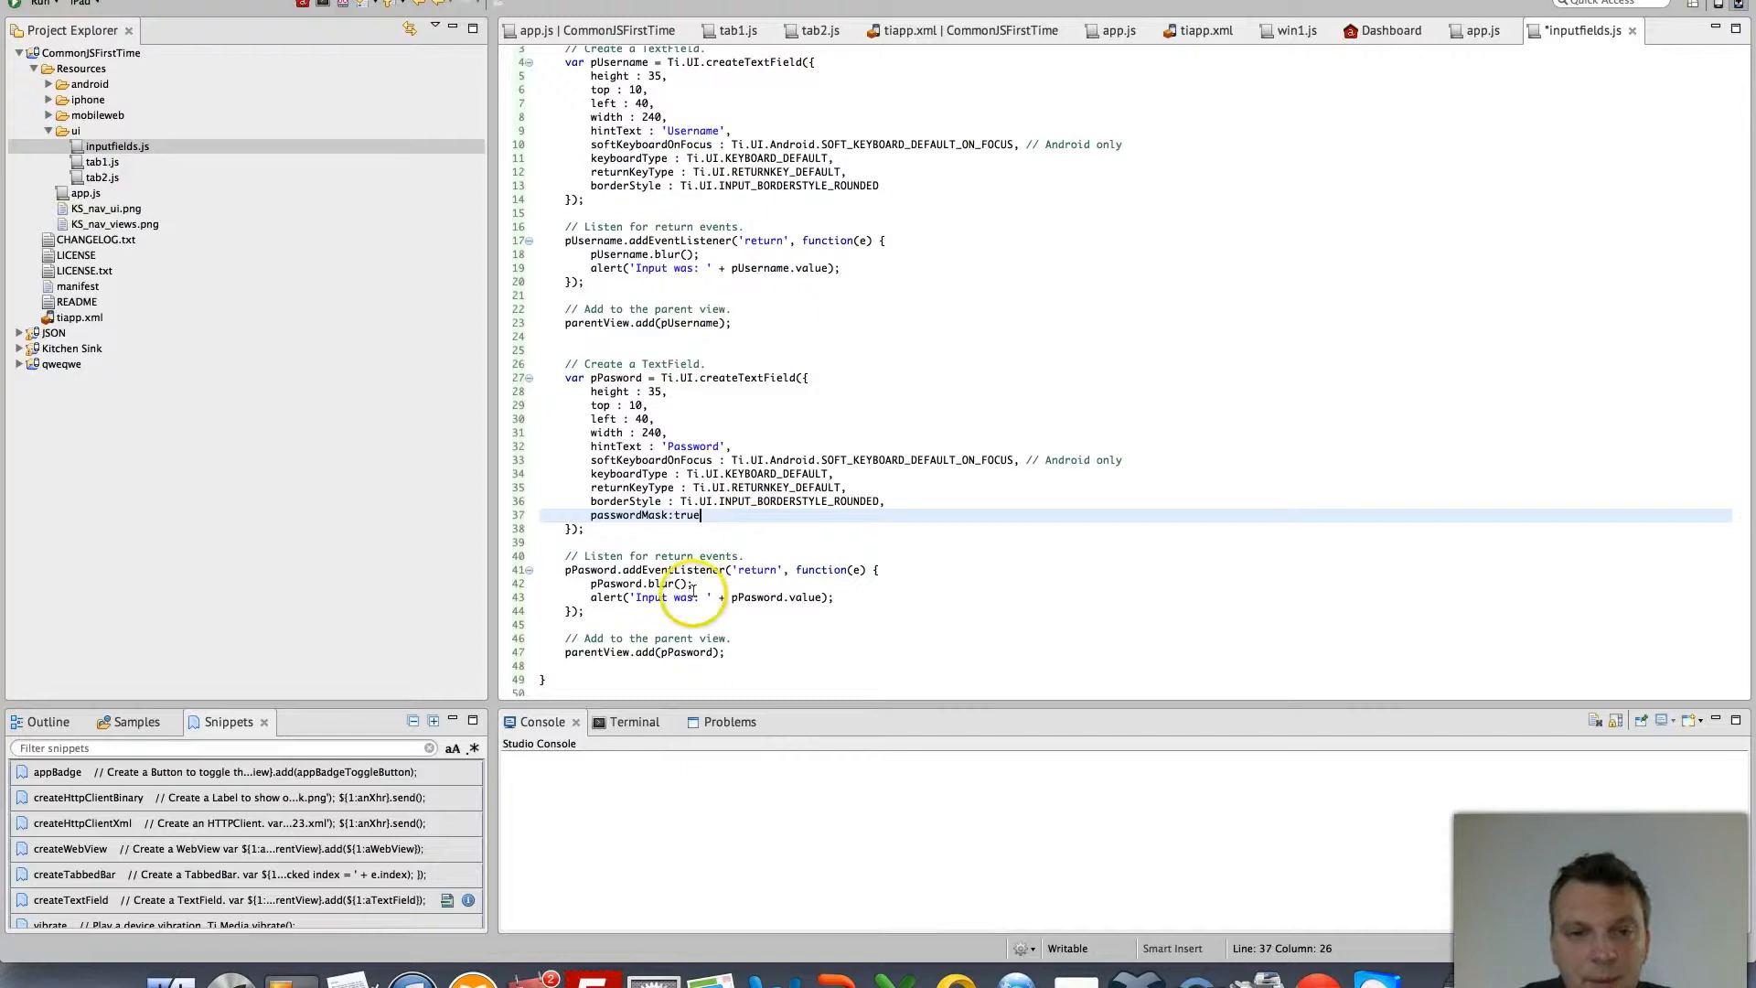
pyautogui.scroll(-3)
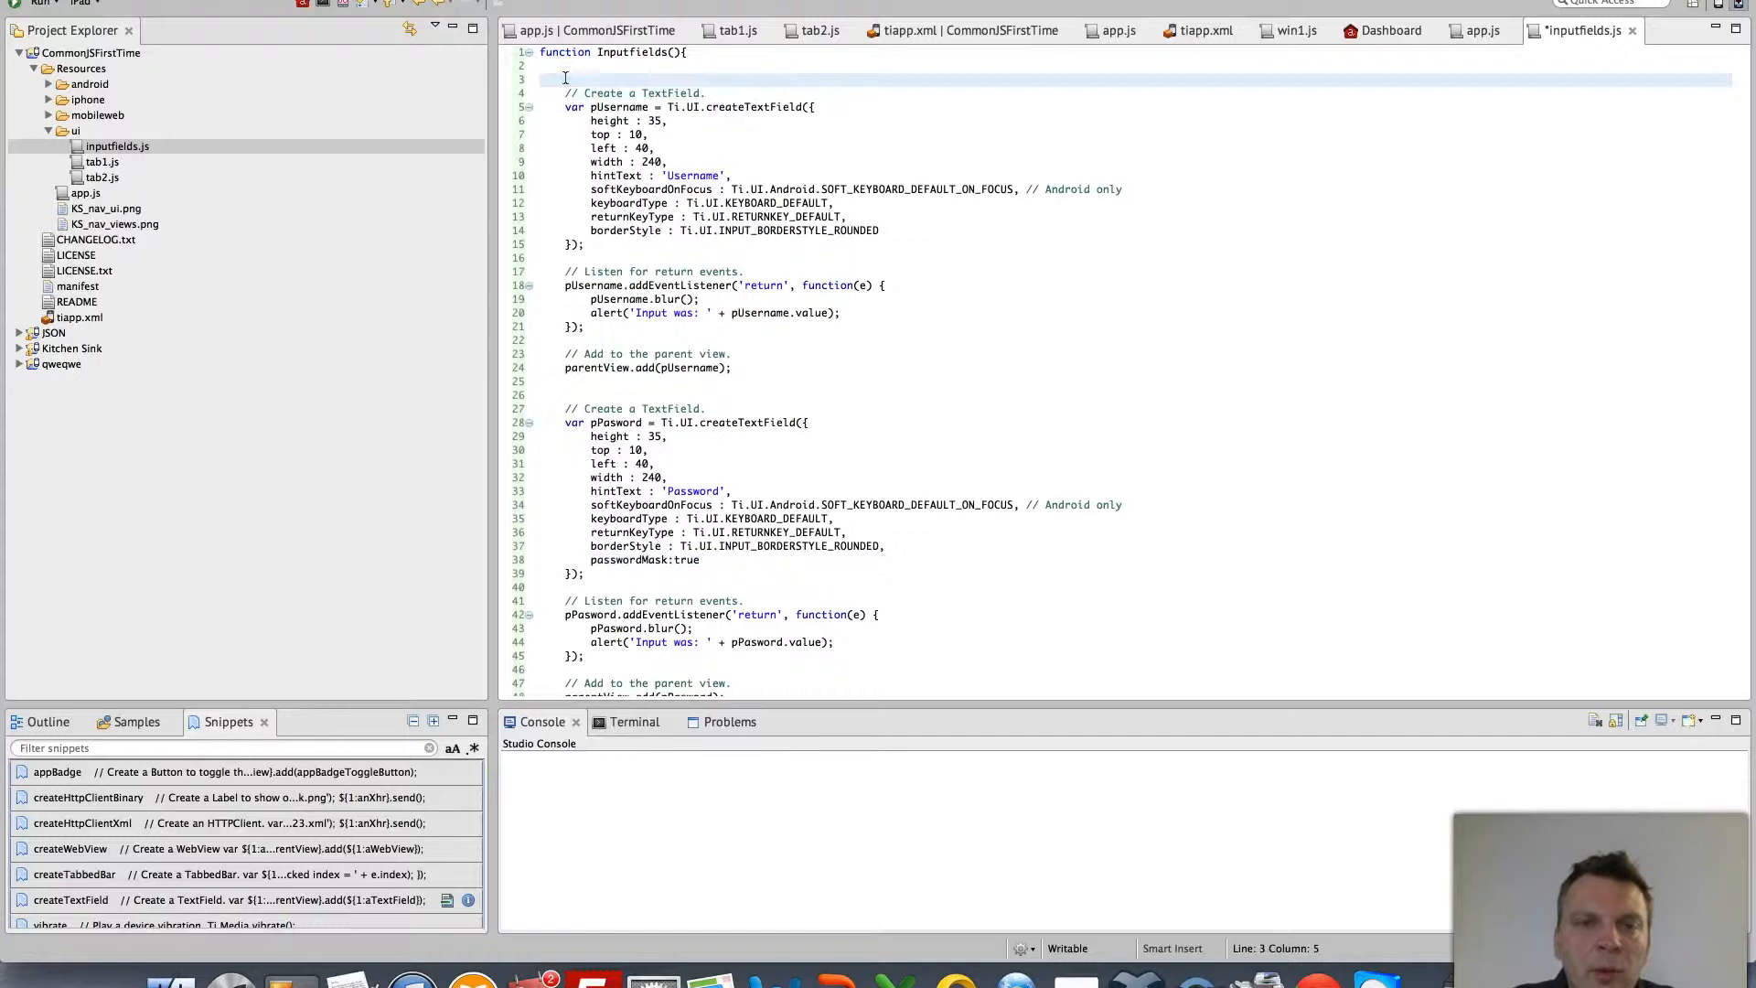
# Declare var LoginView = Ti.UI.createView({}) at the top of the Inputfields function
pyautogui.write('var')
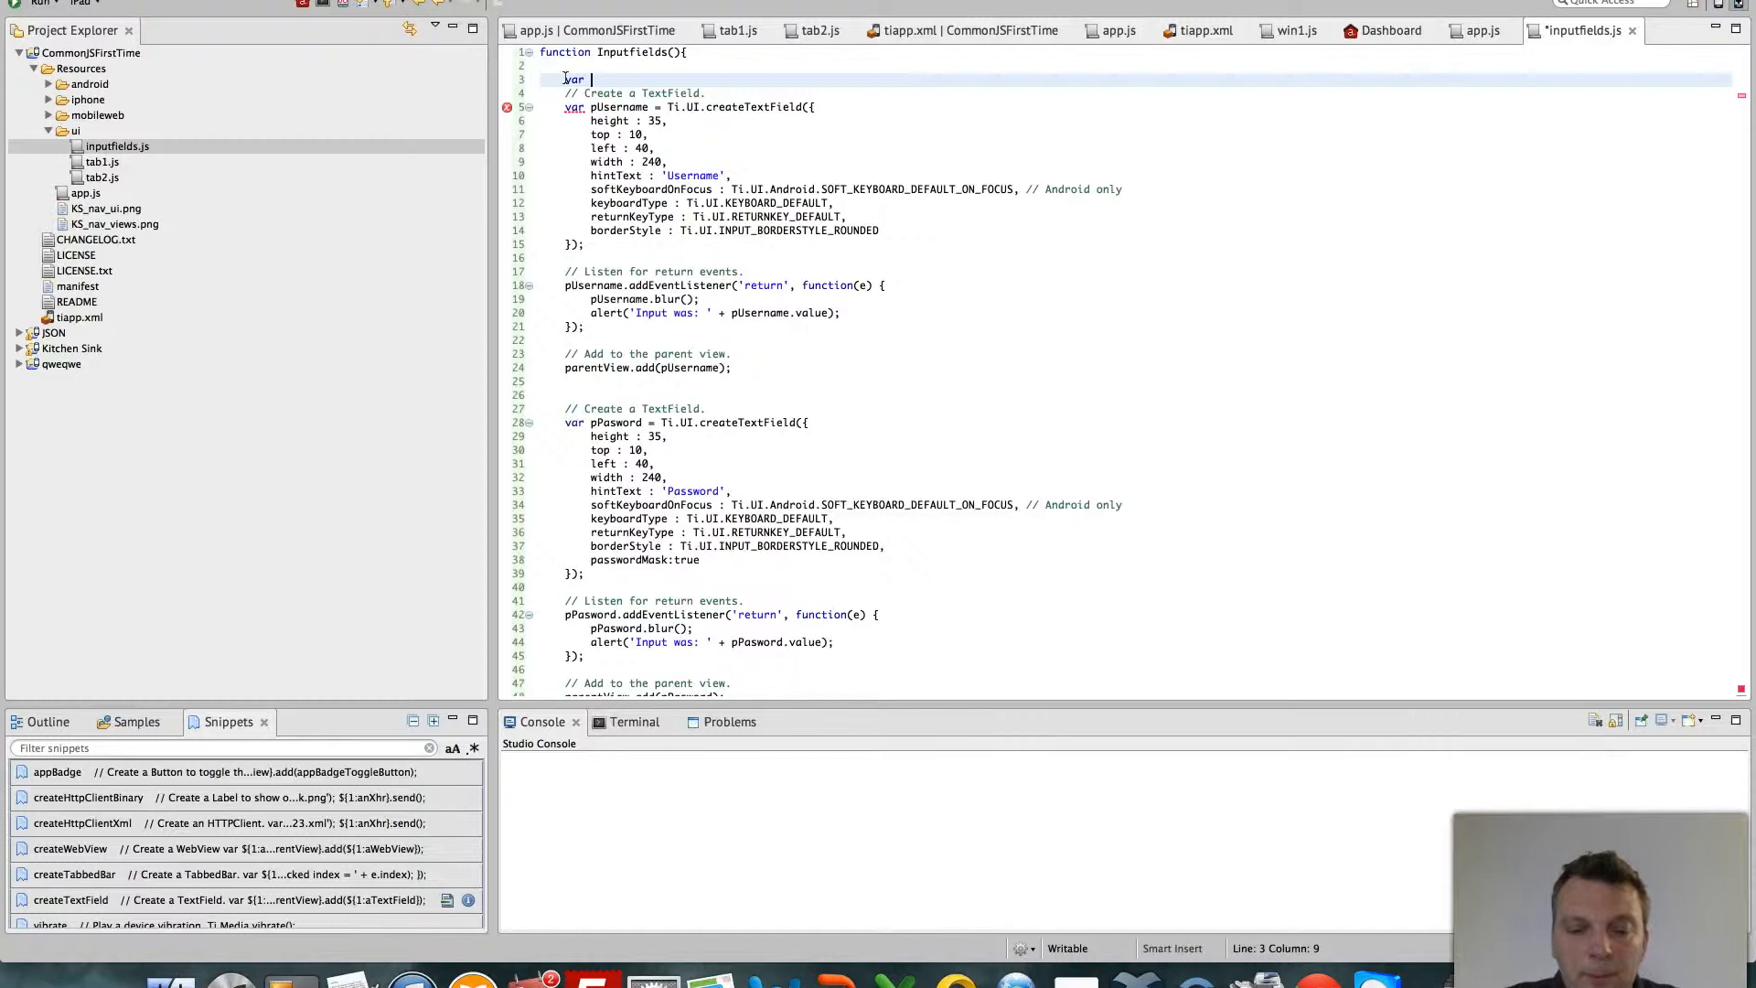
pyautogui.write('LoginView = Ti')
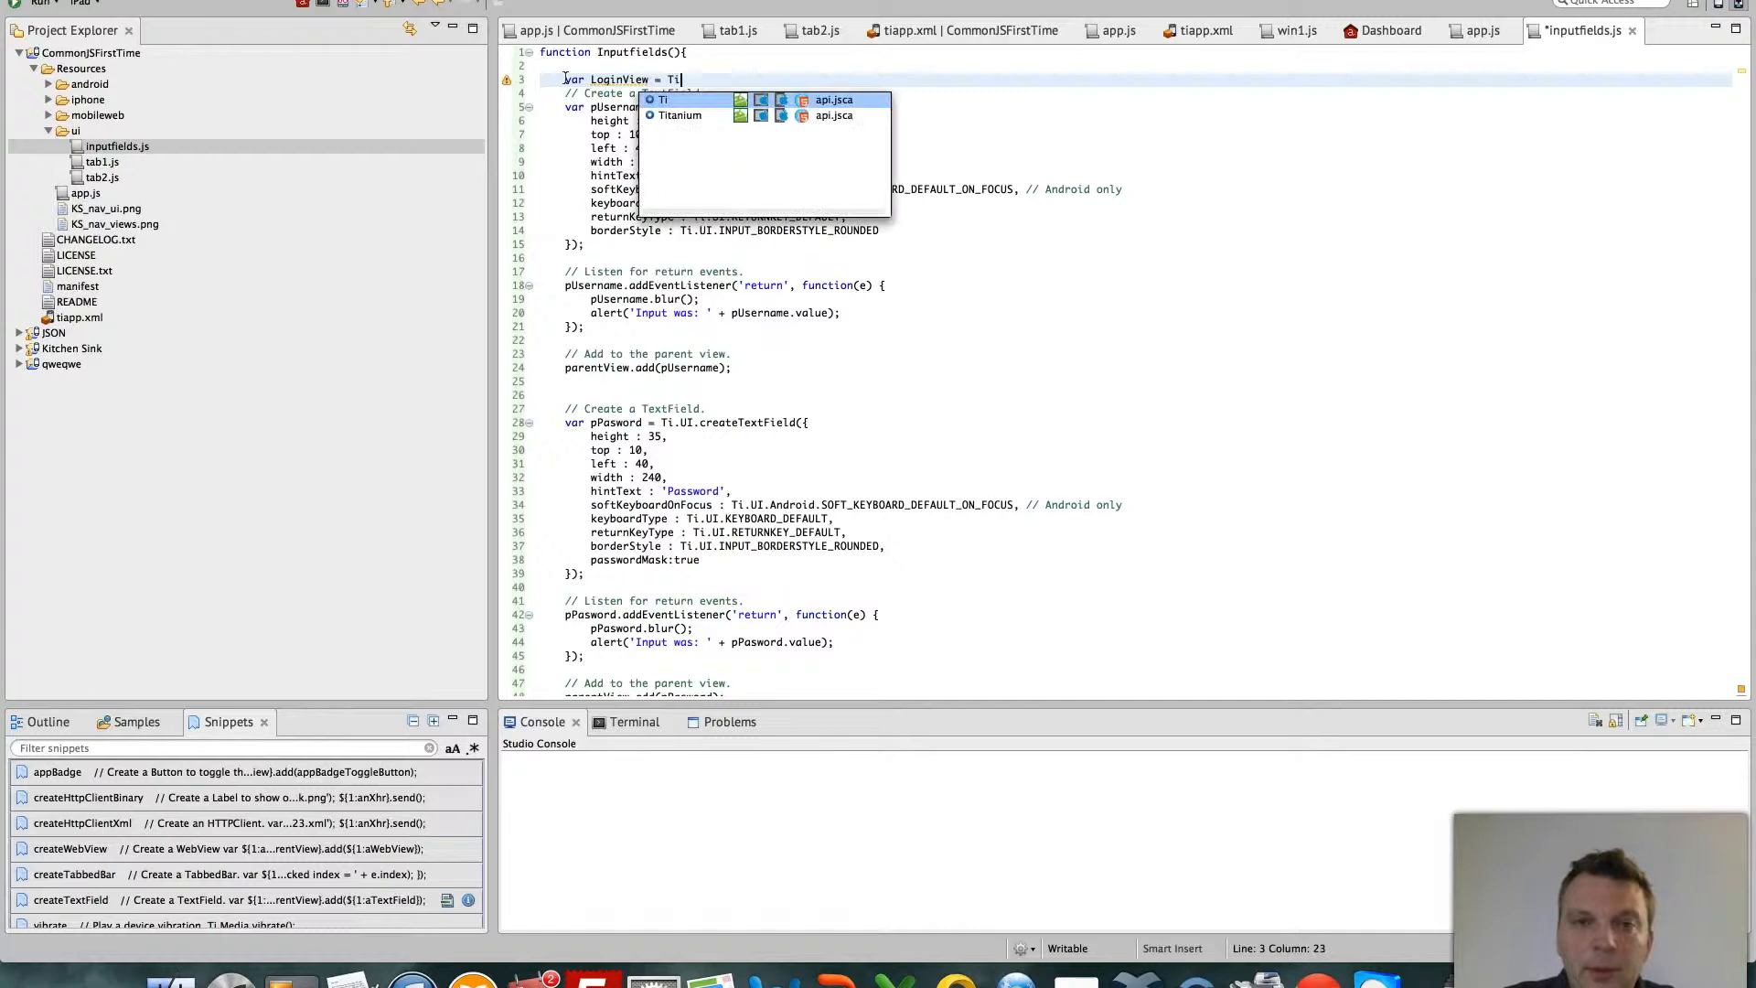
pyautogui.write('.UI.')
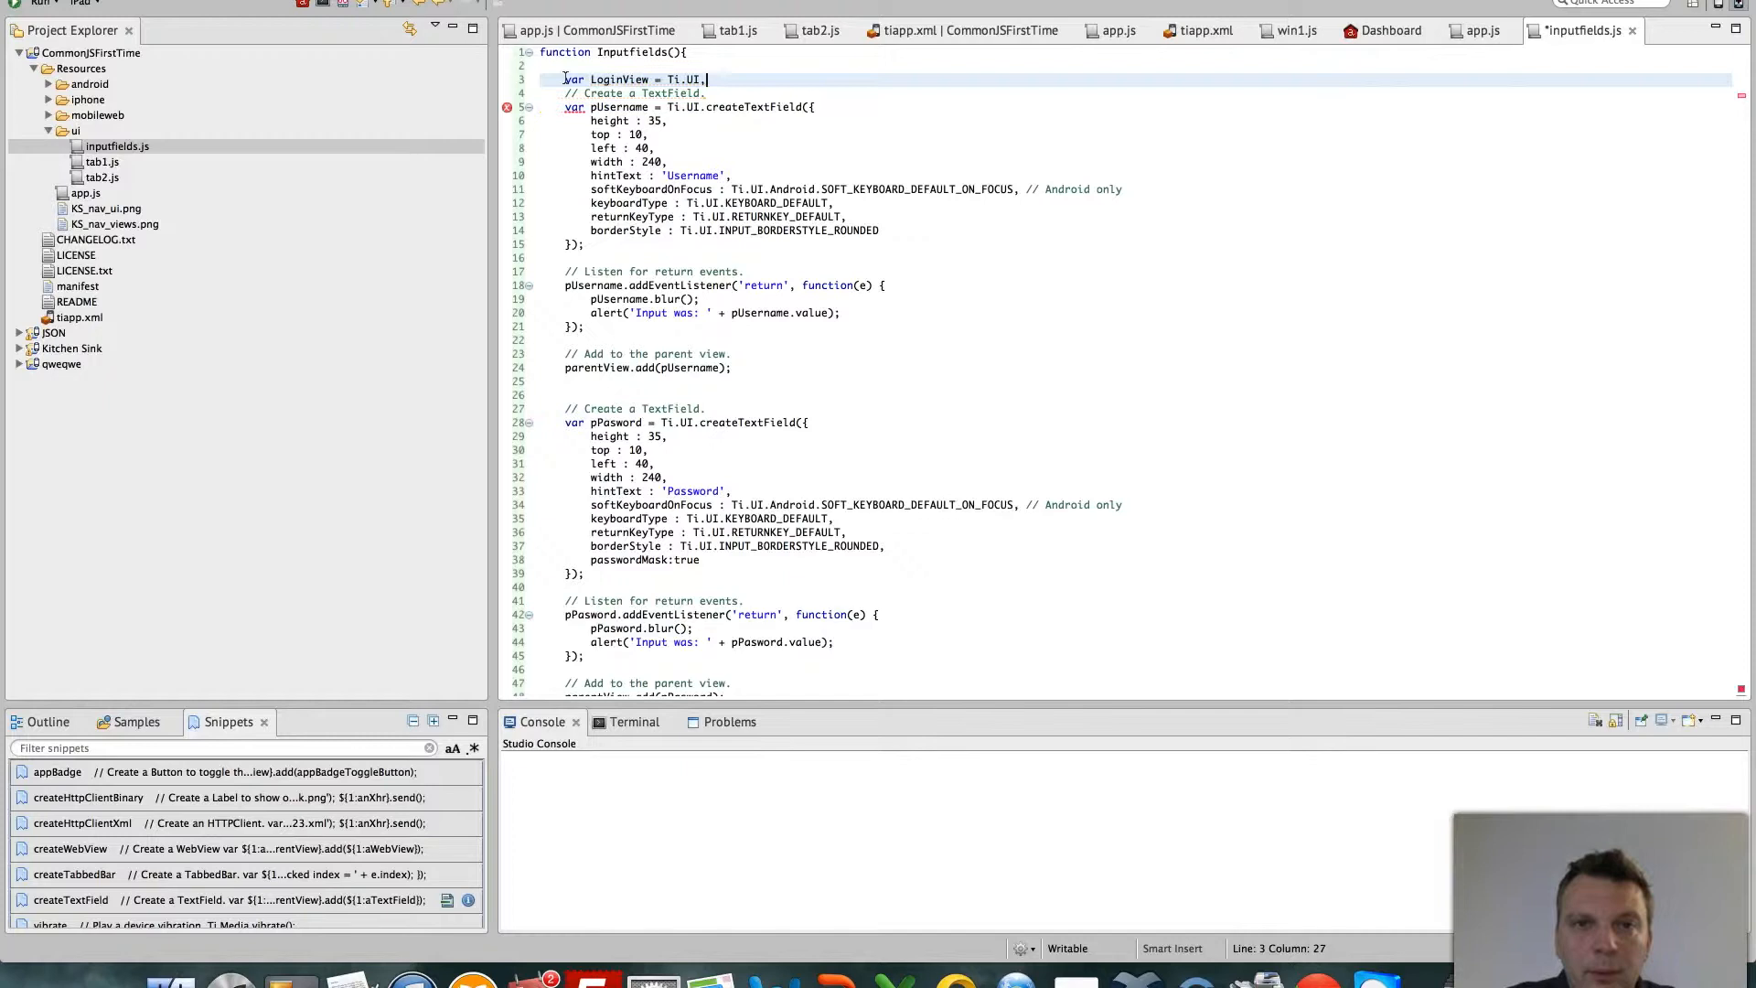
pyautogui.write('createView({')
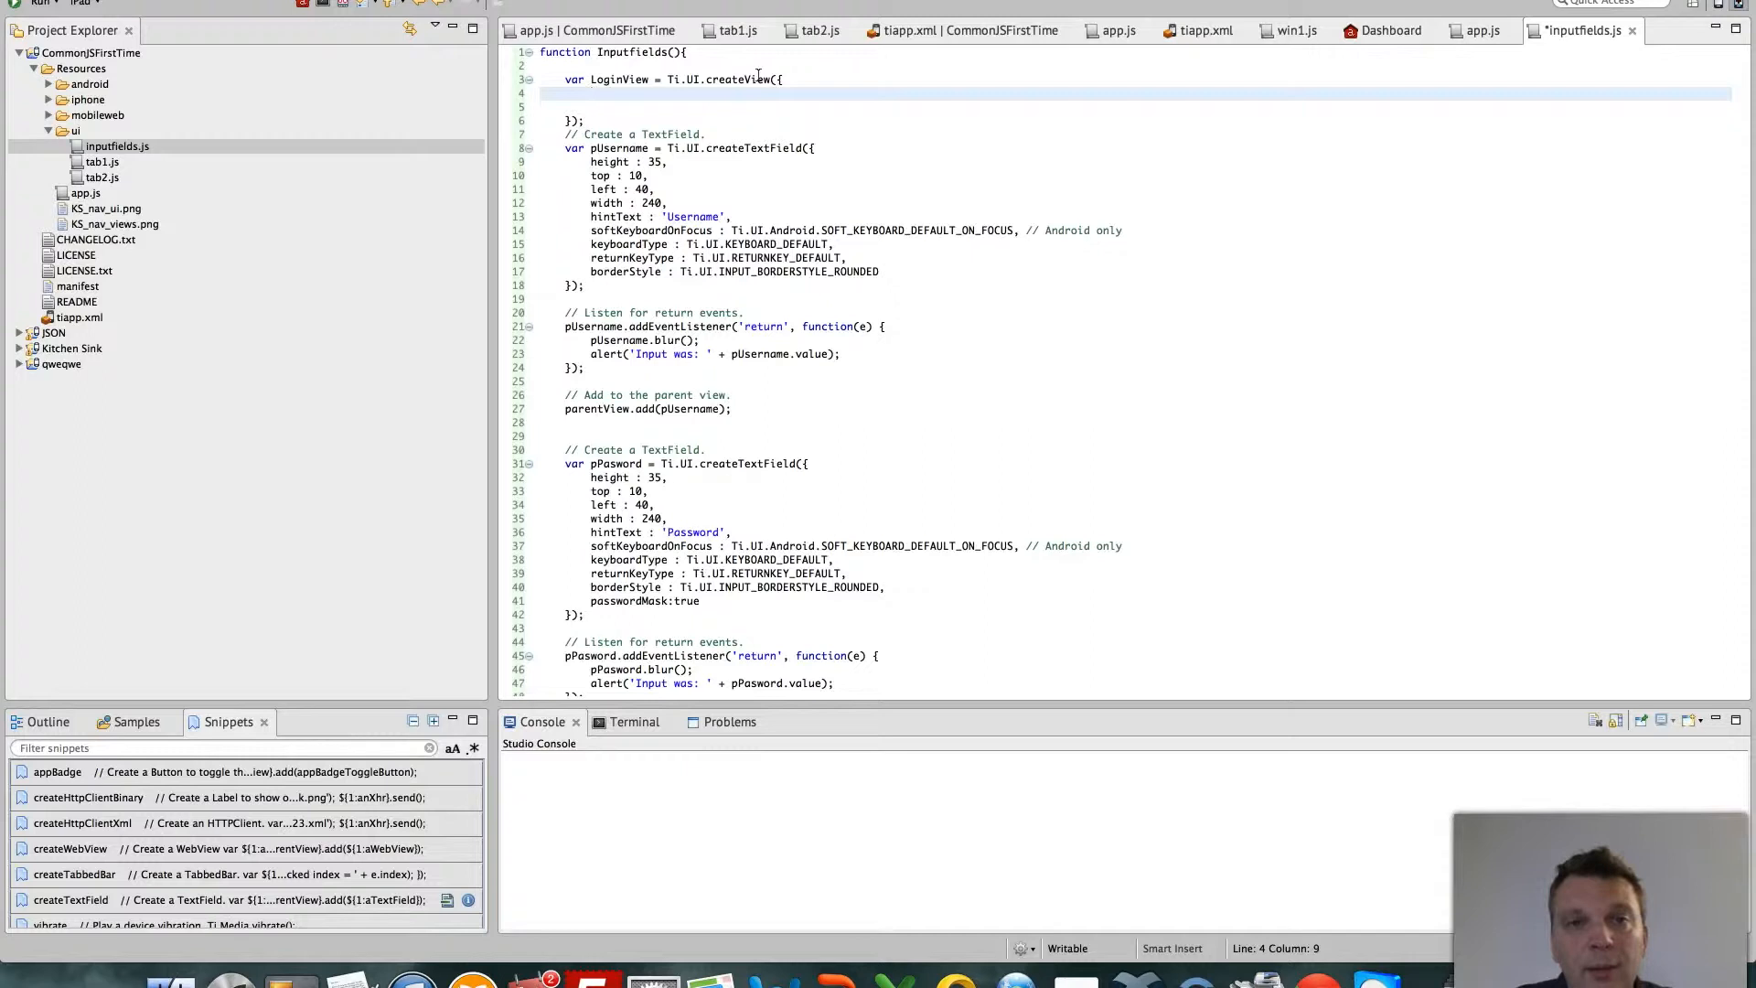
# Set LoginView's width and height to 300 inside createView
pyautogui.write('width:')
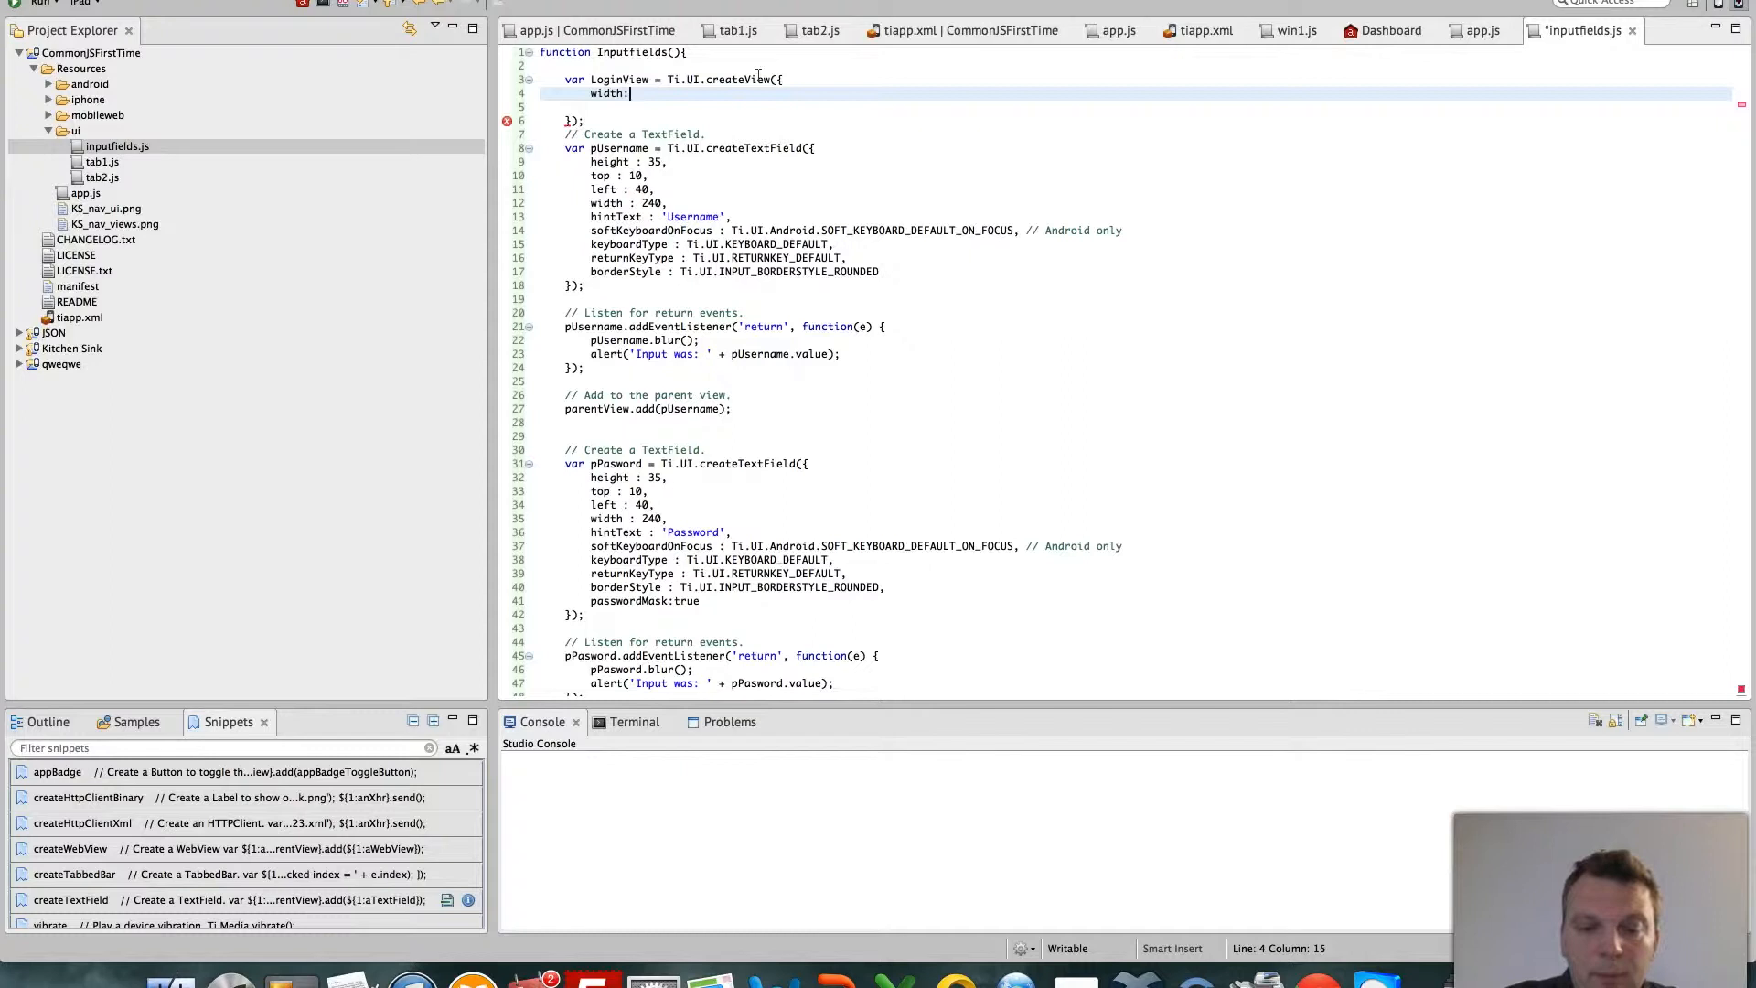
pyautogui.write('300,')
pyautogui.click(1138, 106)
pyautogui.write('height:')
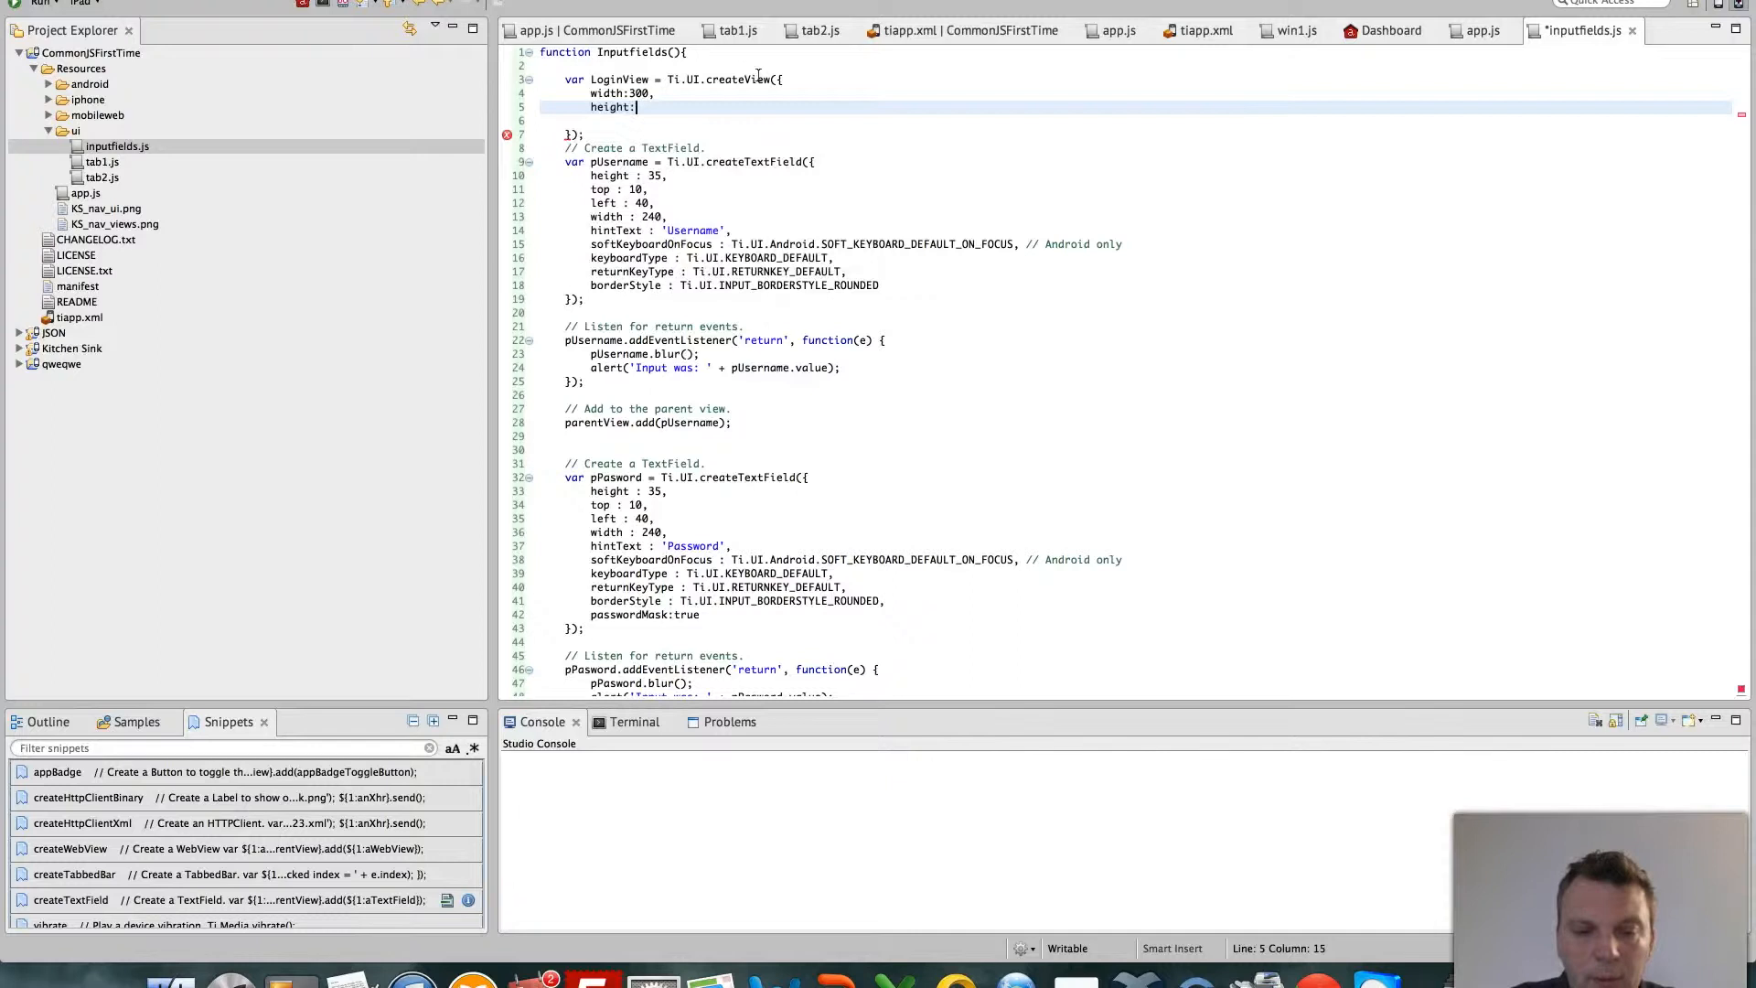
pyautogui.write('300')
pyautogui.write('LoginView.add(')
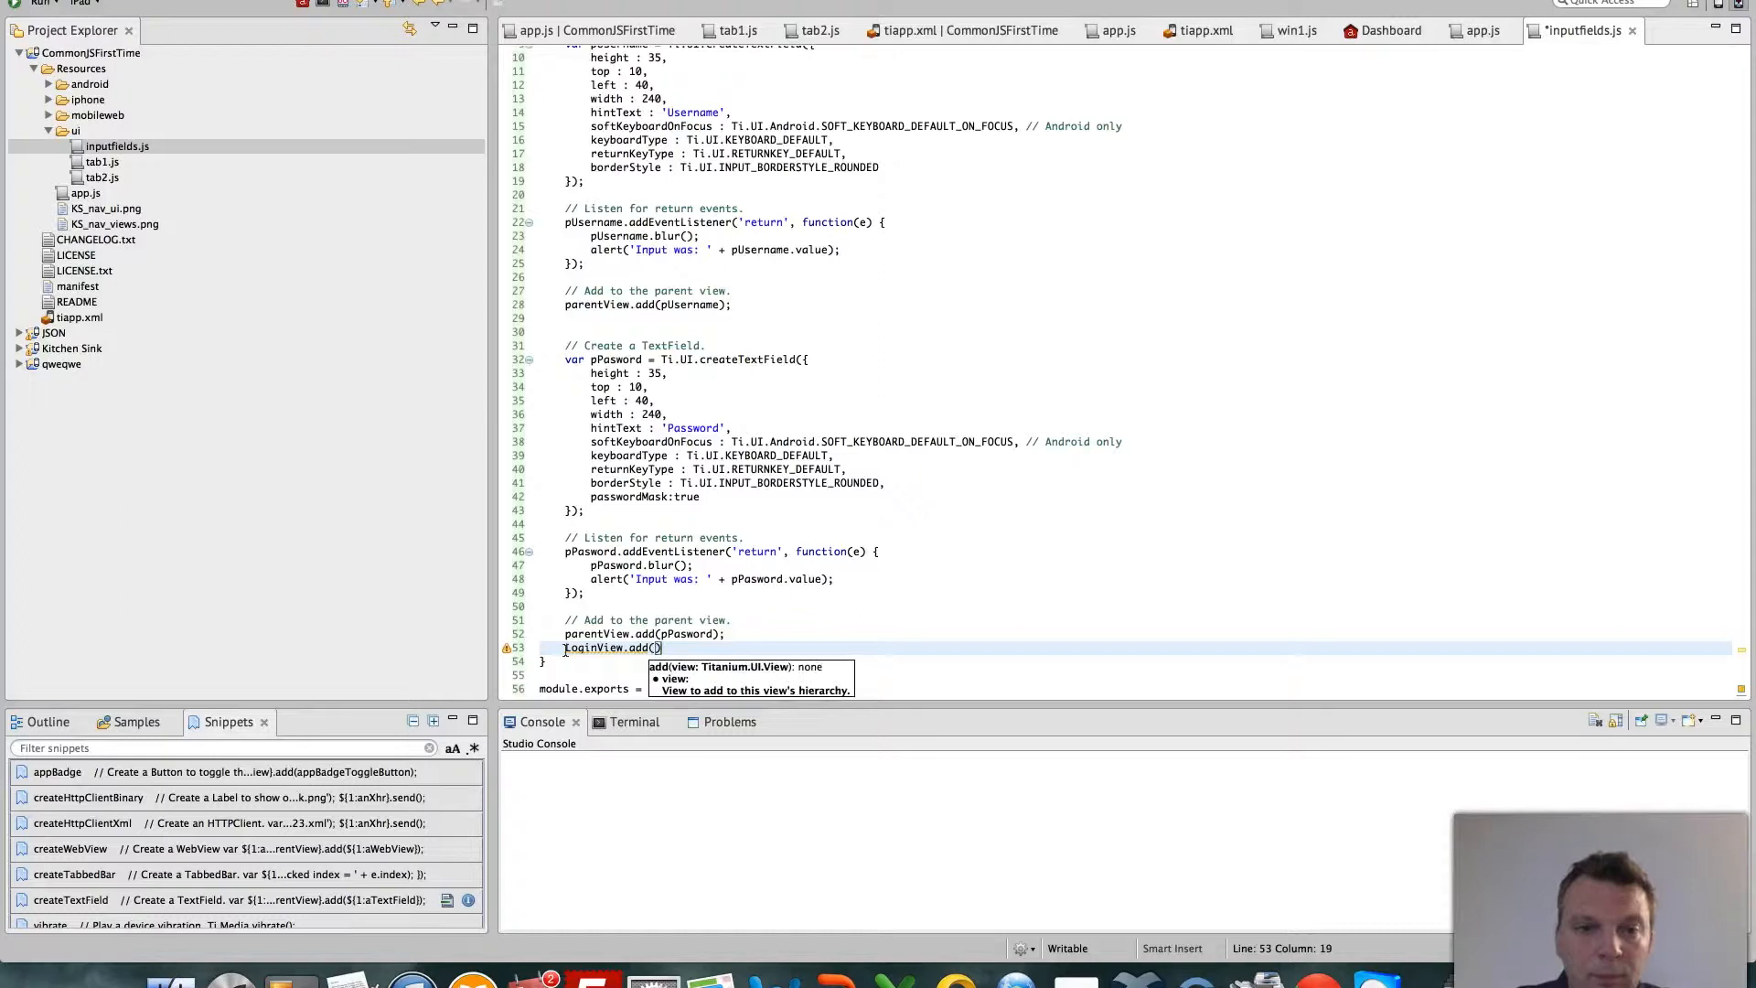
# Add LoginView.add(pUsername) at the end of the Inputfields function
pyautogui.write('pUsername')
pyautogui.write('L')
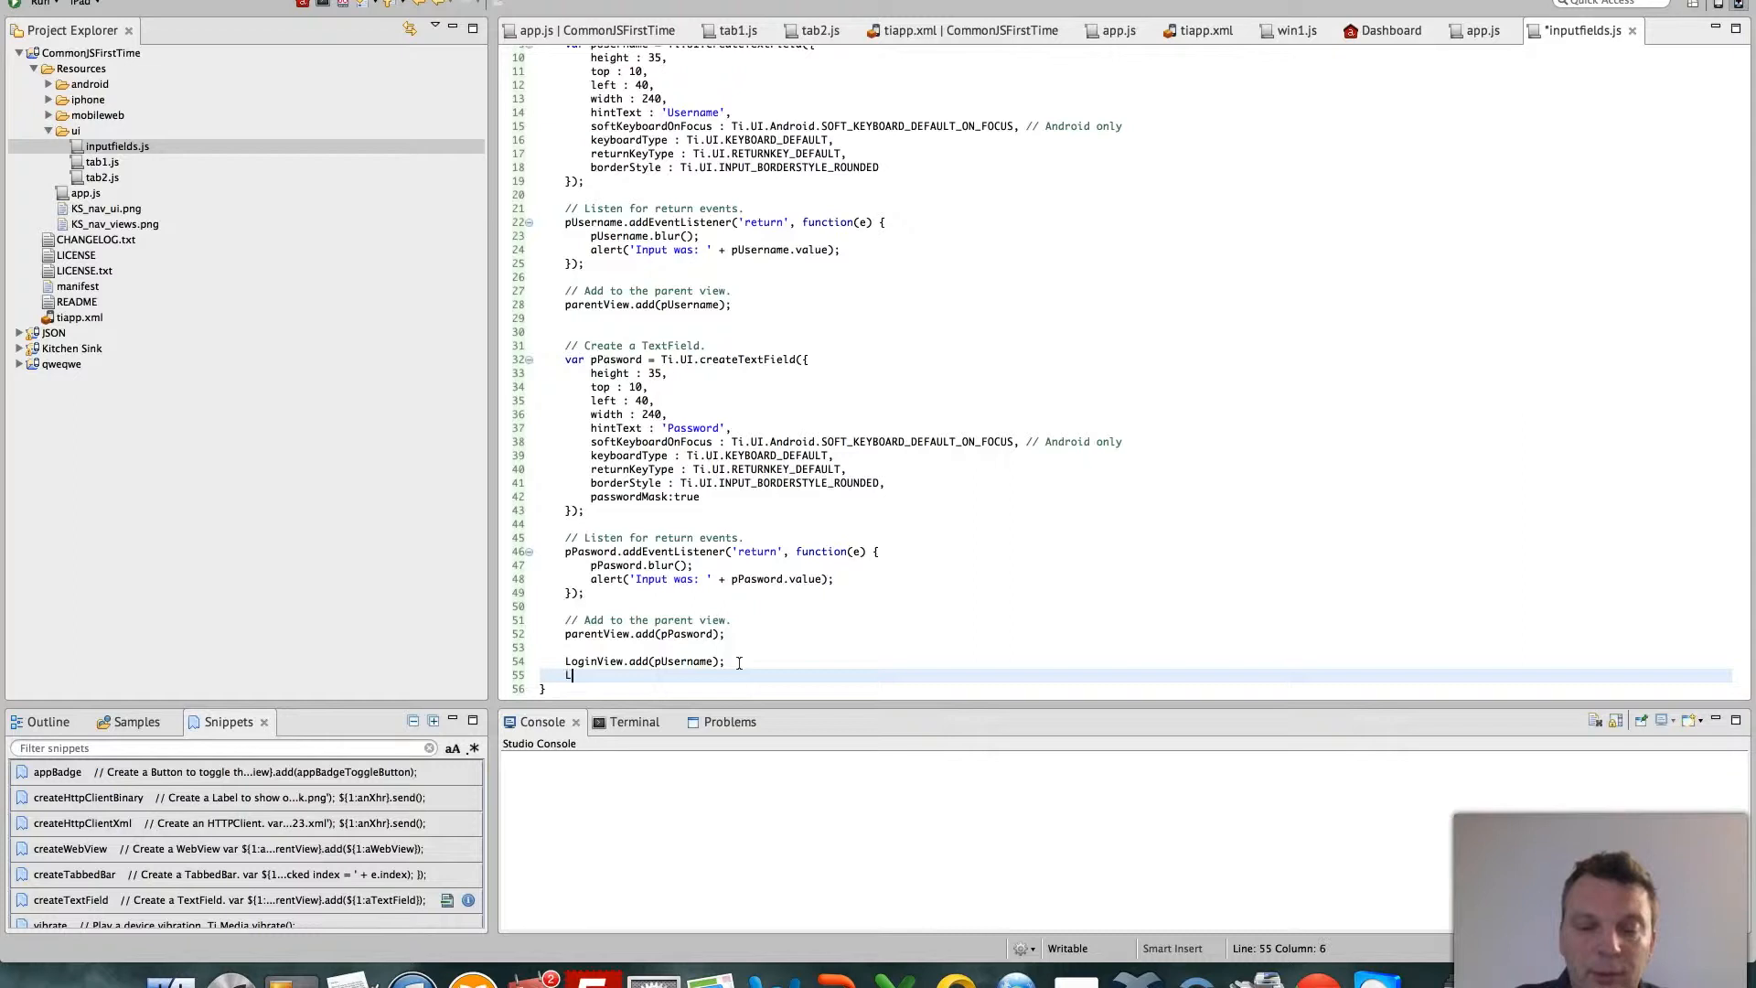
pyautogui.write('oginView.ad')
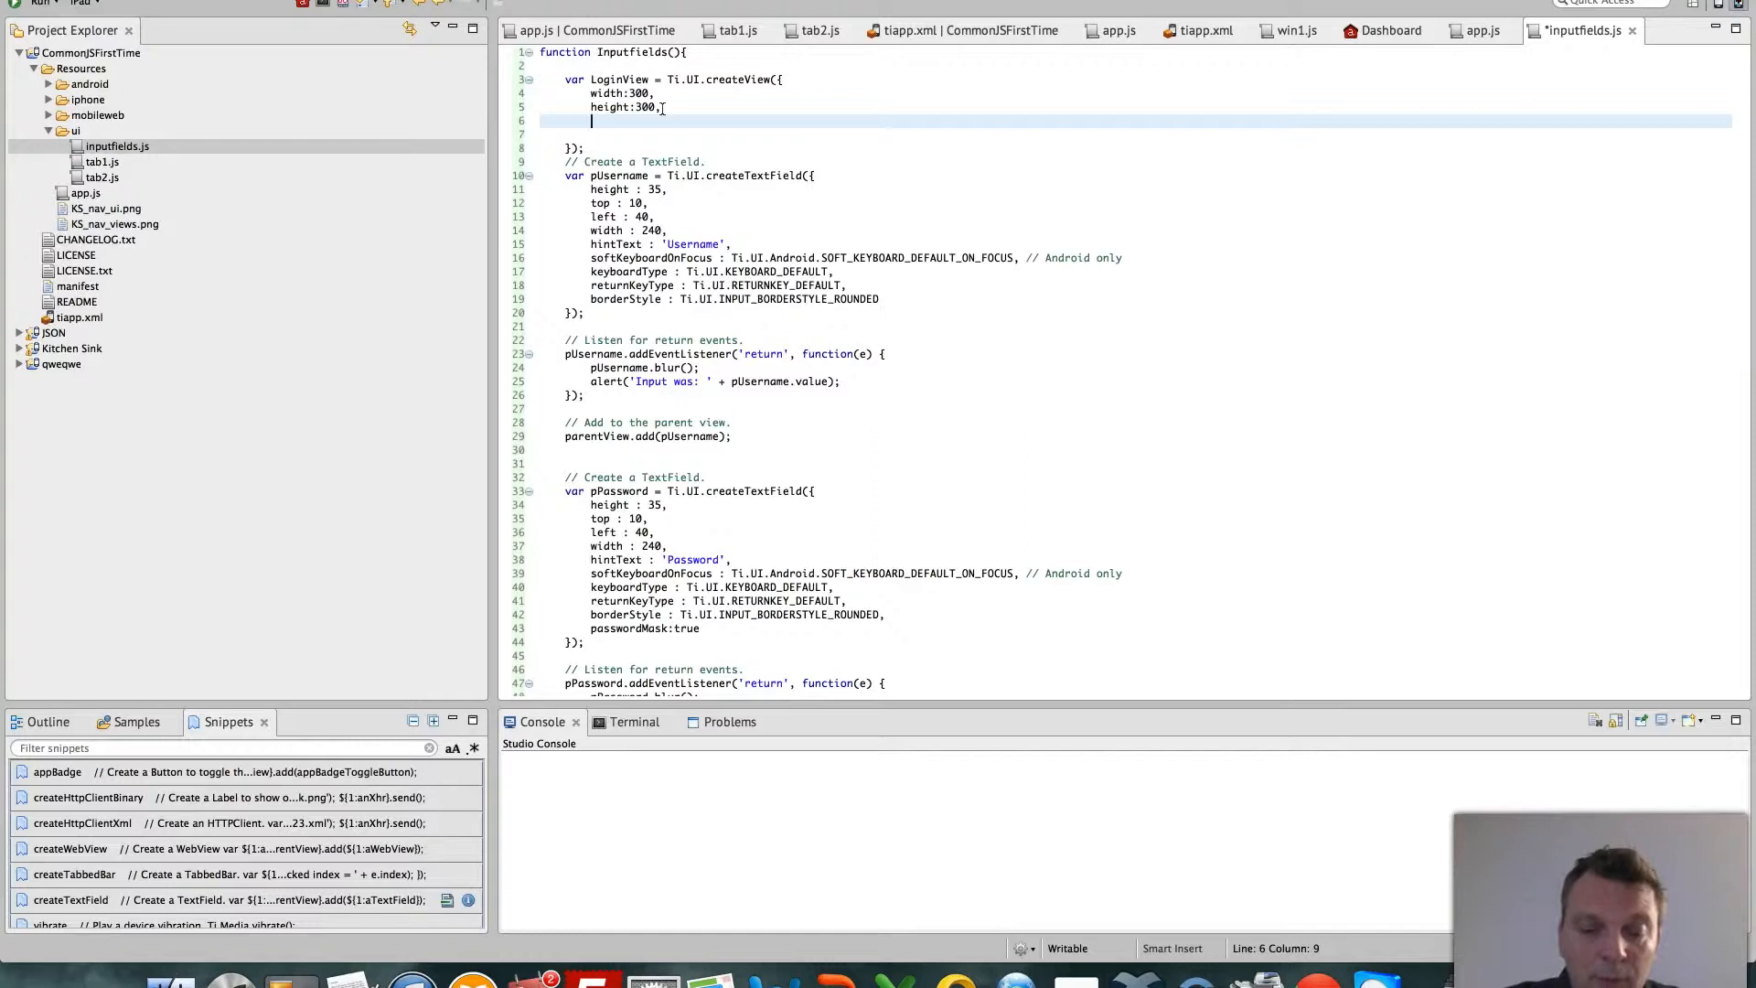
# Type a layout property on the new line after height:300
pyautogui.write('layout')
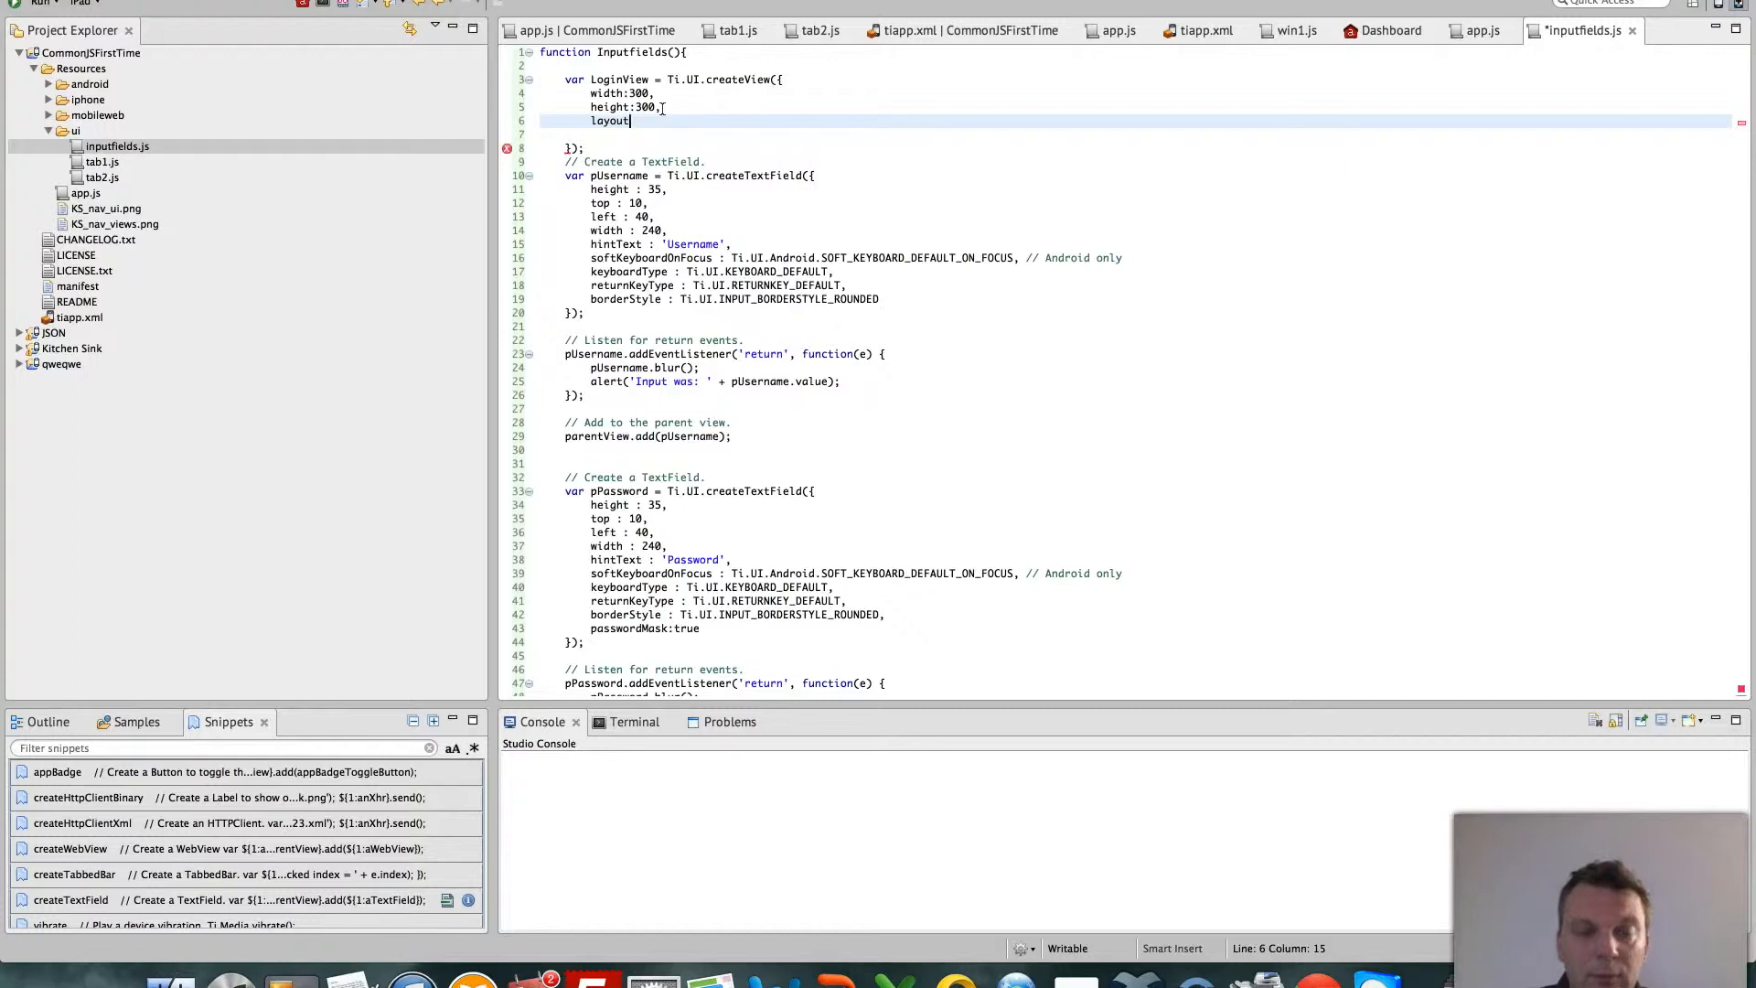
pyautogui.write(":'f'")
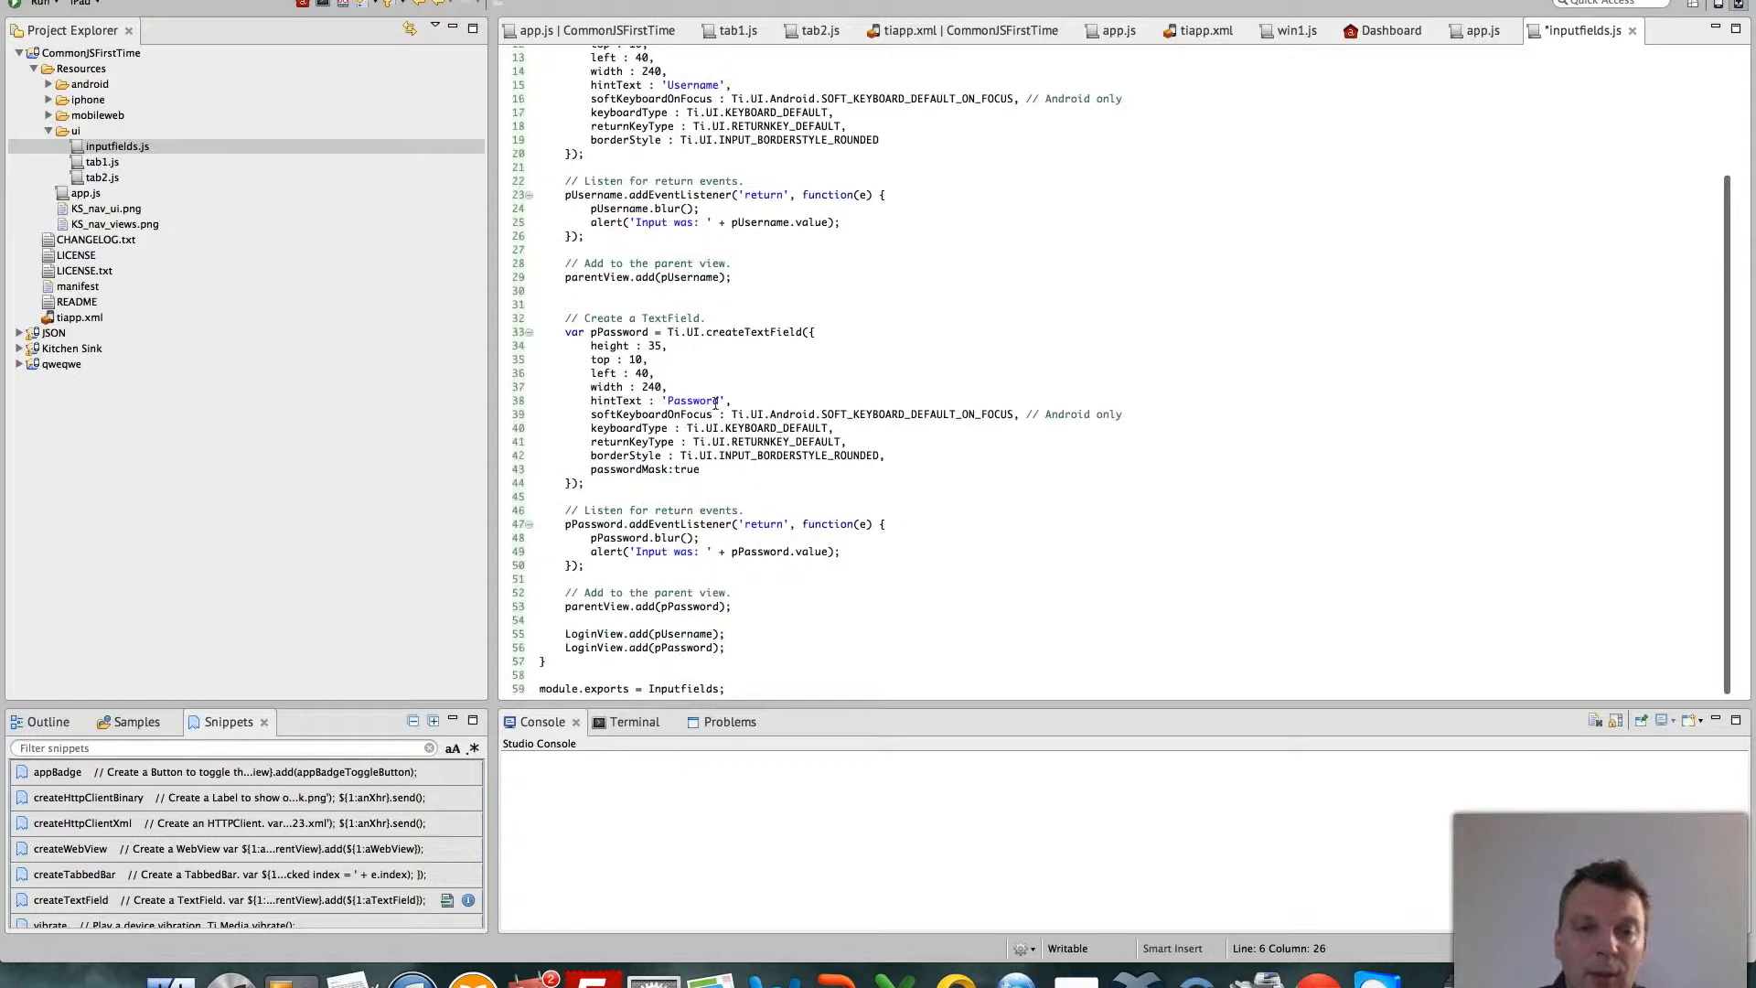
# Return LoginView from the Inputfields function, then switch to tab1.js
pyautogui.write('return')
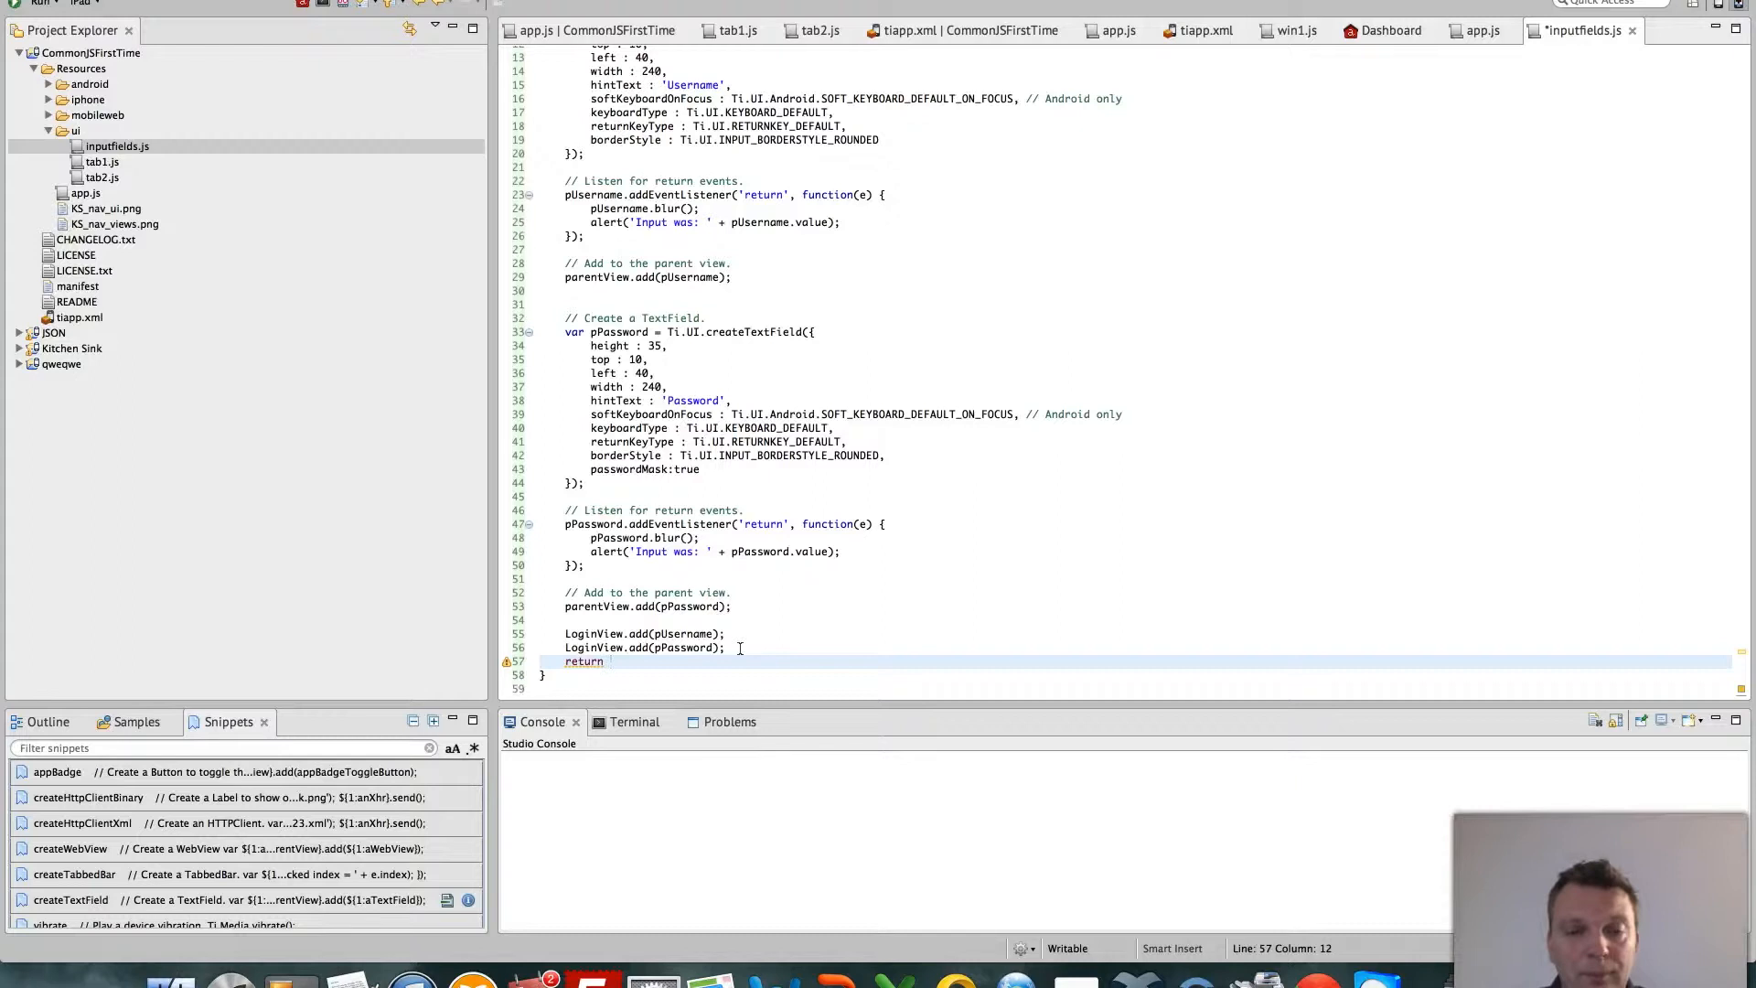
pyautogui.write('LoginView')
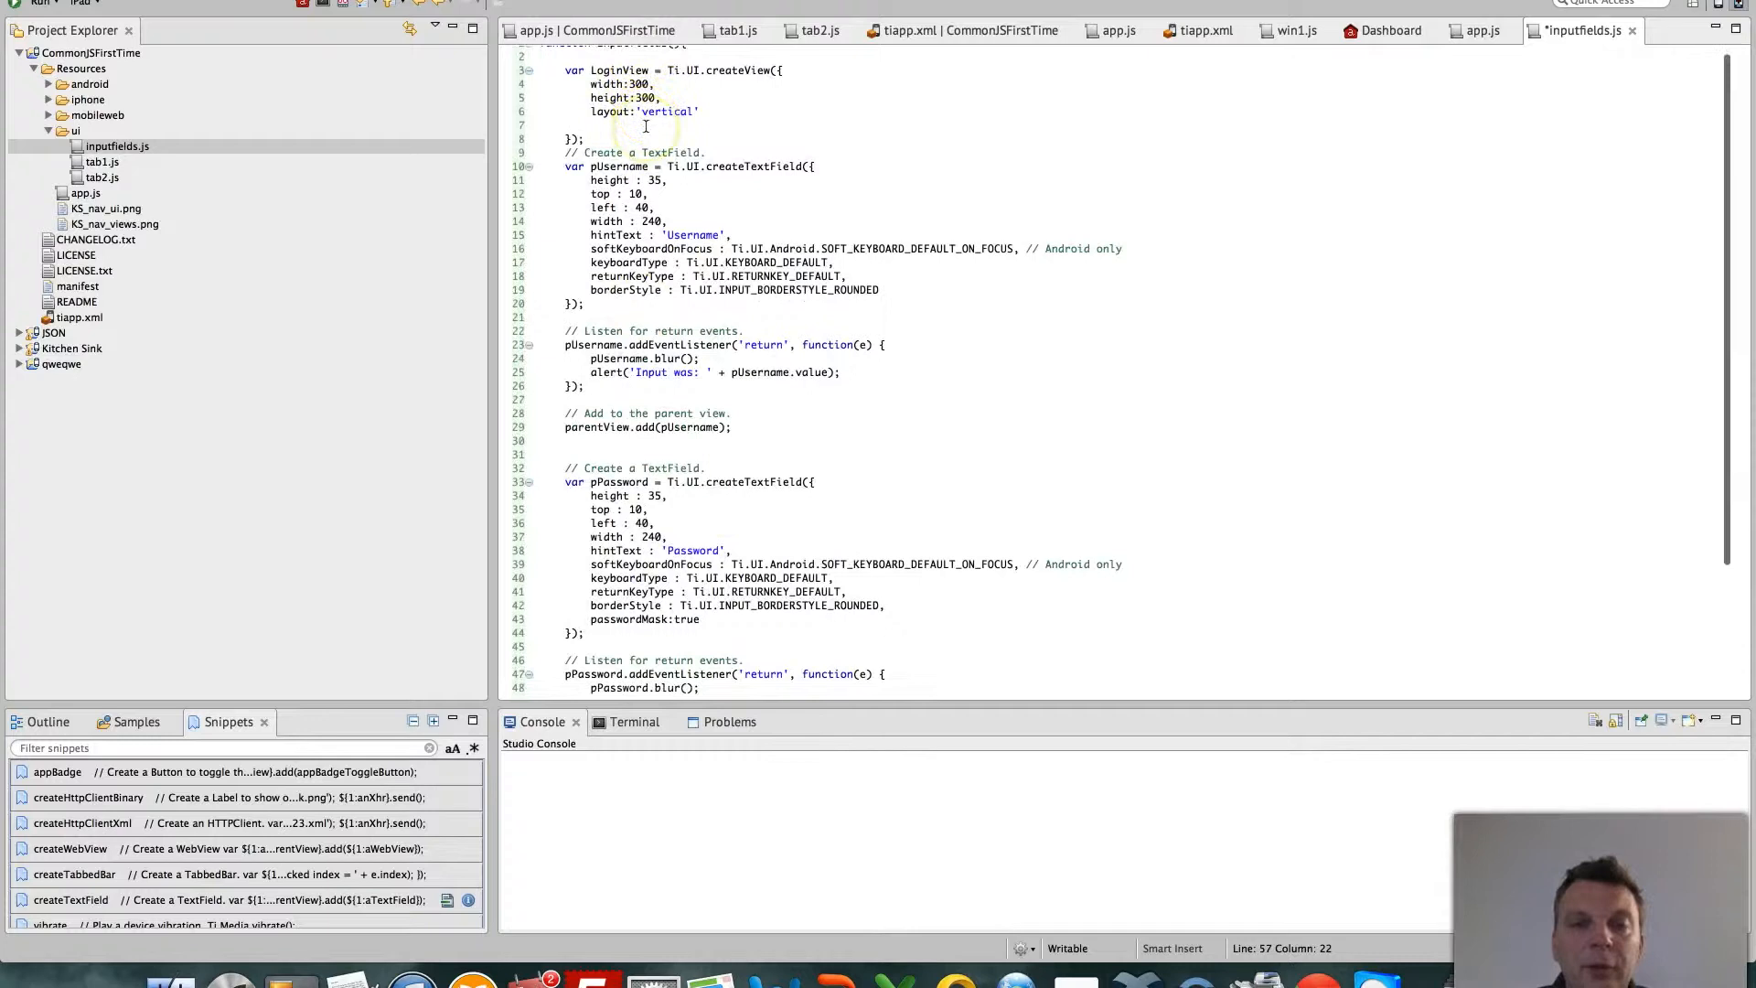
pyautogui.click(102, 163)
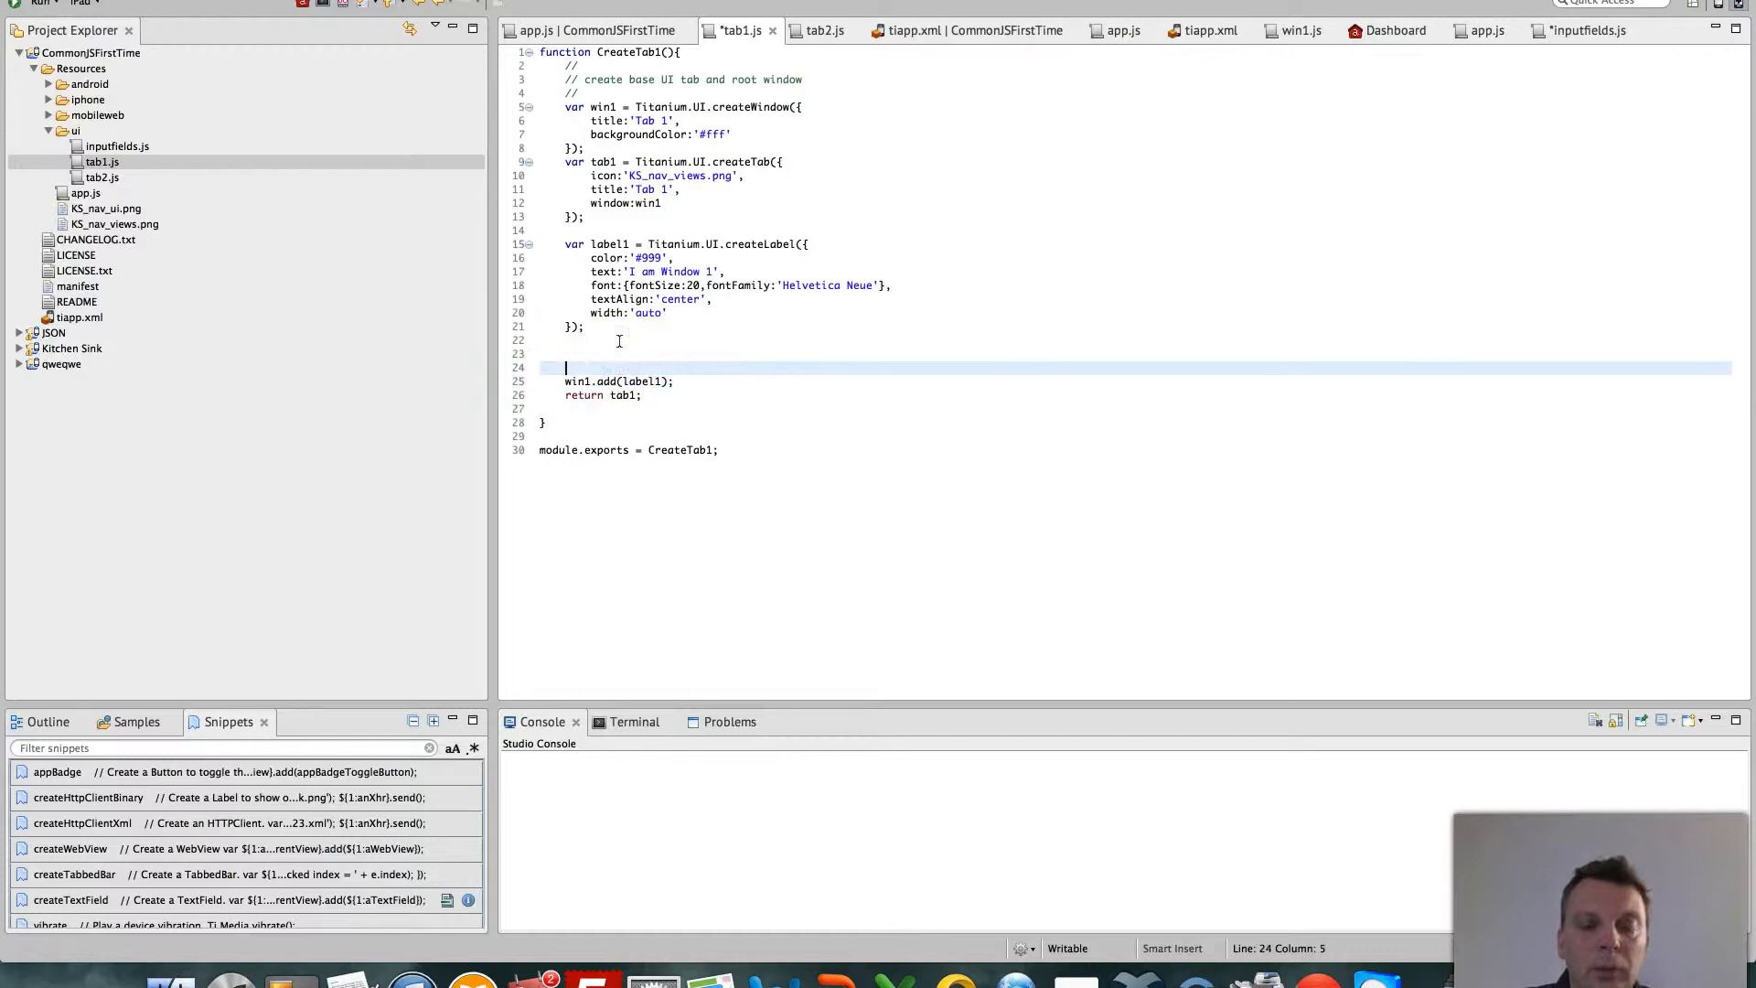
# Declare var InputView = require('/ui/inputfields')() in tab1.js above win1.add(label1)
pyautogui.write('require')
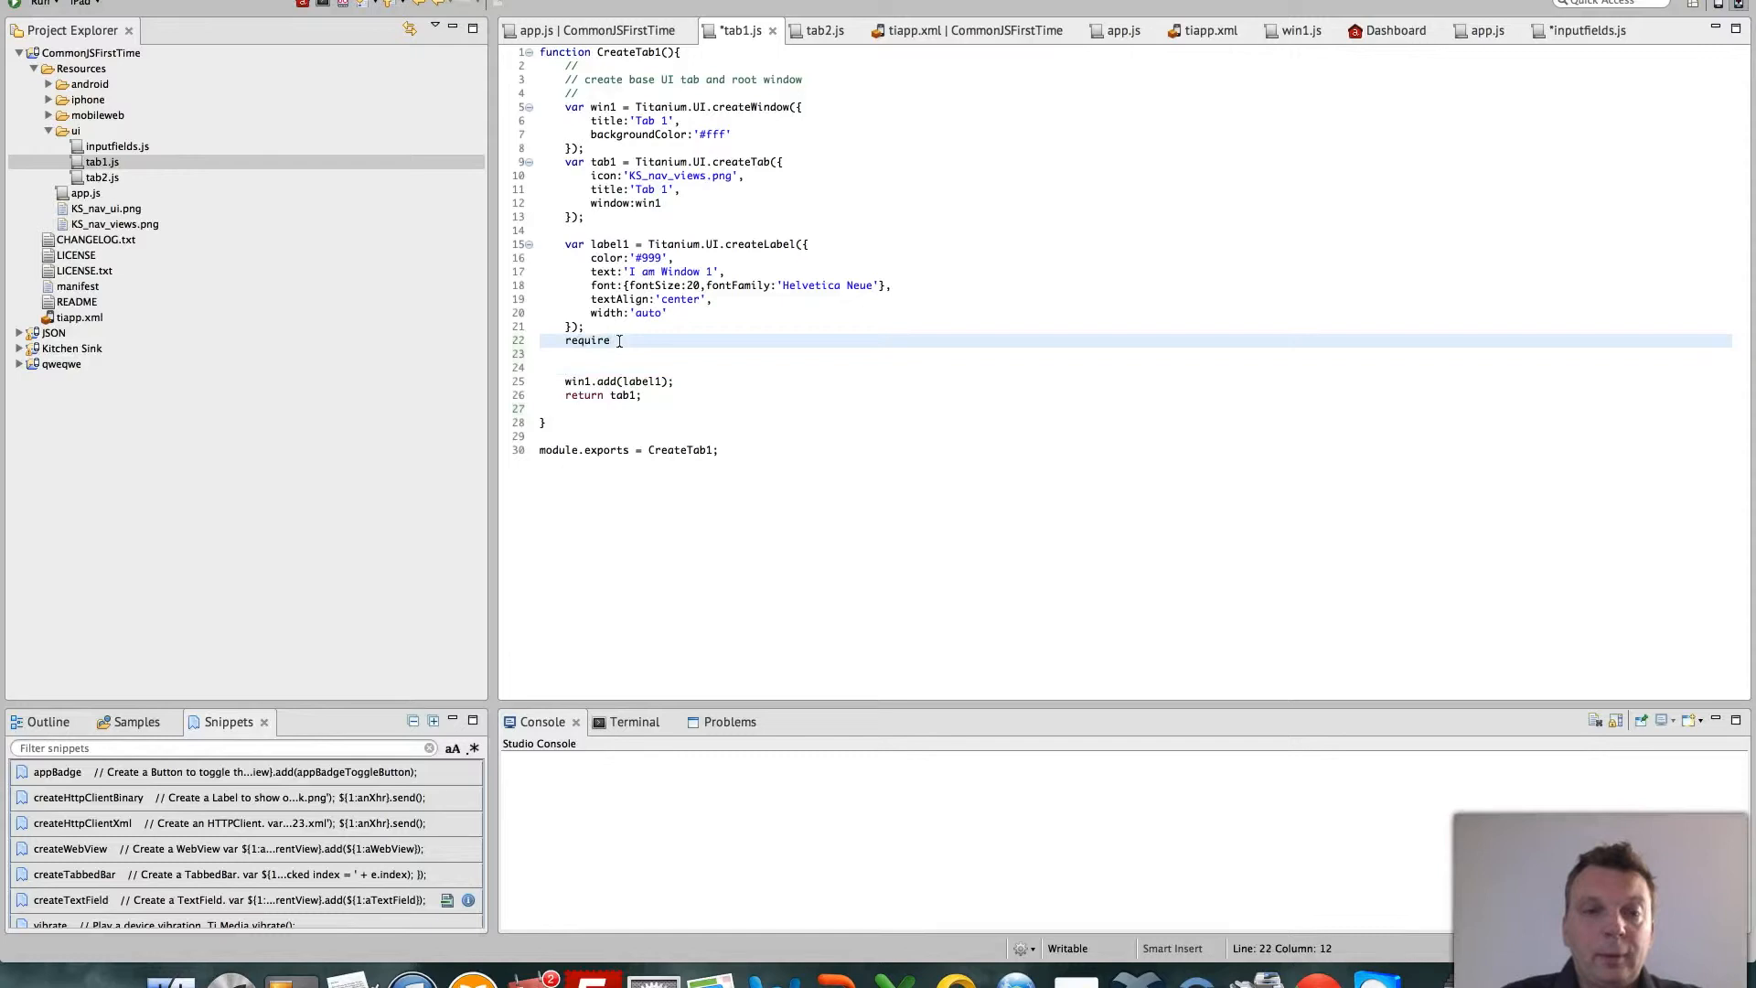
pyautogui.write('()')
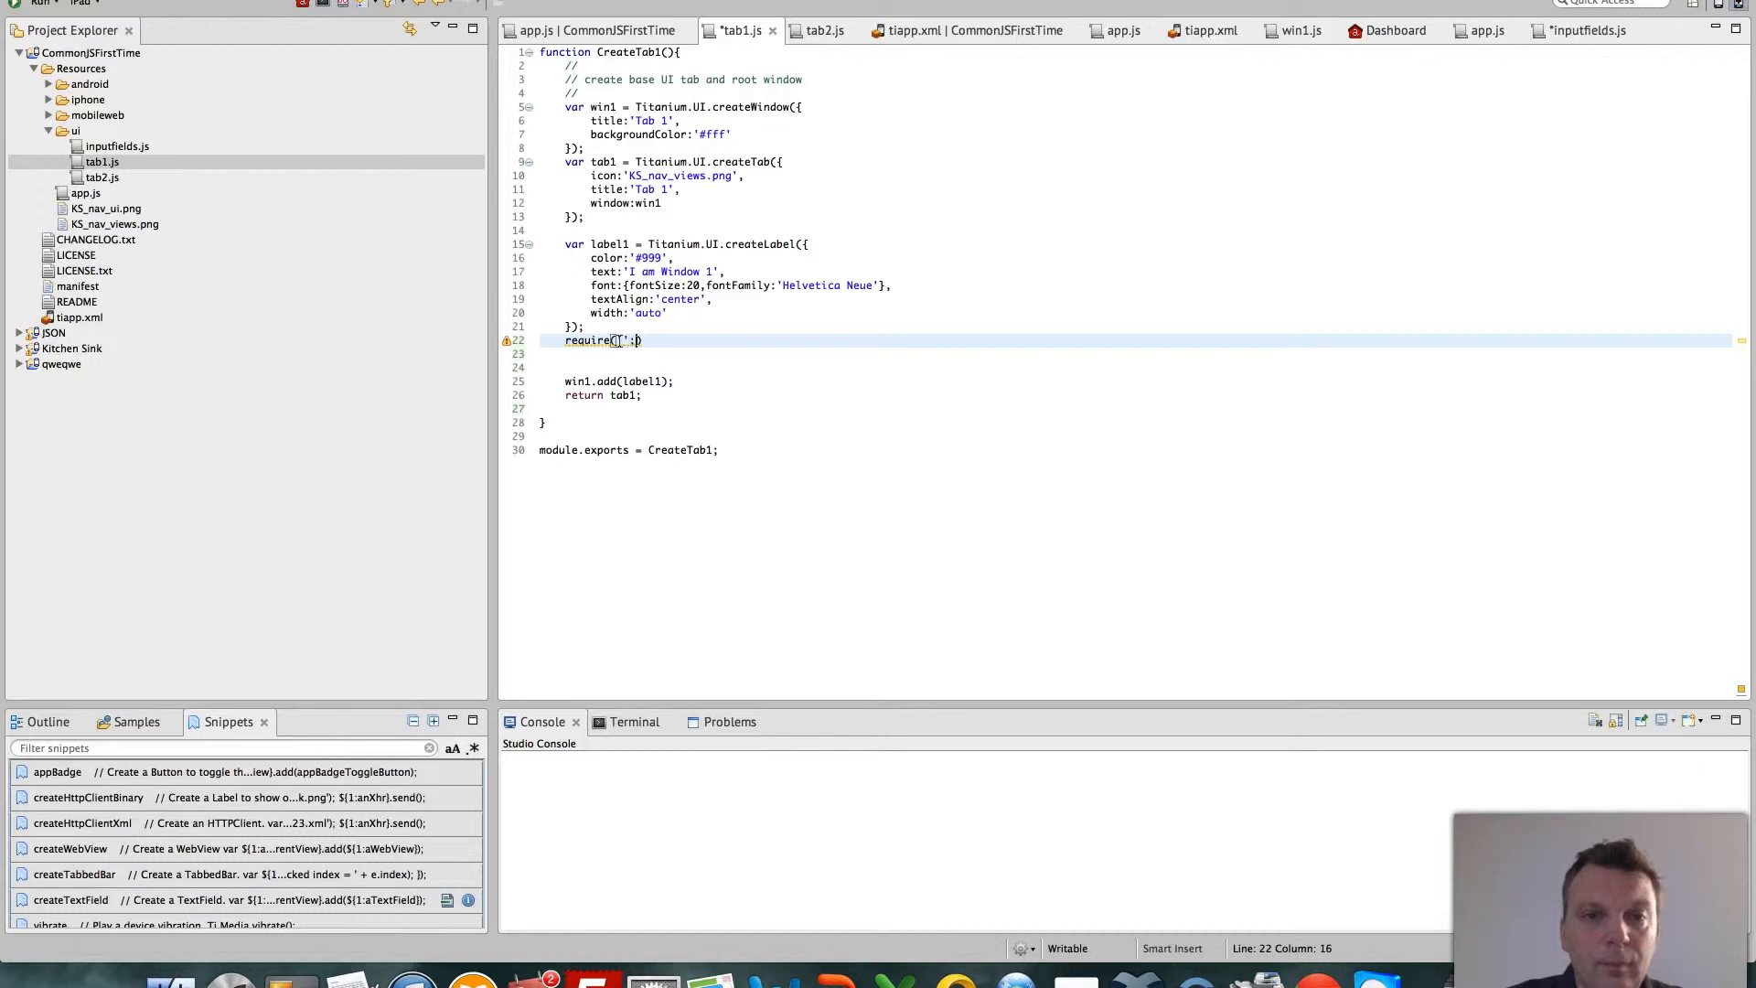
pyautogui.write('inpu')
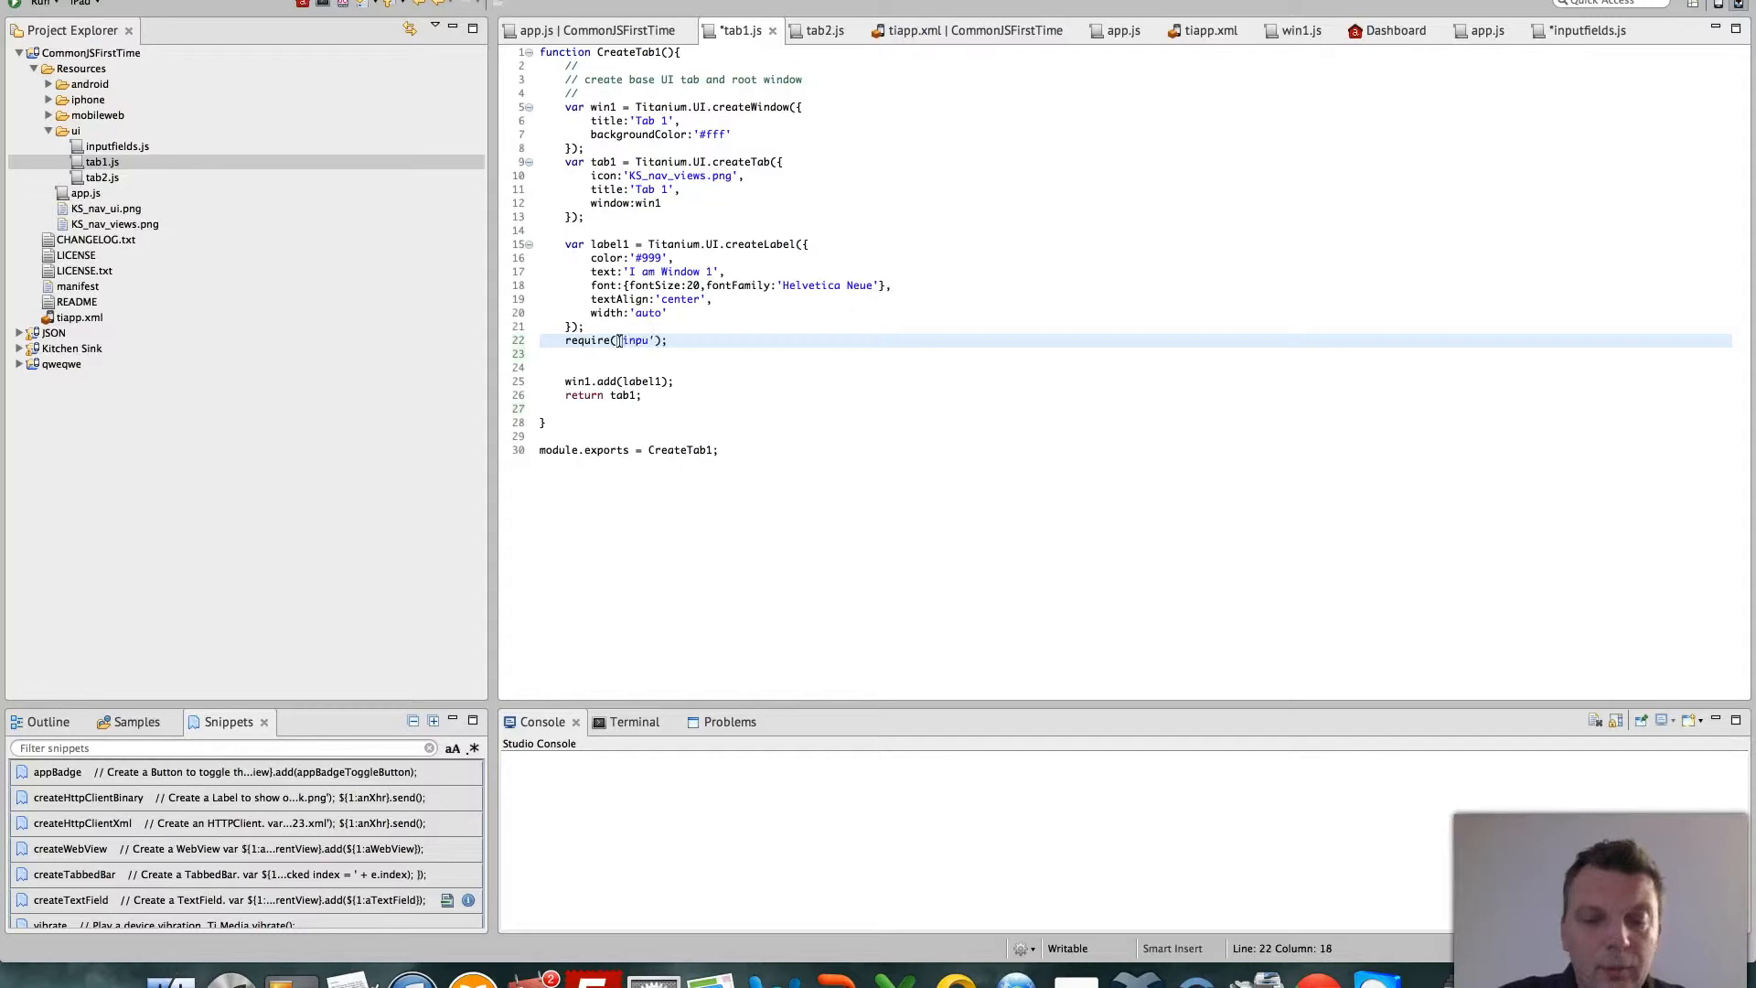
pyautogui.write('tfields')
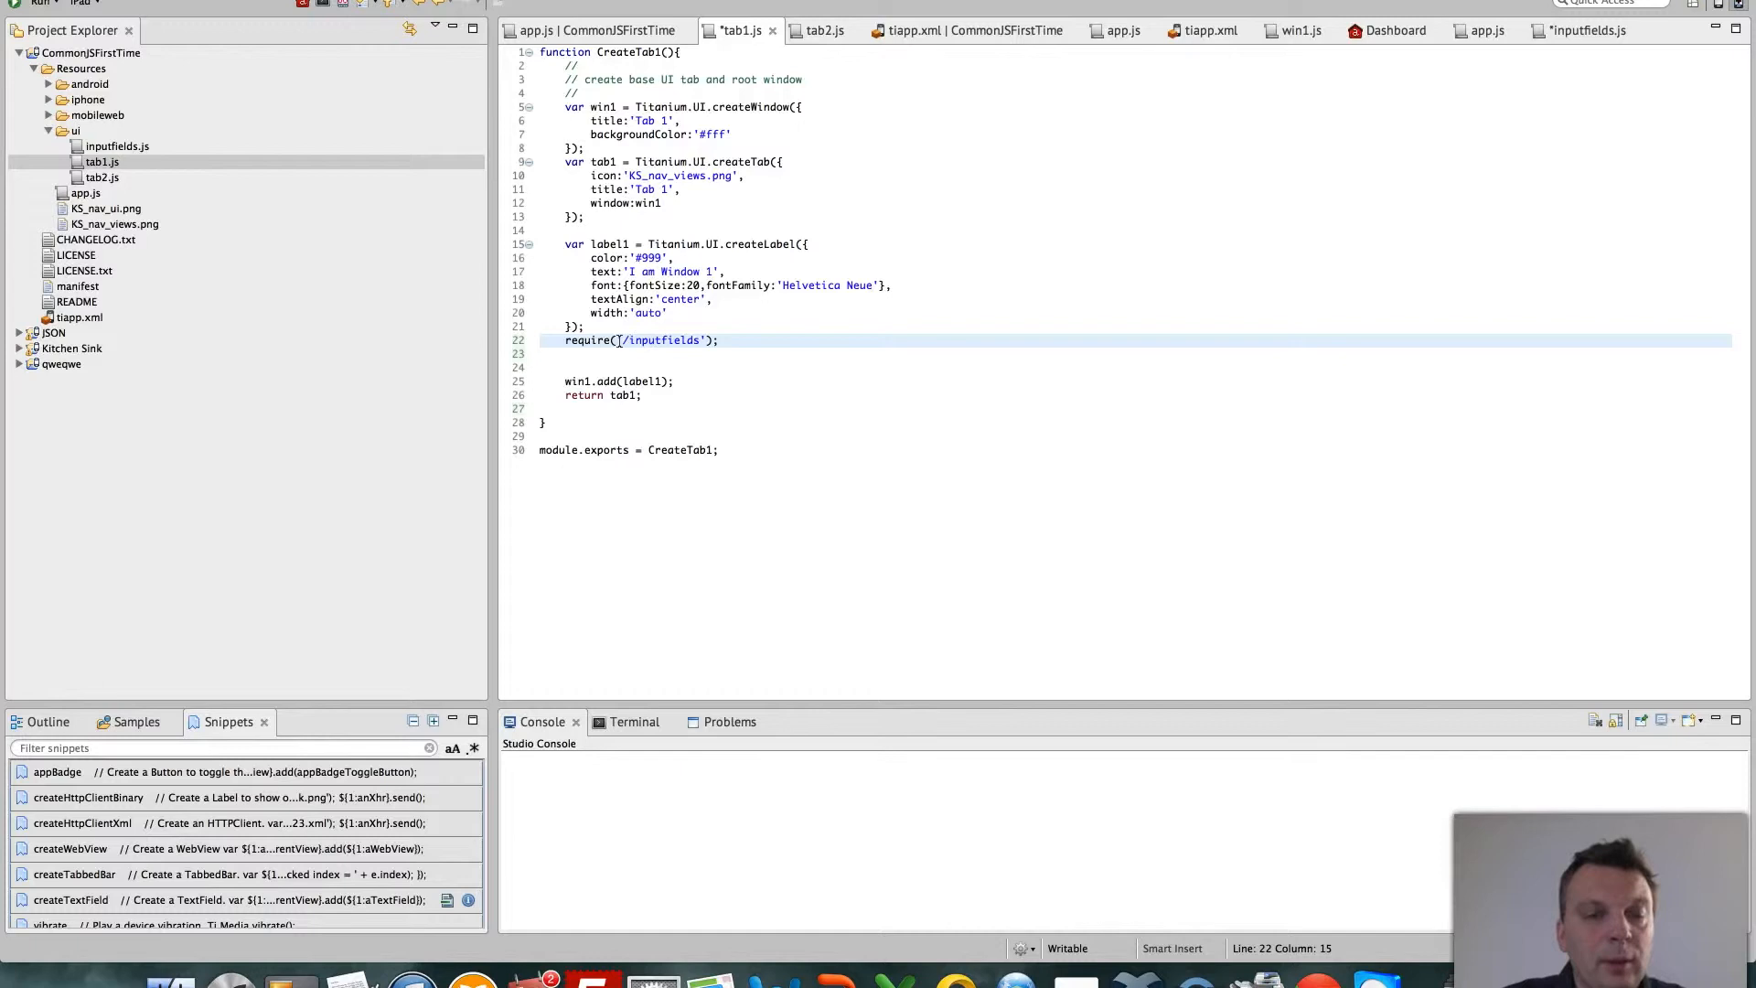
pyautogui.write('/ui')
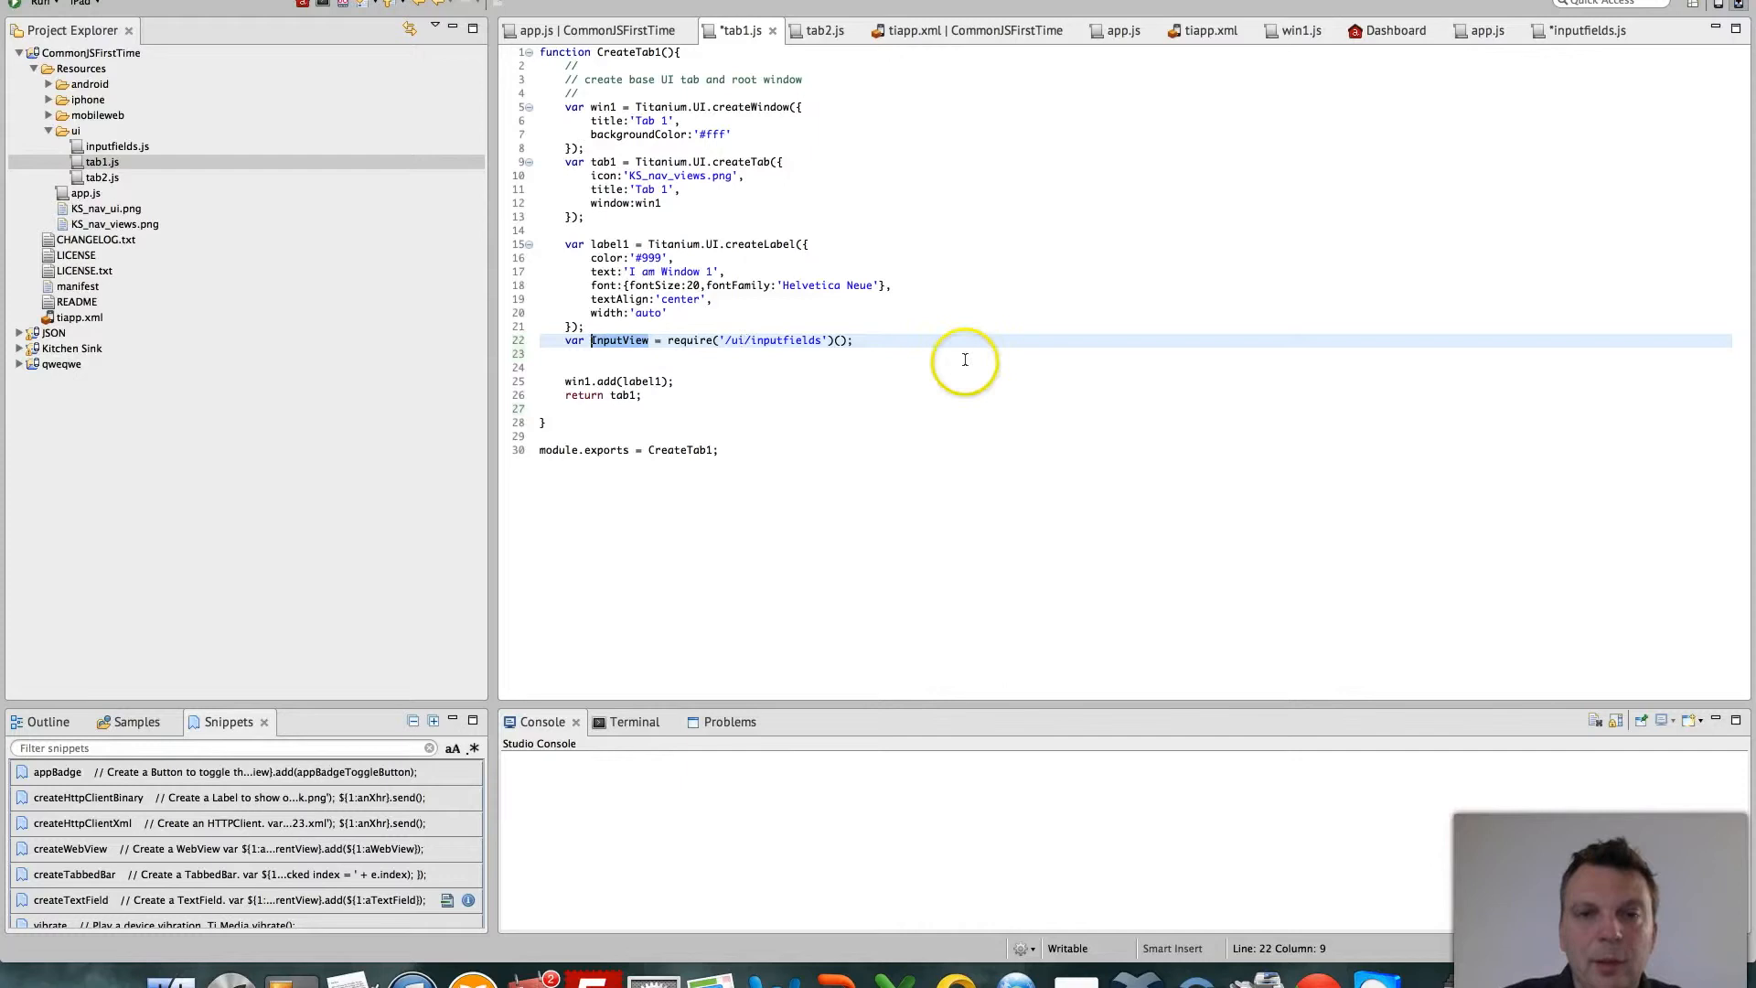
# Set win1's layout to 'vertical' and add win1.add(InputView) in tab1.js
pyautogui.click(849, 339)
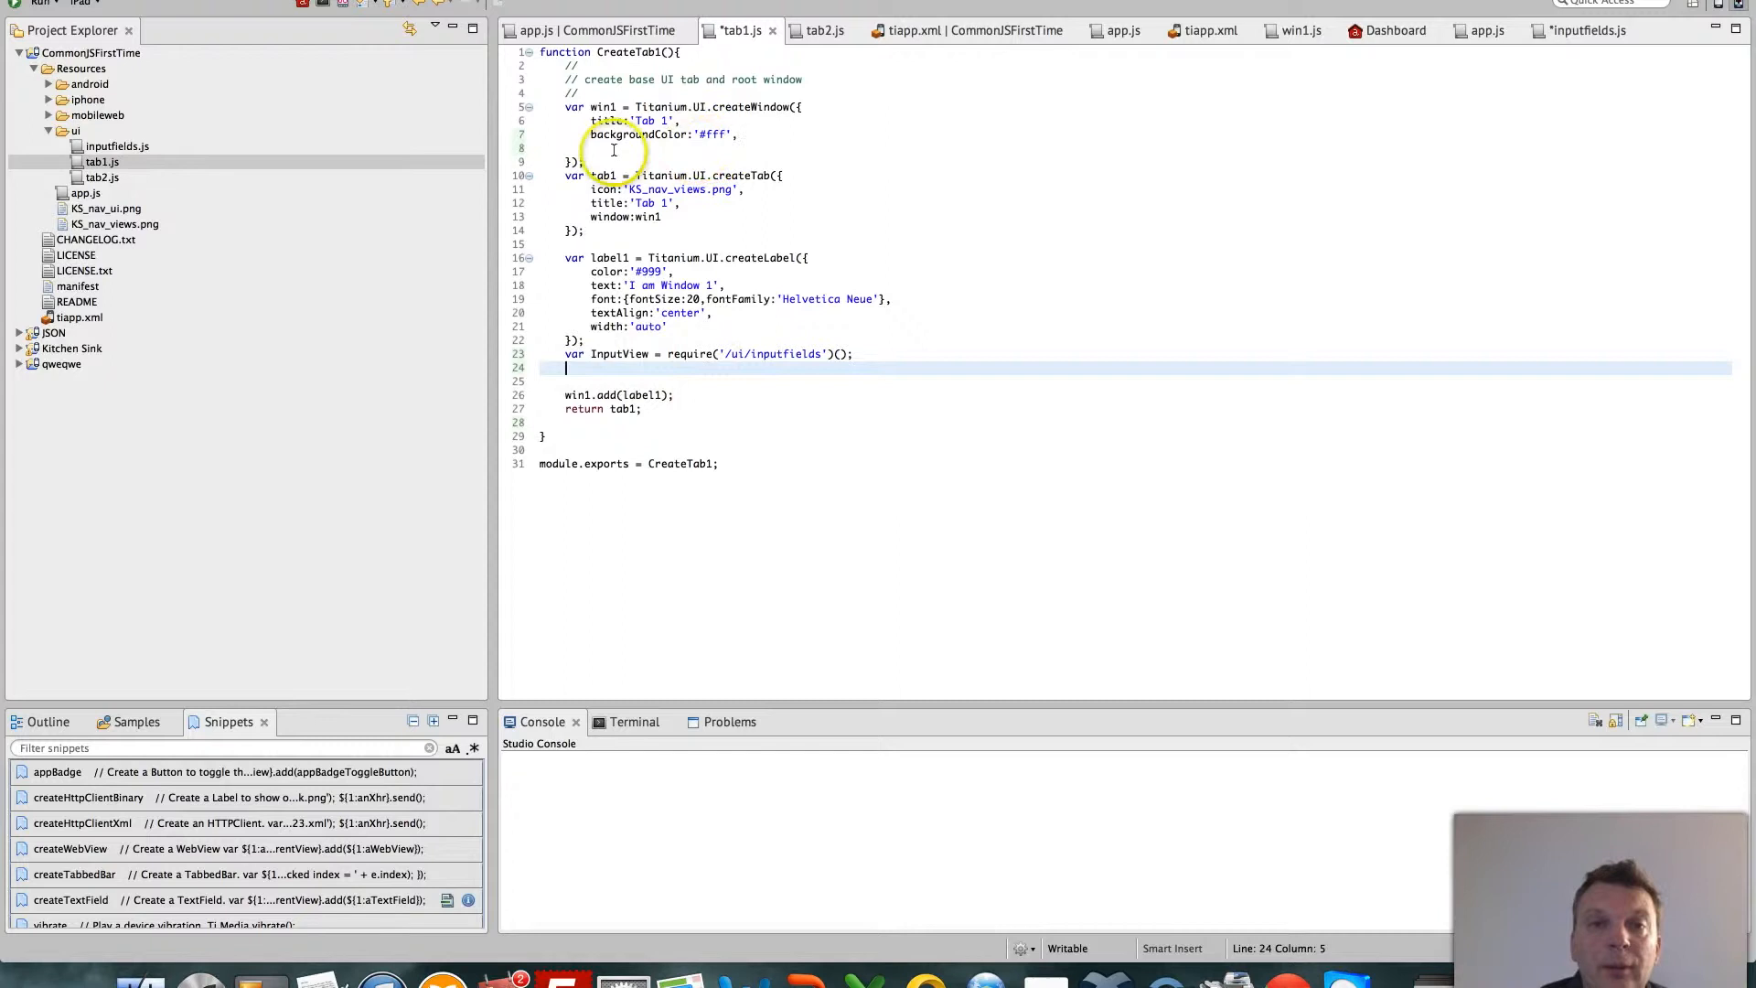
pyautogui.click(593, 147)
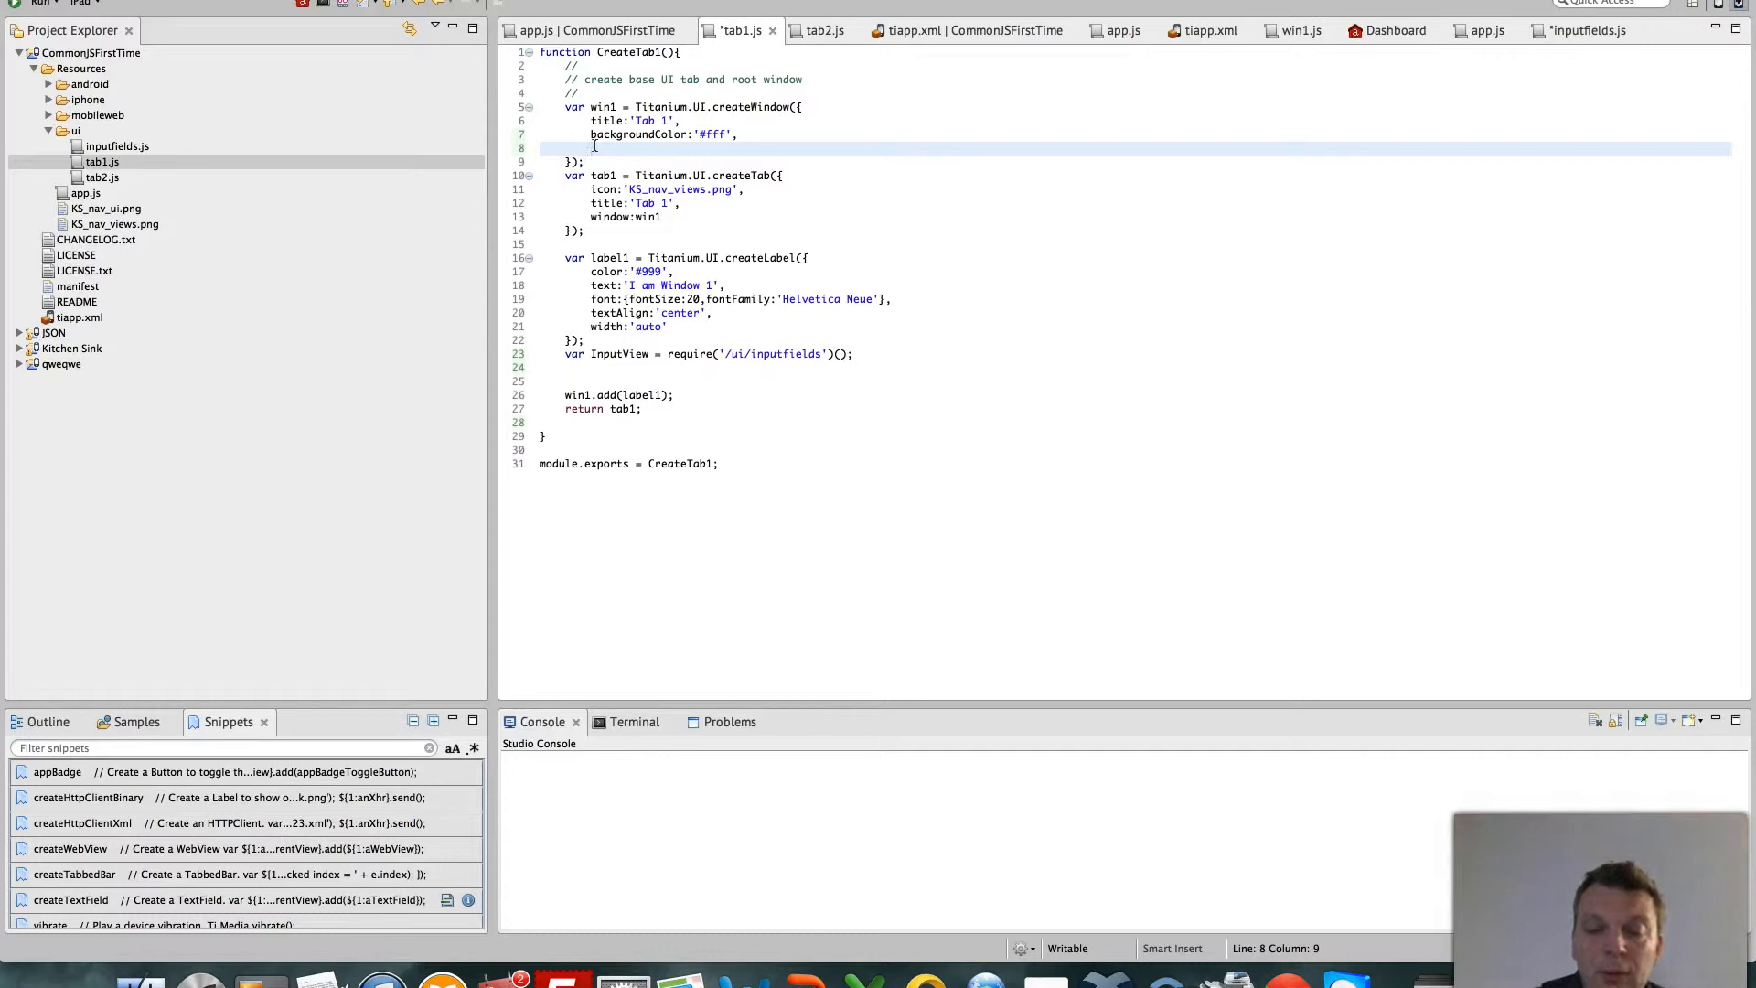
pyautogui.write('layout')
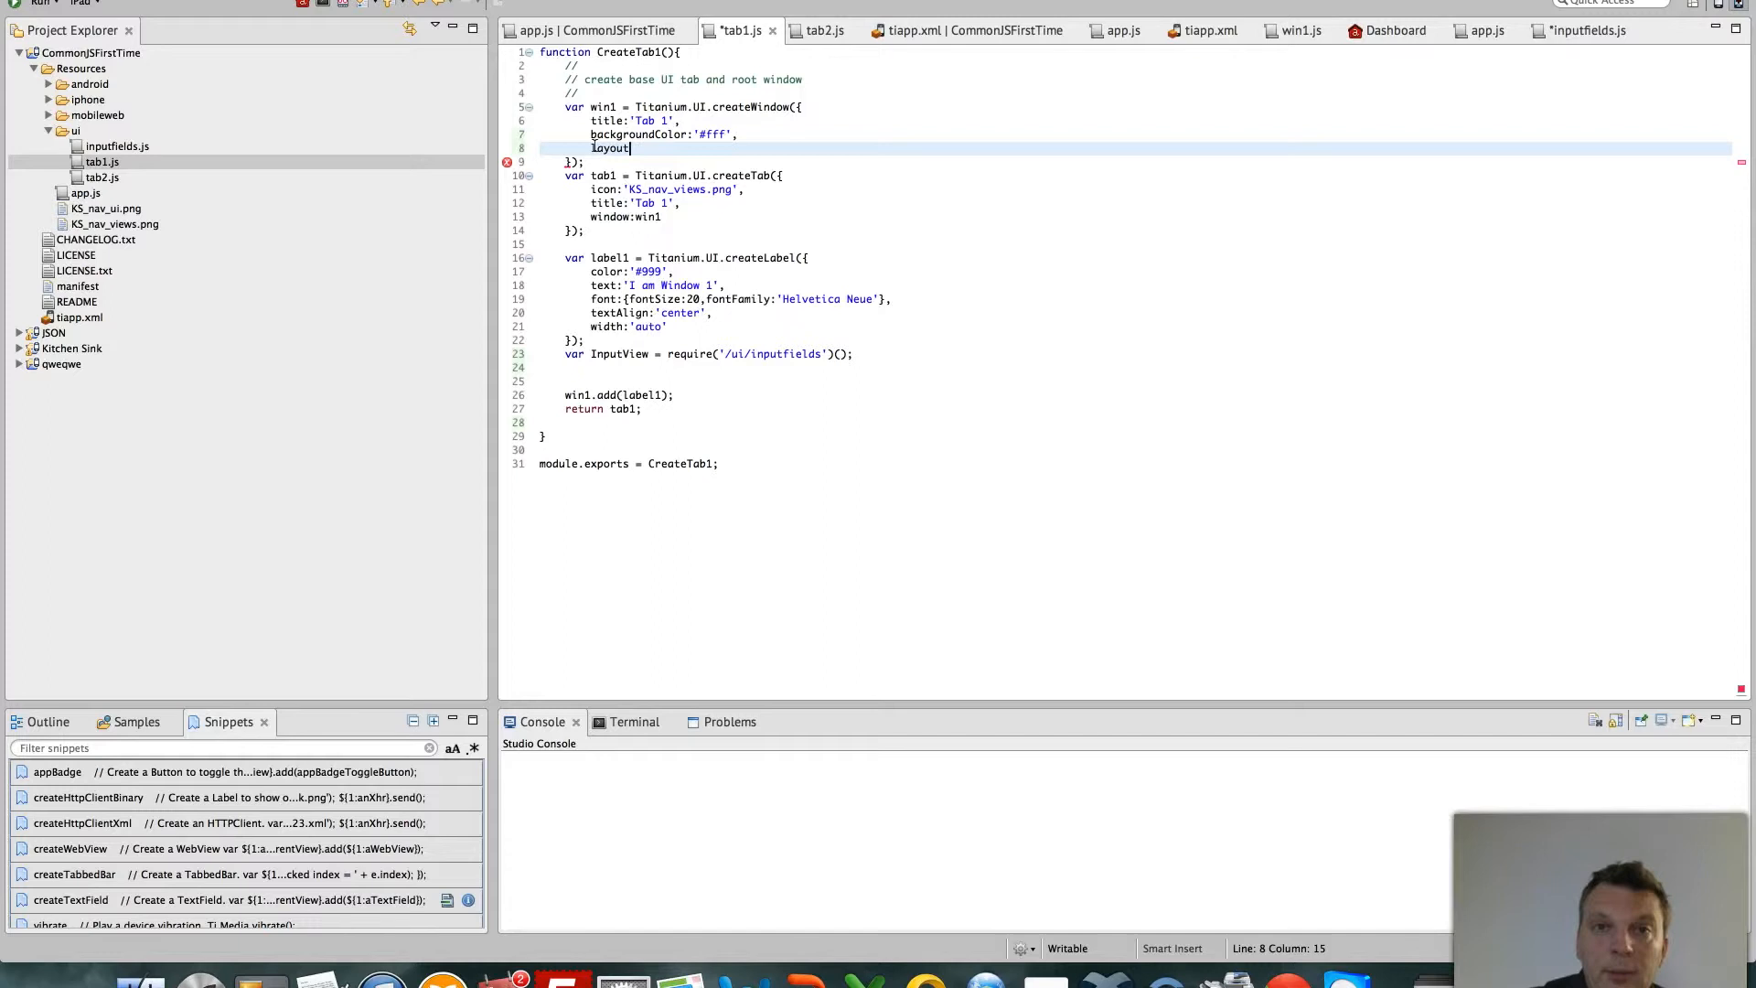
pyautogui.write(":'vert")
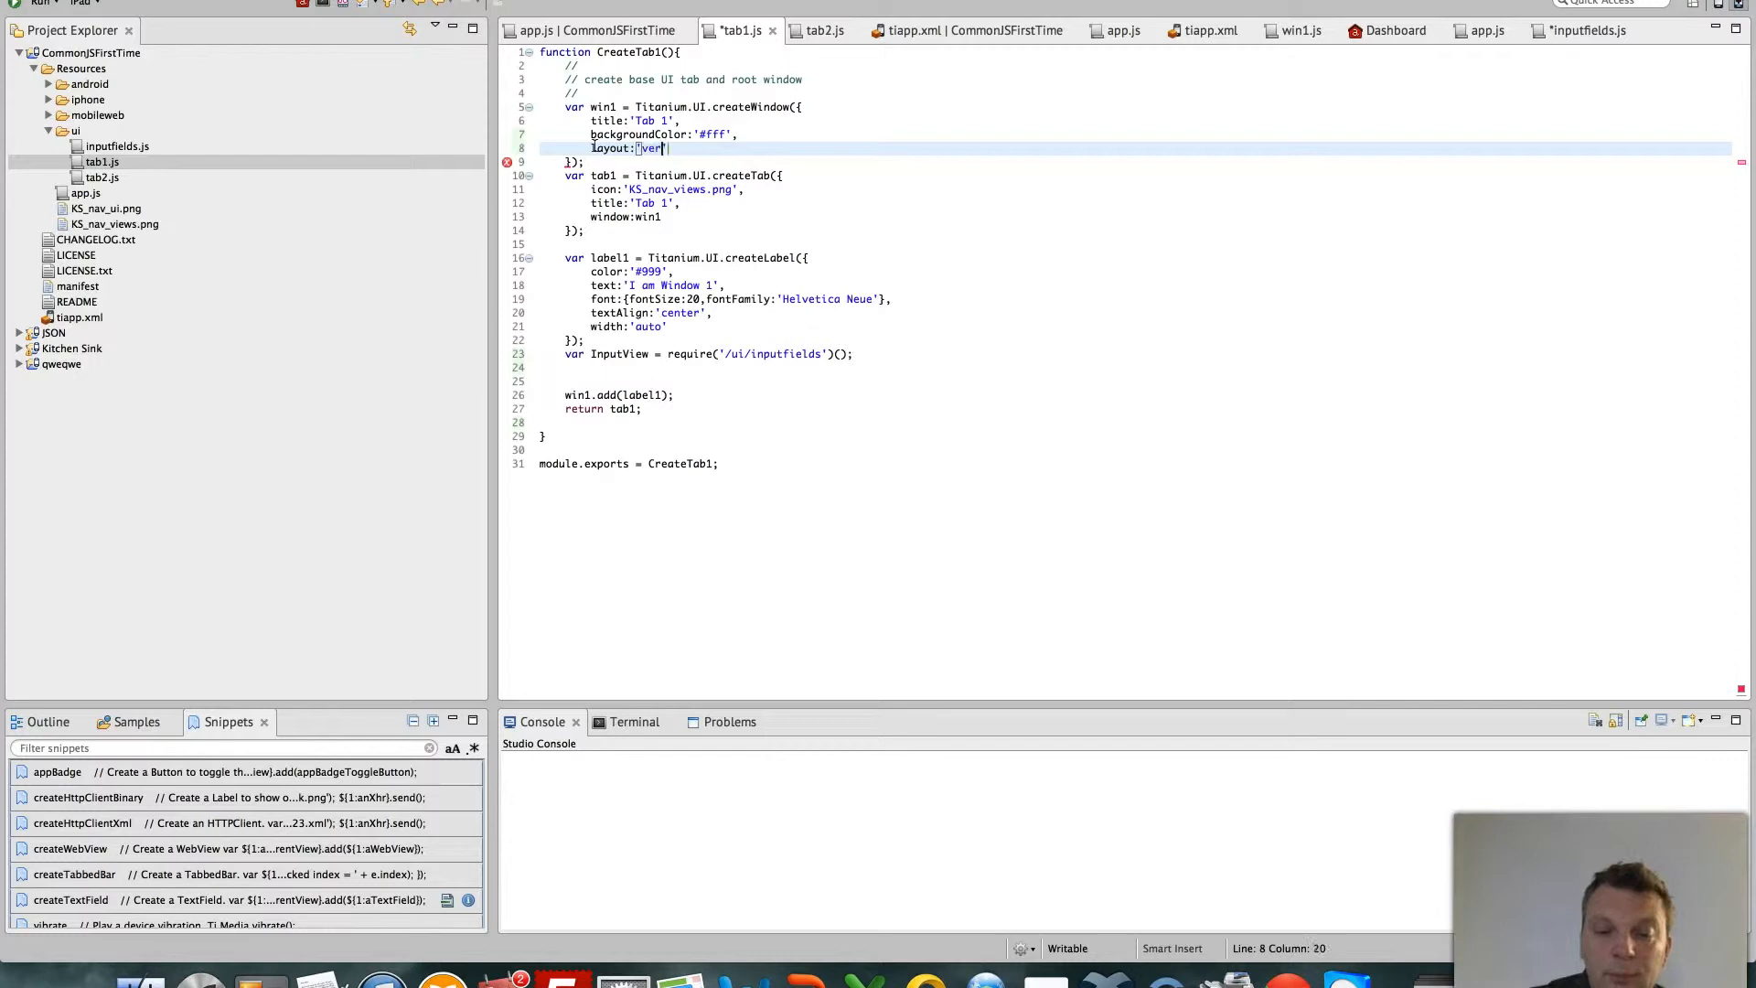
pyautogui.click(789, 299)
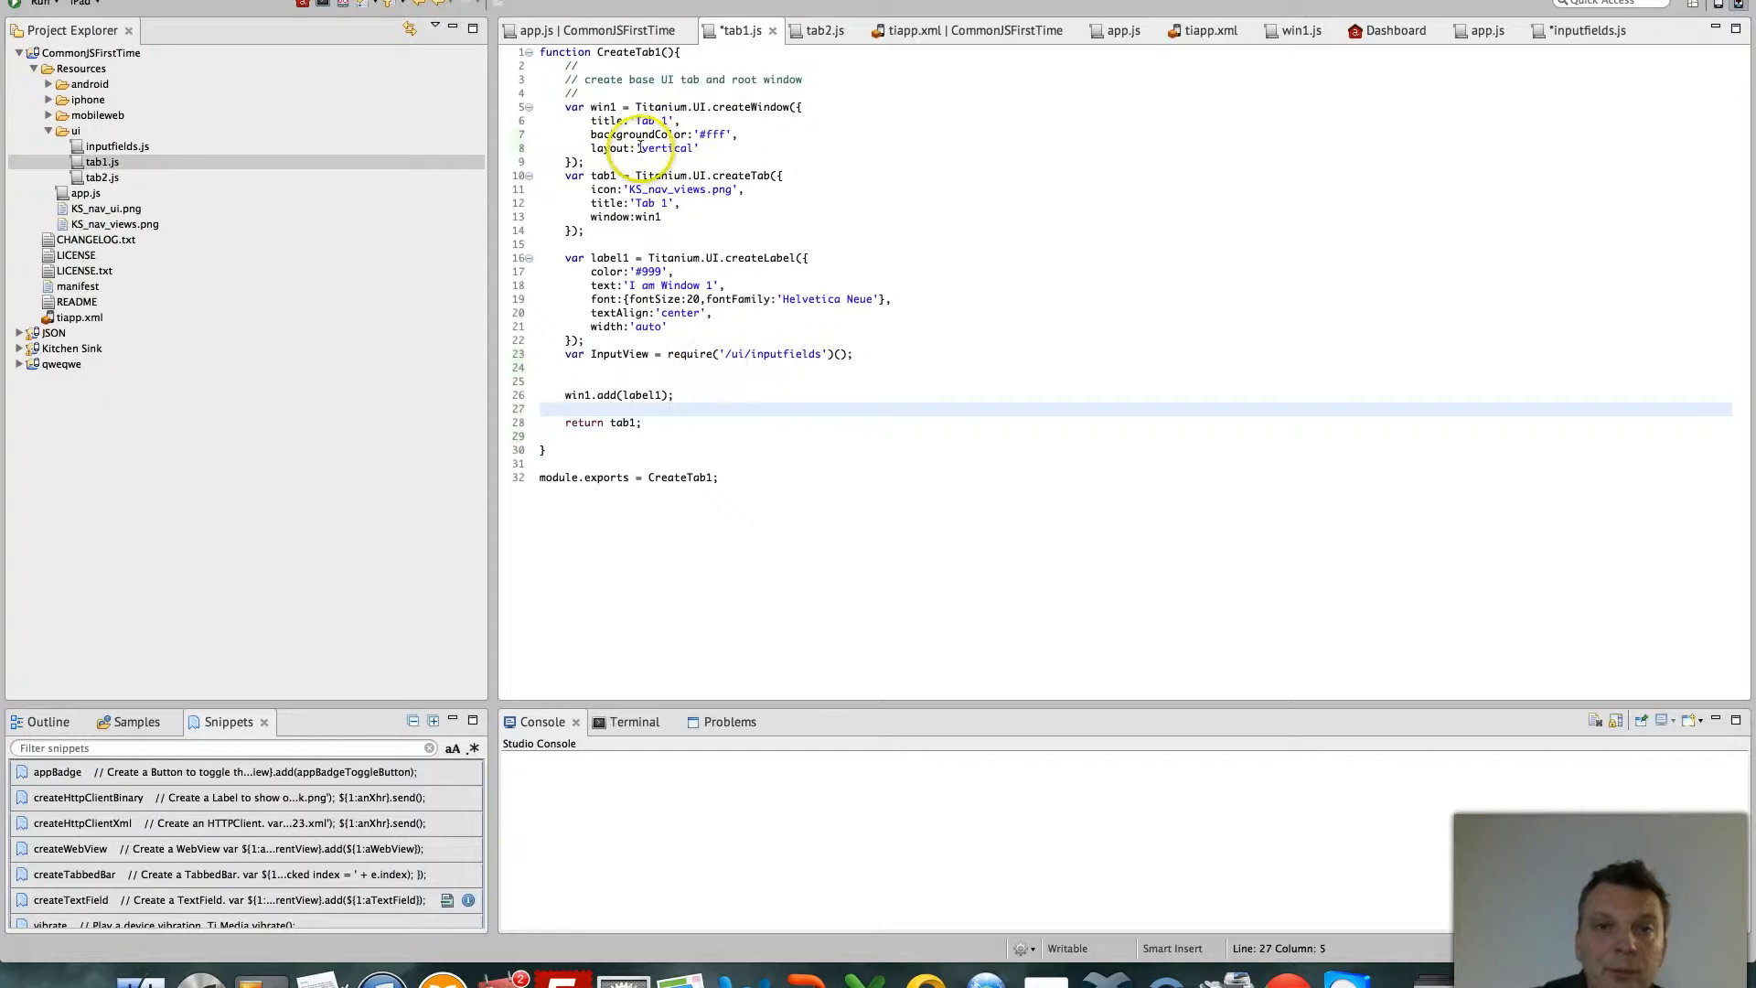
pyautogui.write('win1.add(InputView);')
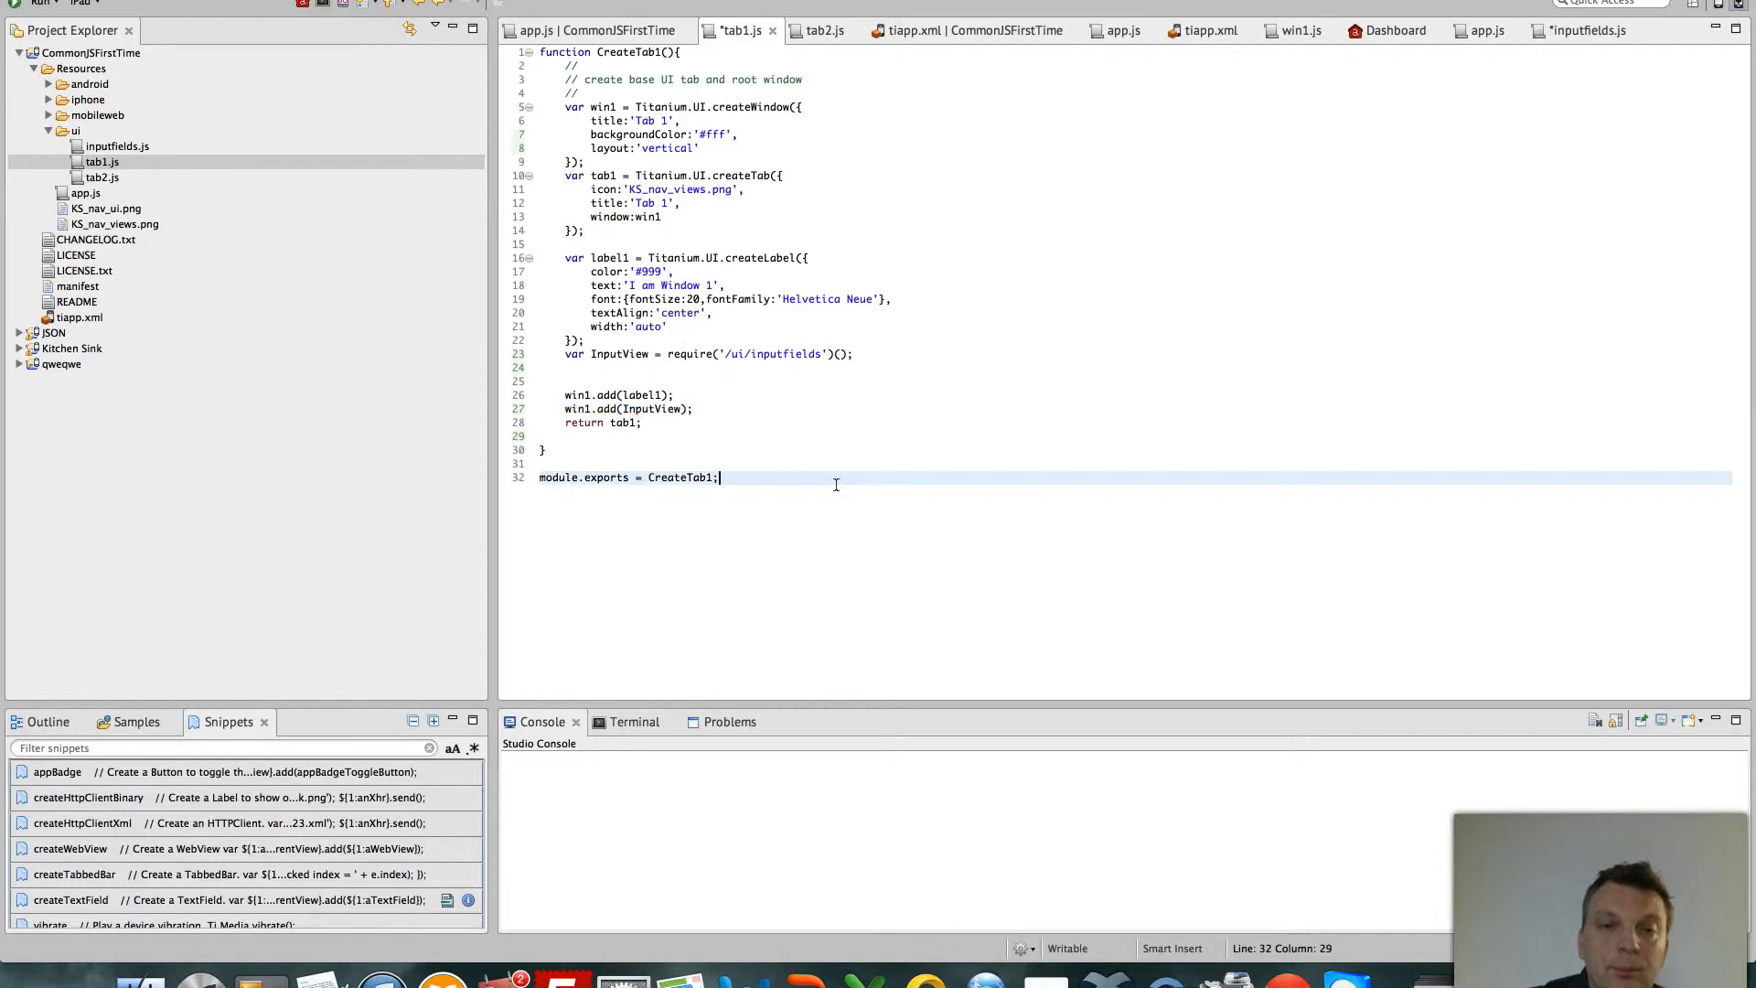
# Run the app on the Android emulator and focus the password field
pyautogui.click(101, 4)
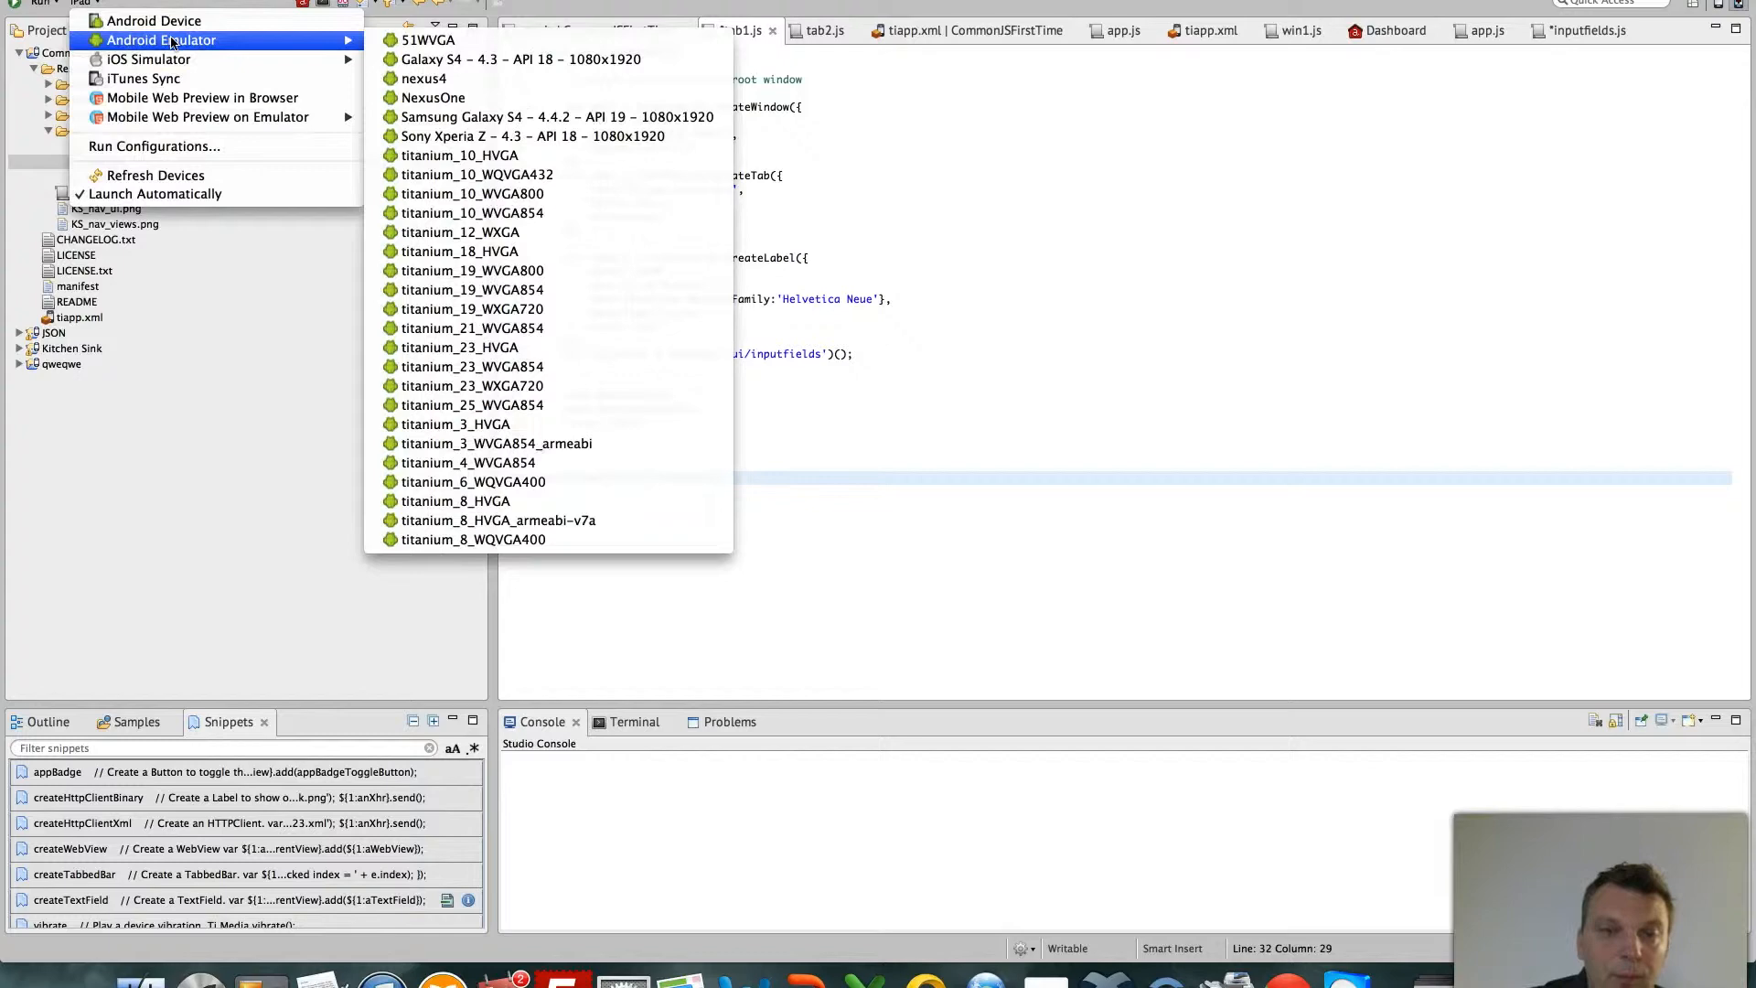
pyautogui.click(551, 117)
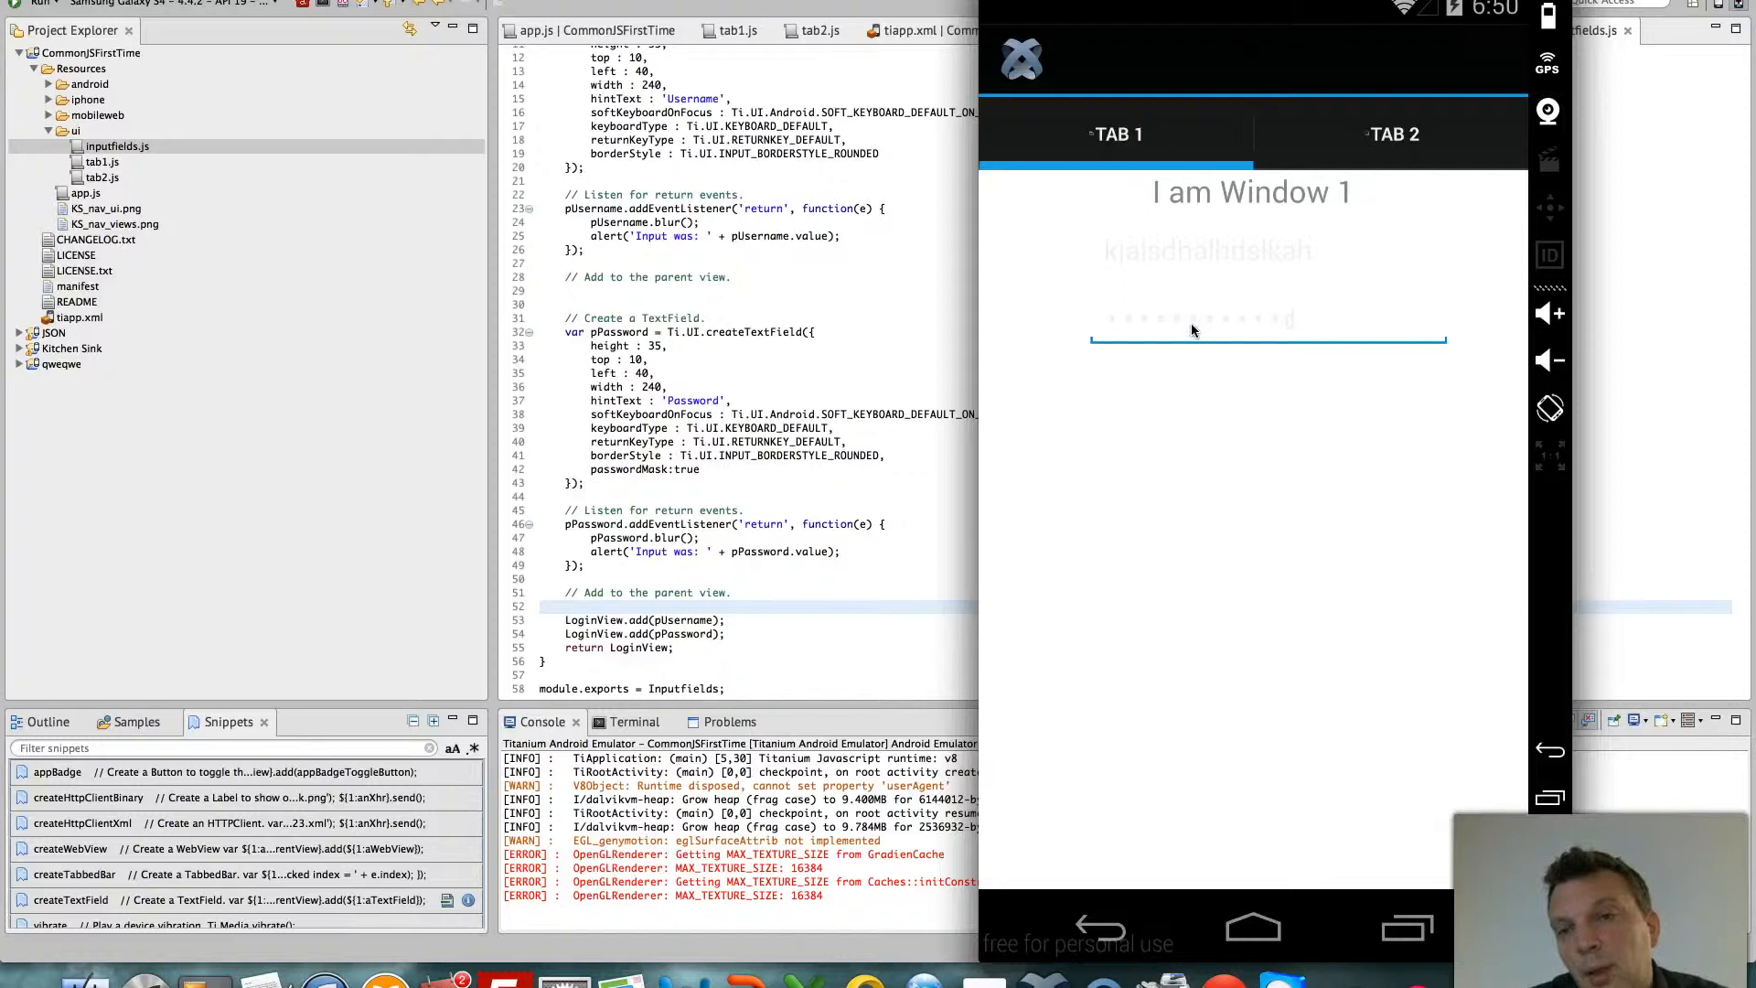
pyautogui.click(1216, 278)
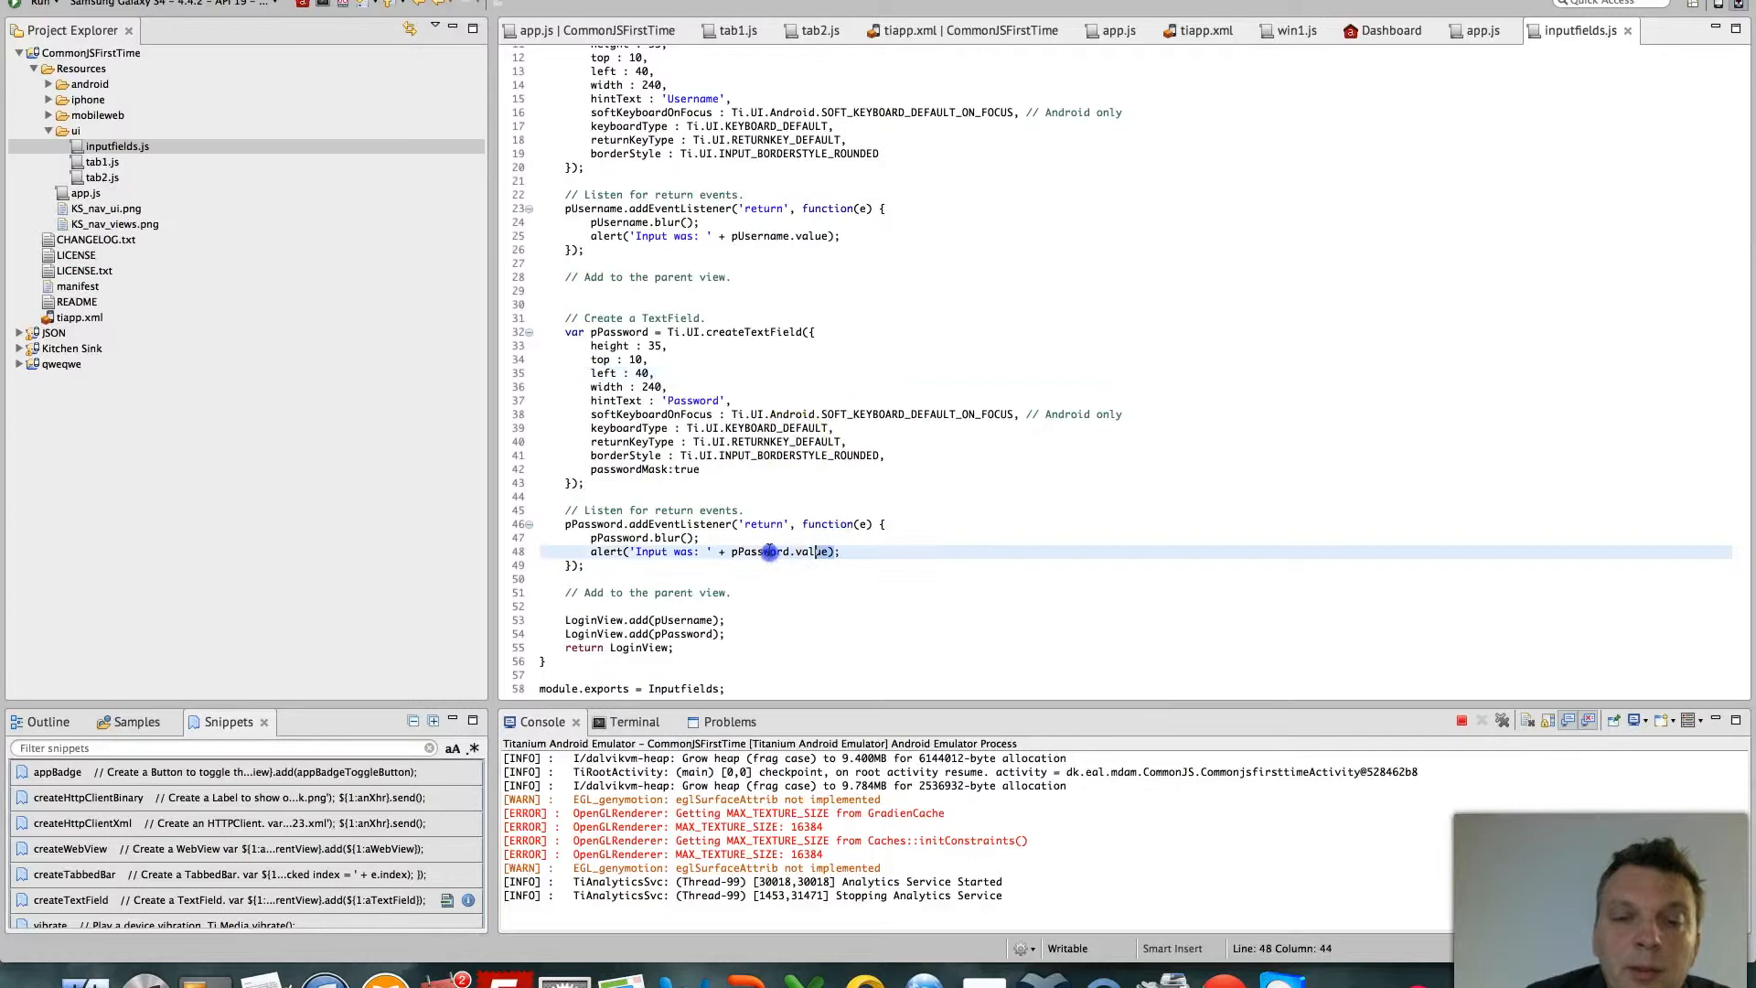
# Select, then deselect, pPassword.value in the alert call of inputfields.js
pyautogui.doubleClick(782, 551)
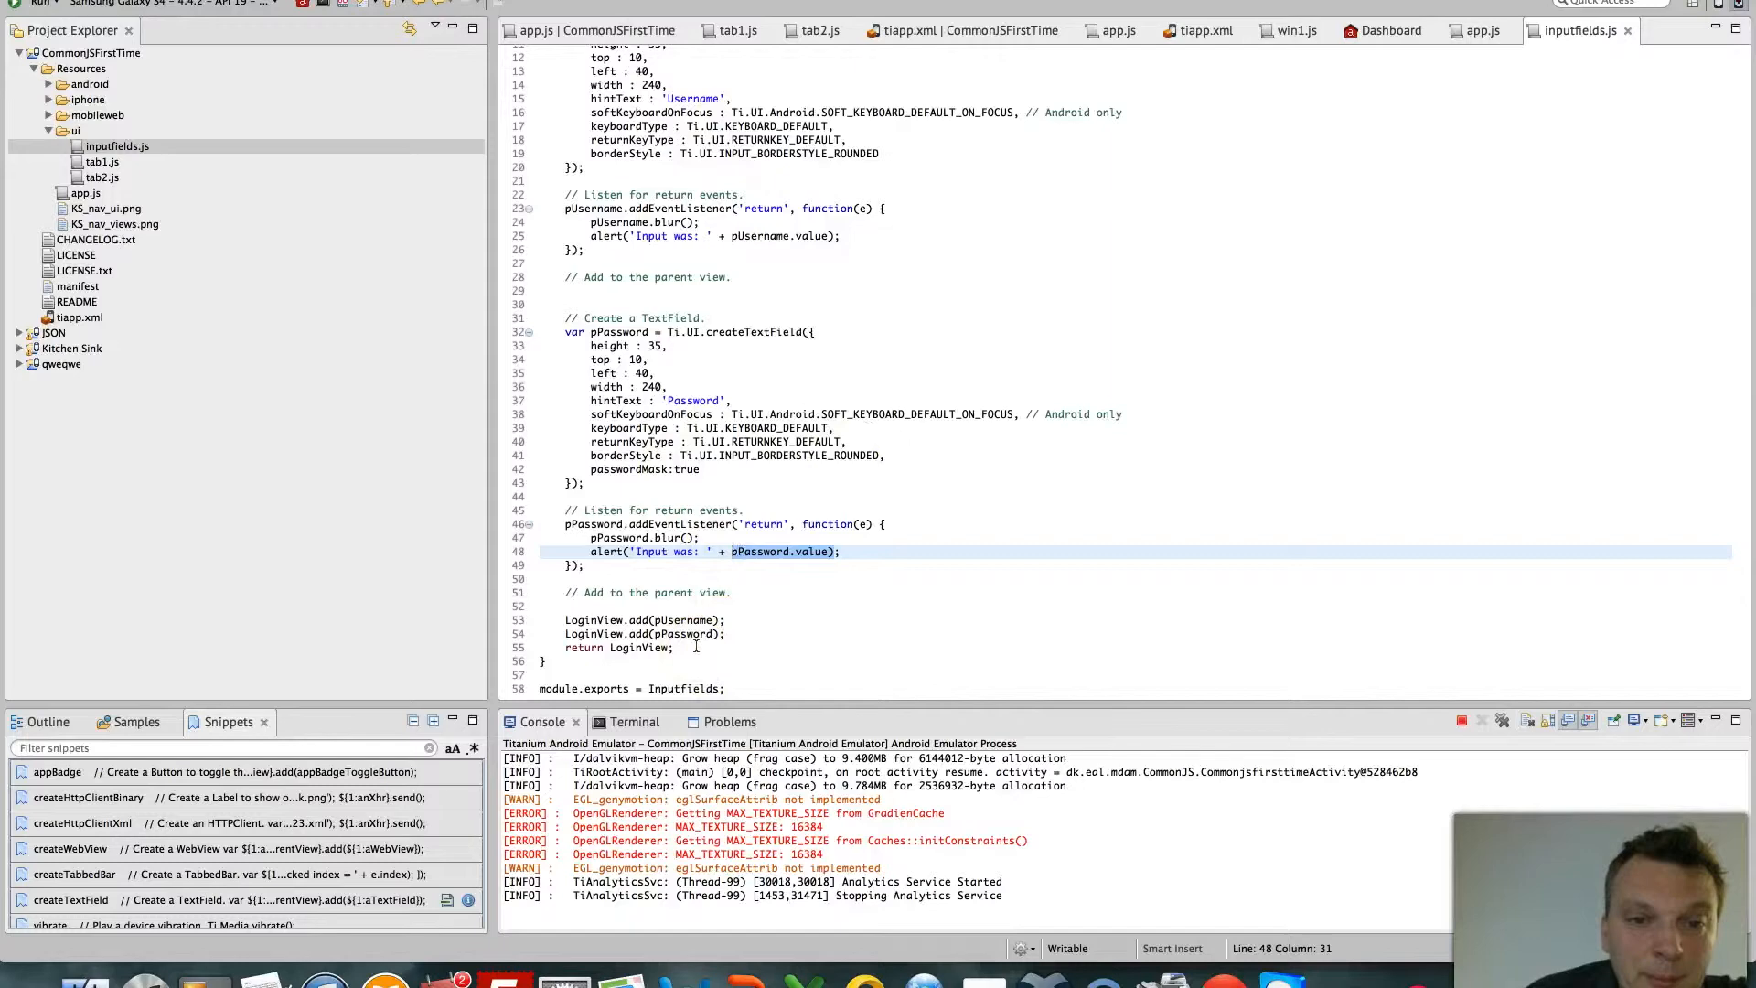
pyautogui.click(737, 30)
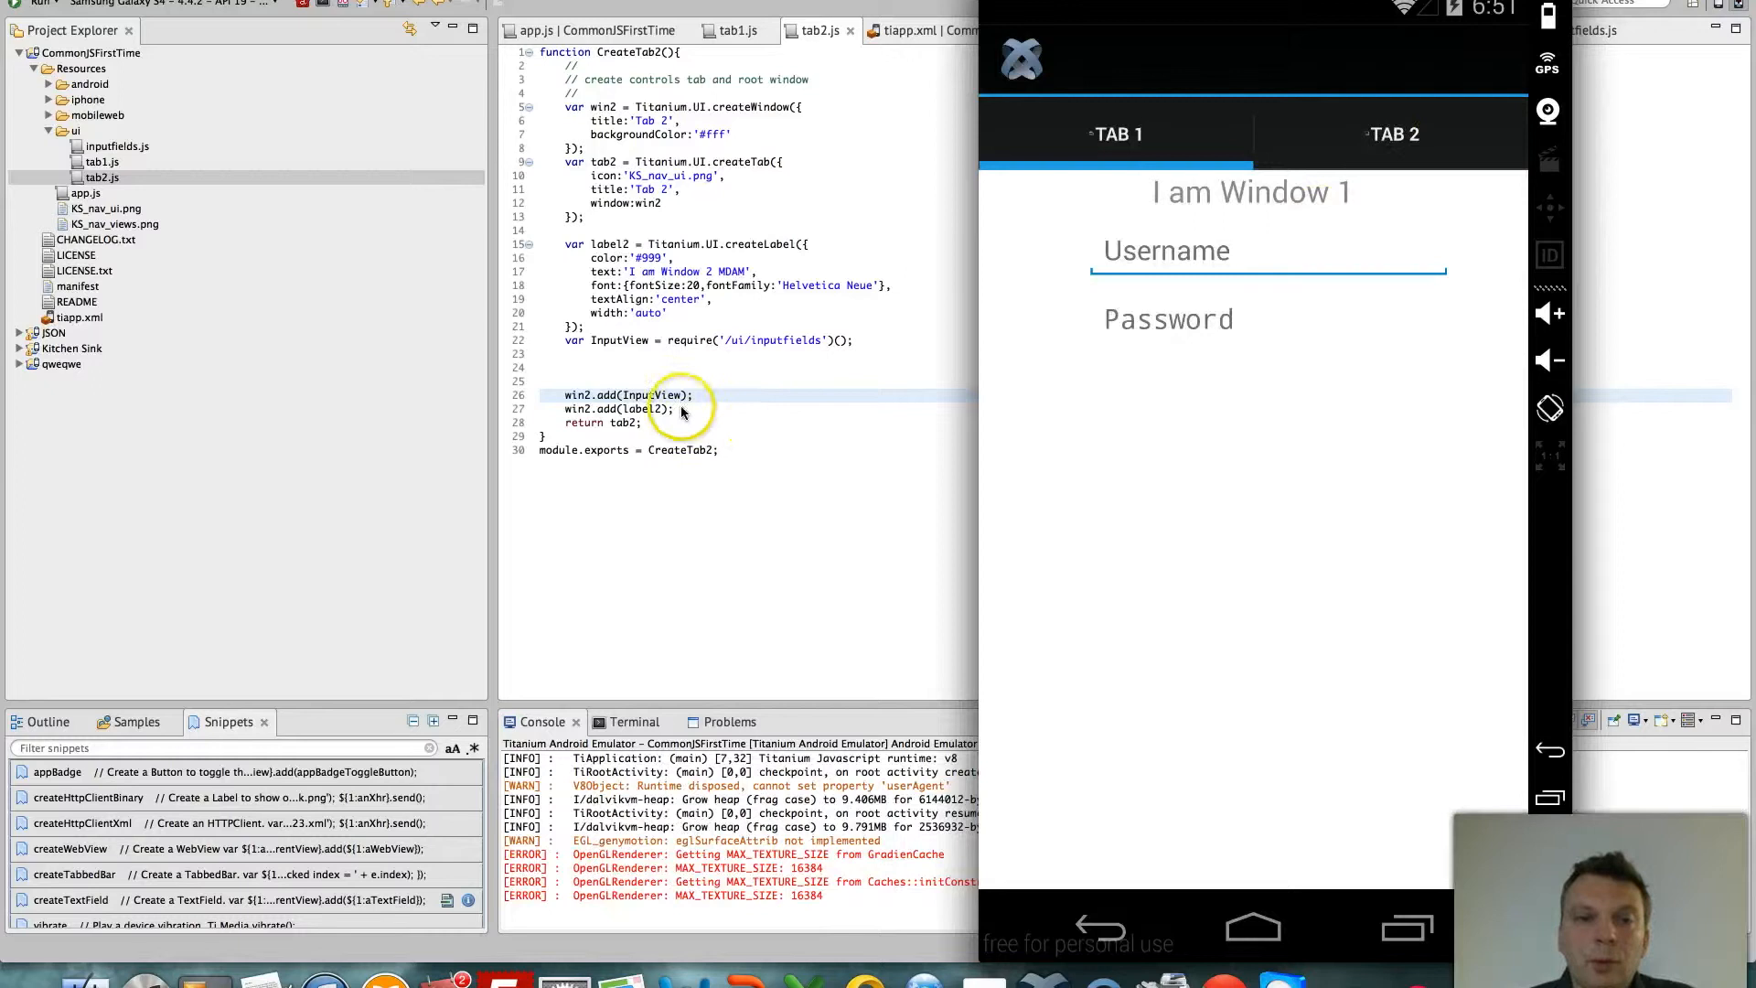
pyautogui.moveTo(628, 404)
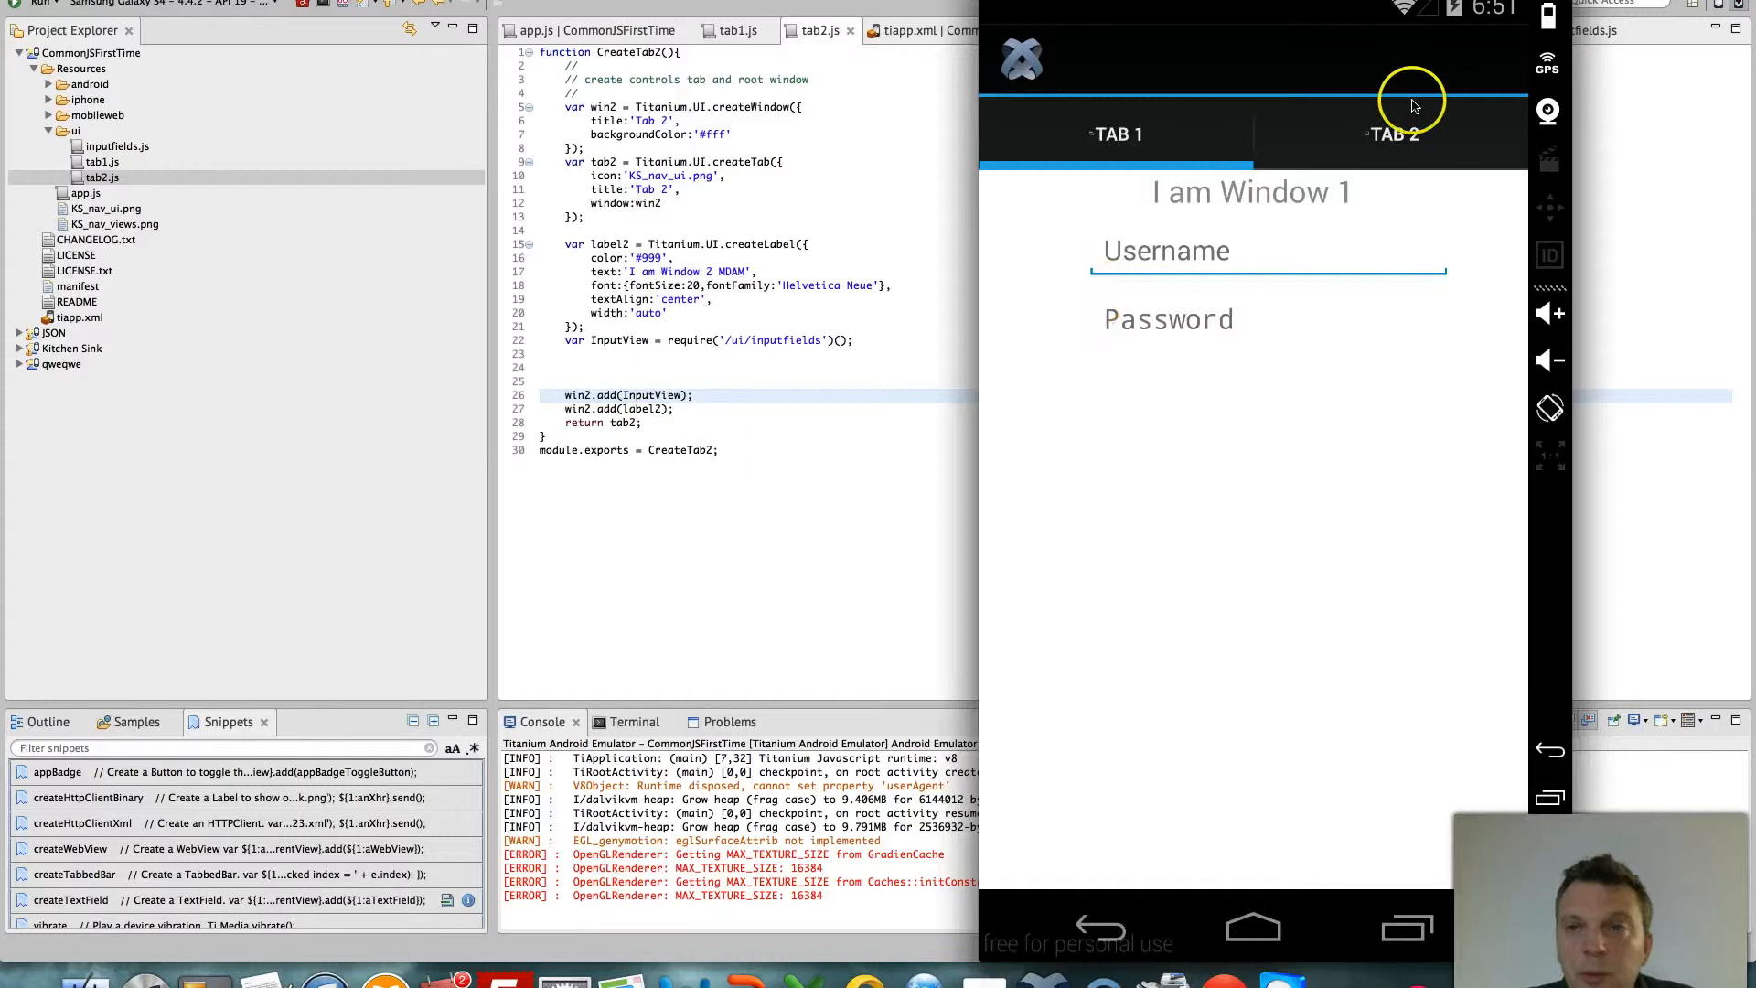
# Switch the running app to Tab 2 and focus its Username and Password fields
pyautogui.click(1394, 134)
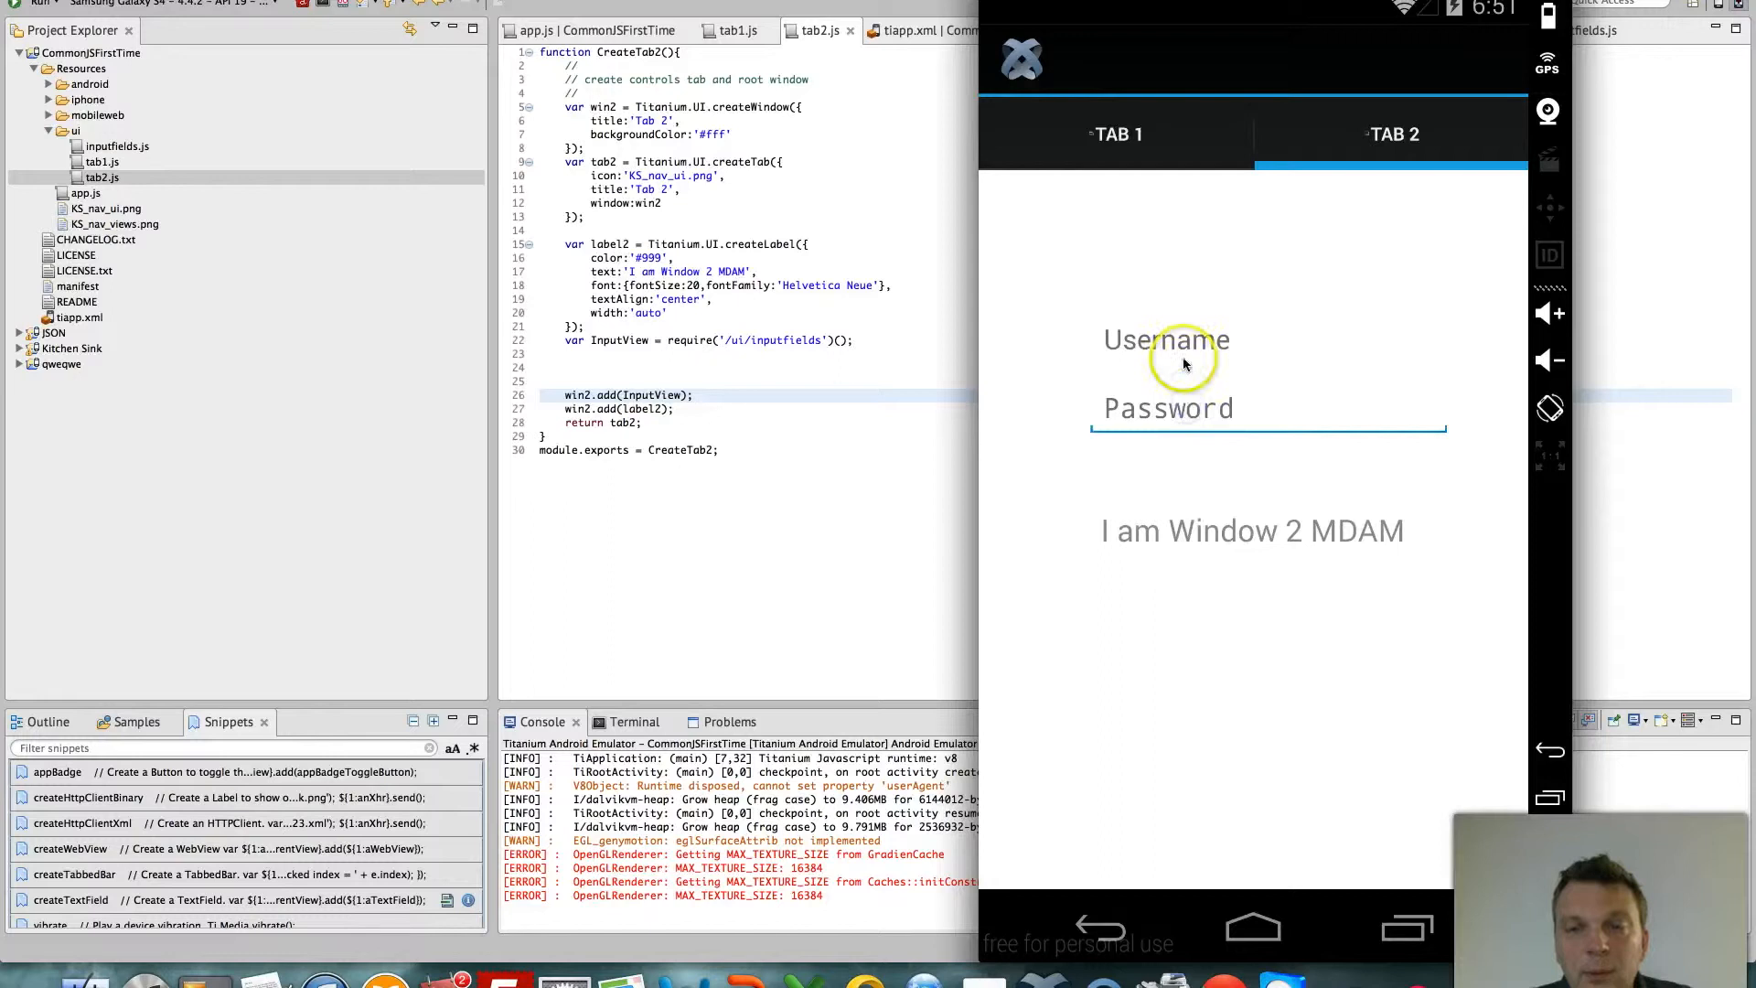
pyautogui.click(1164, 340)
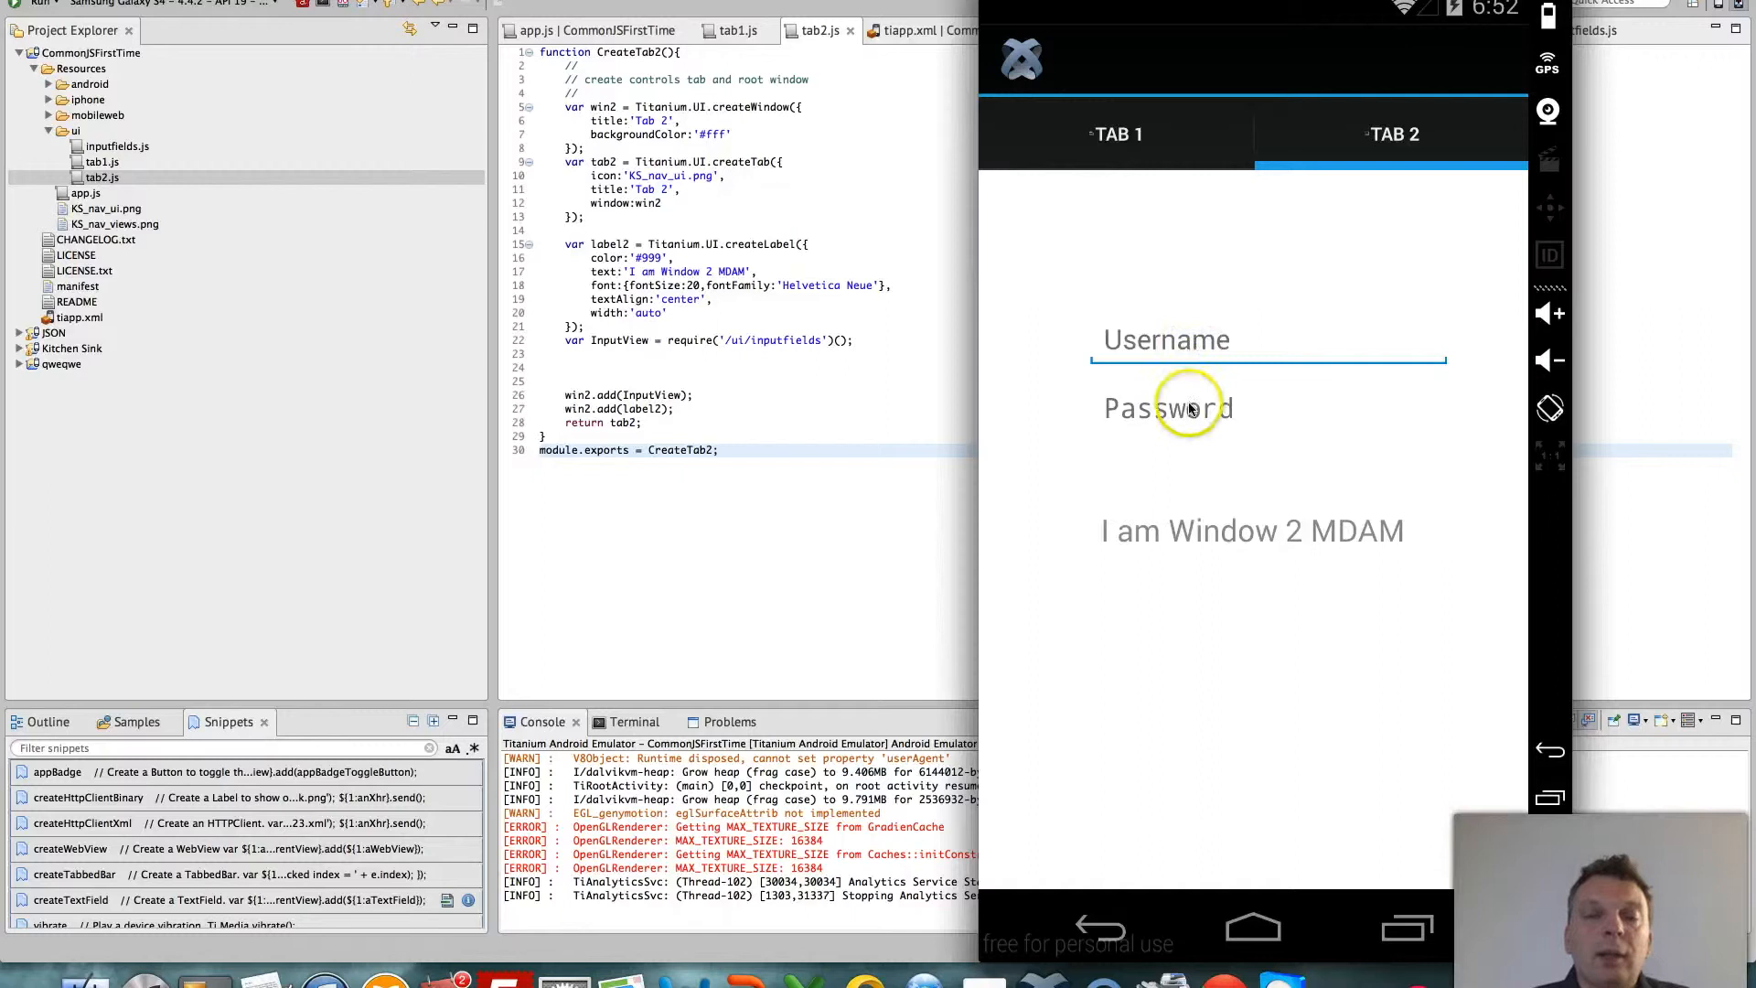
pyautogui.click(1164, 408)
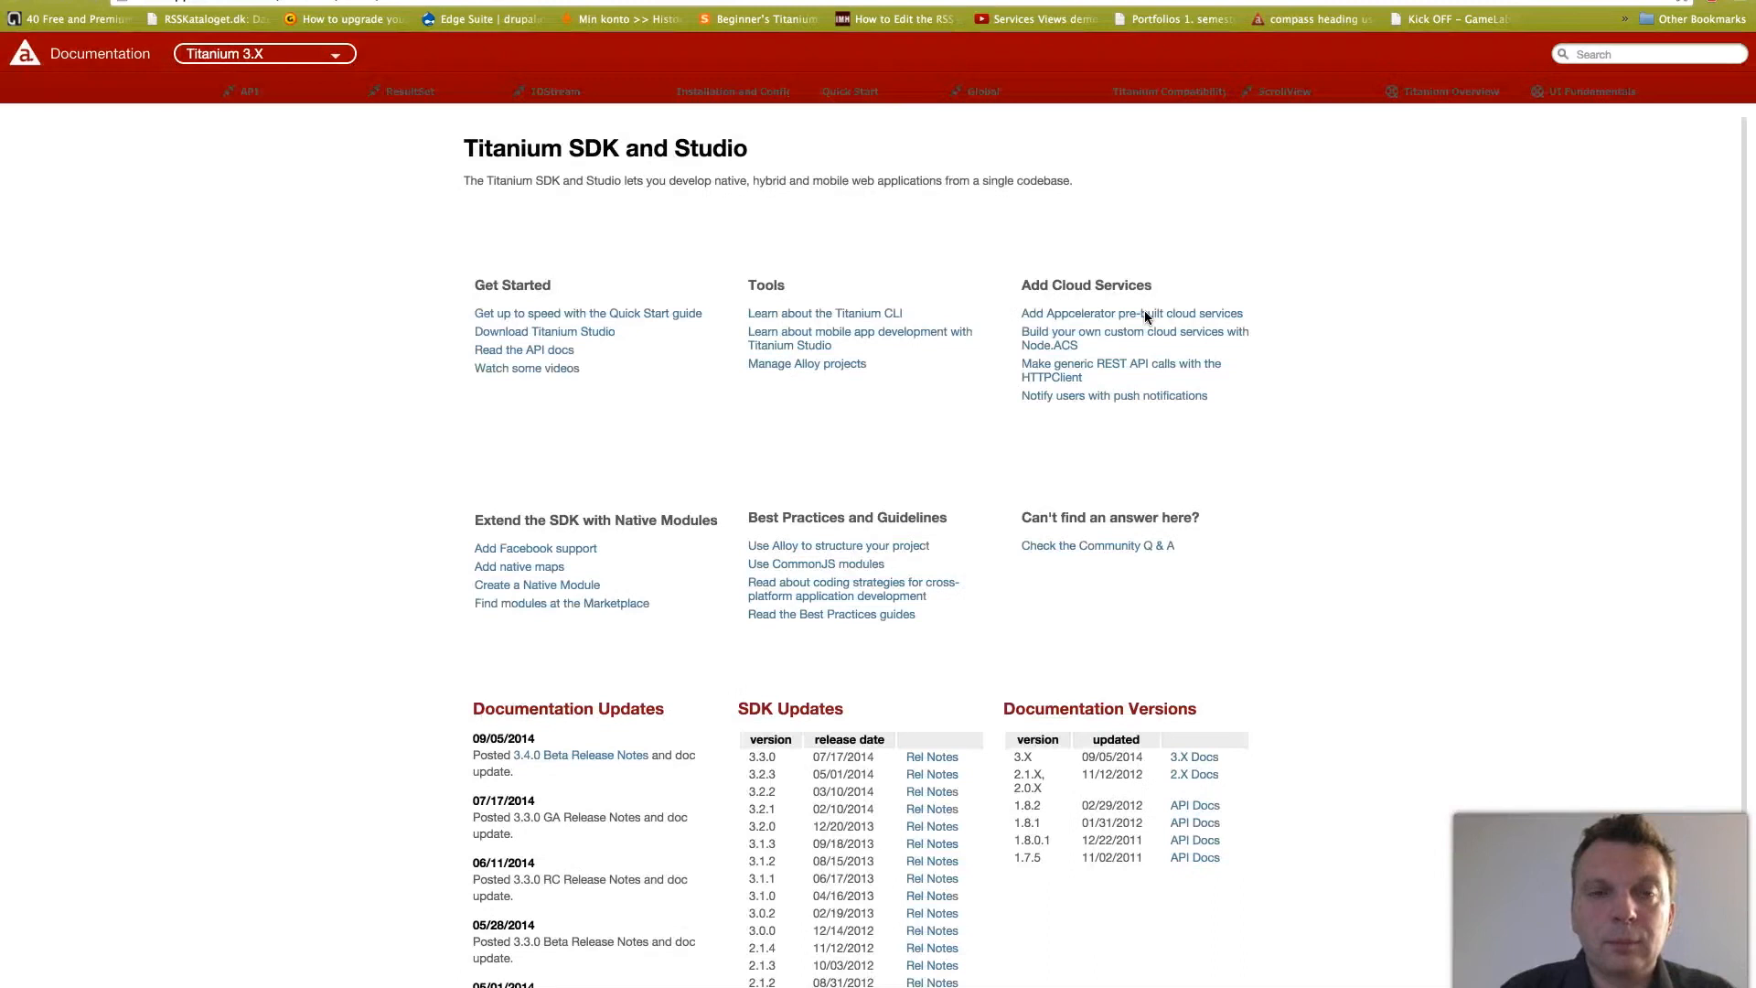
# Search the docs for 'textfield' and open the Titanium.UI.TextField reference
pyautogui.write('textfie')
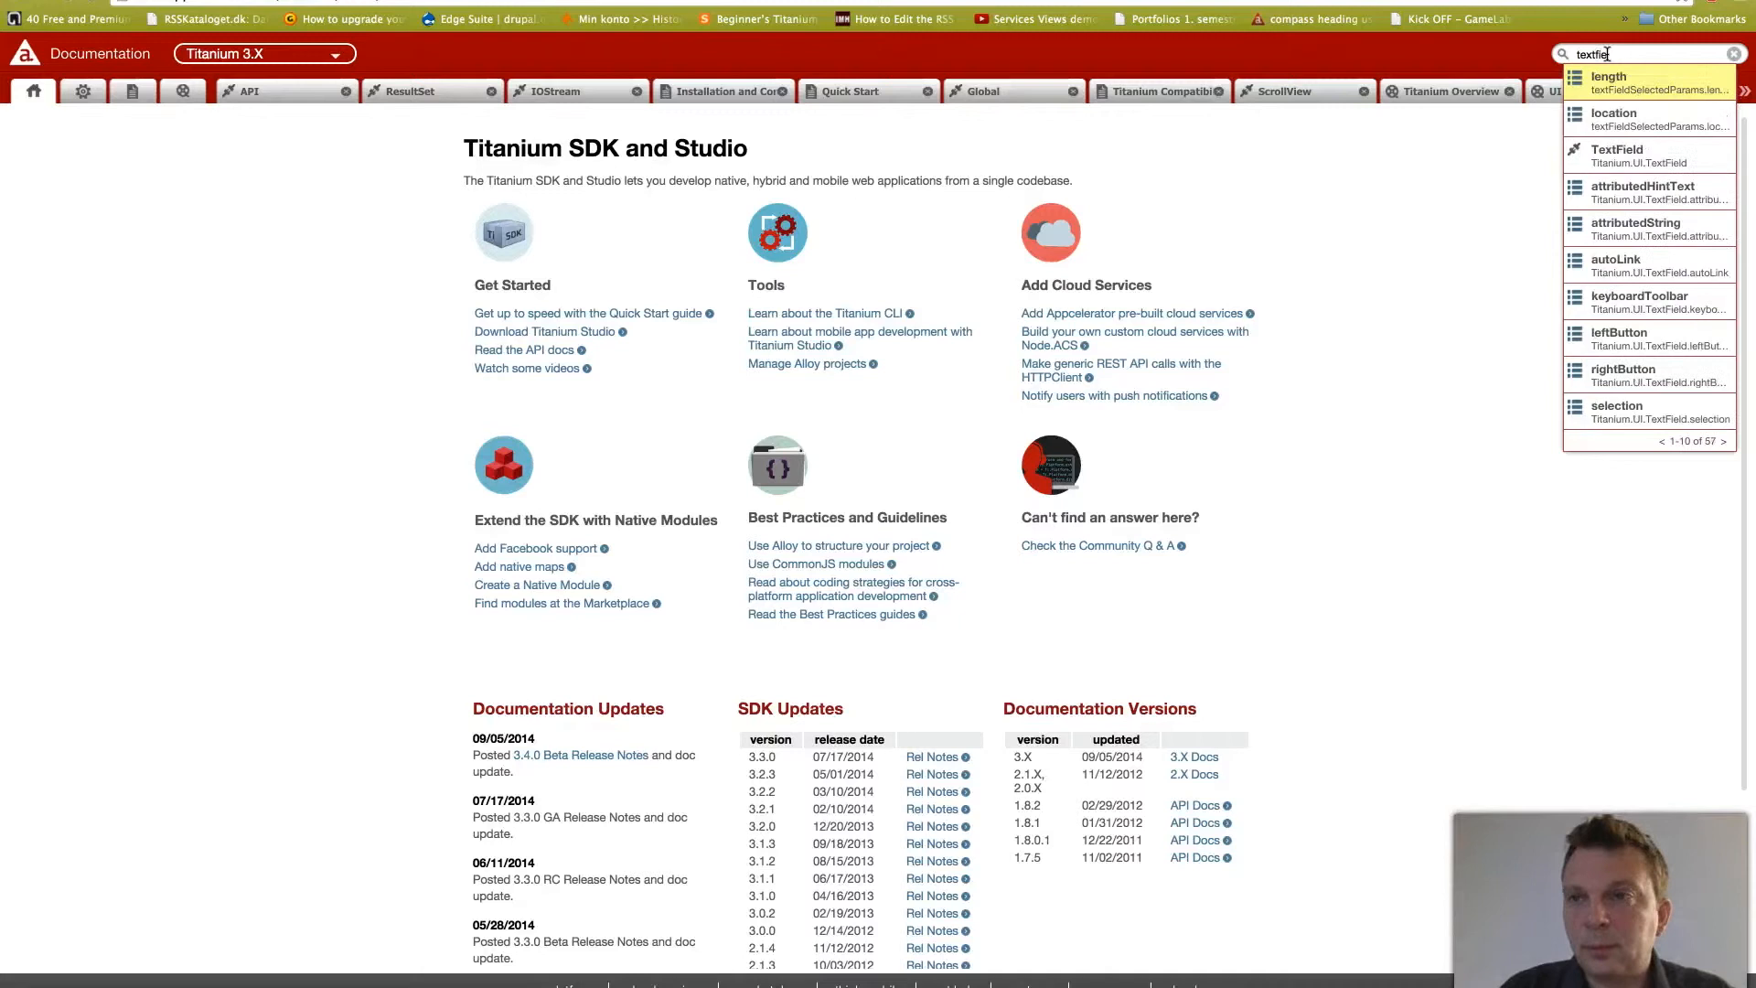
pyautogui.click(1616, 149)
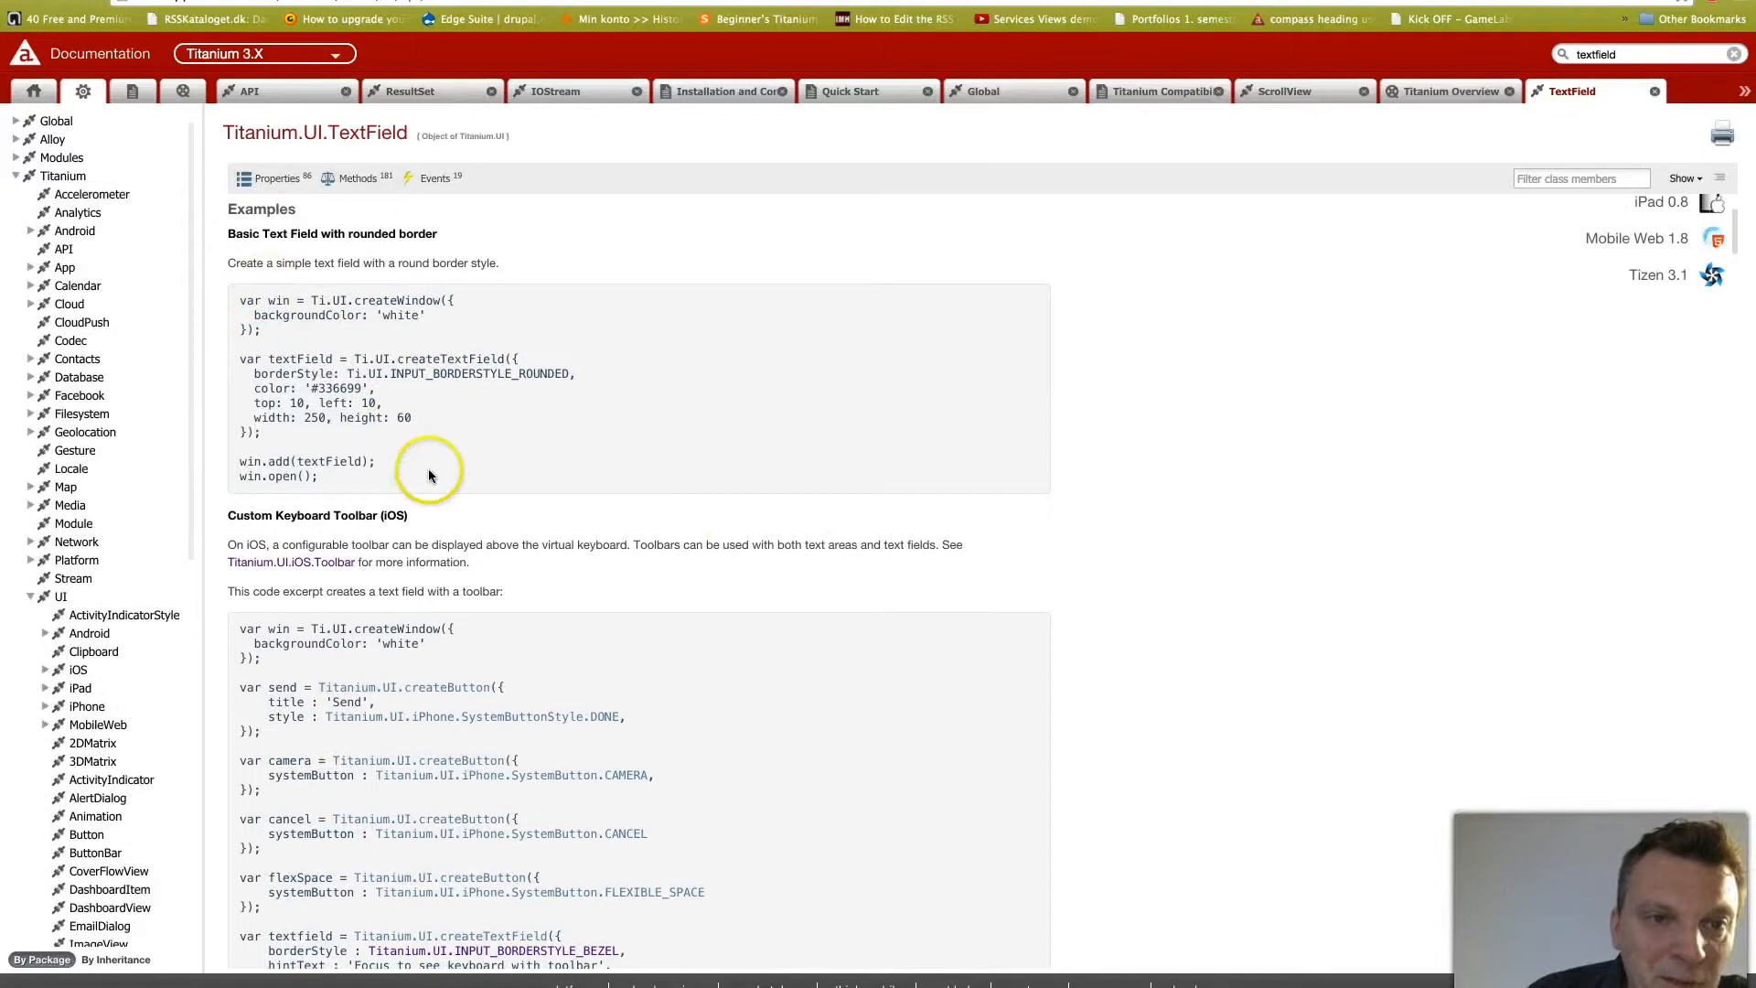
# Scroll past the TextField examples and expand the borderStyle property's default and platforms
pyautogui.scroll(-3)
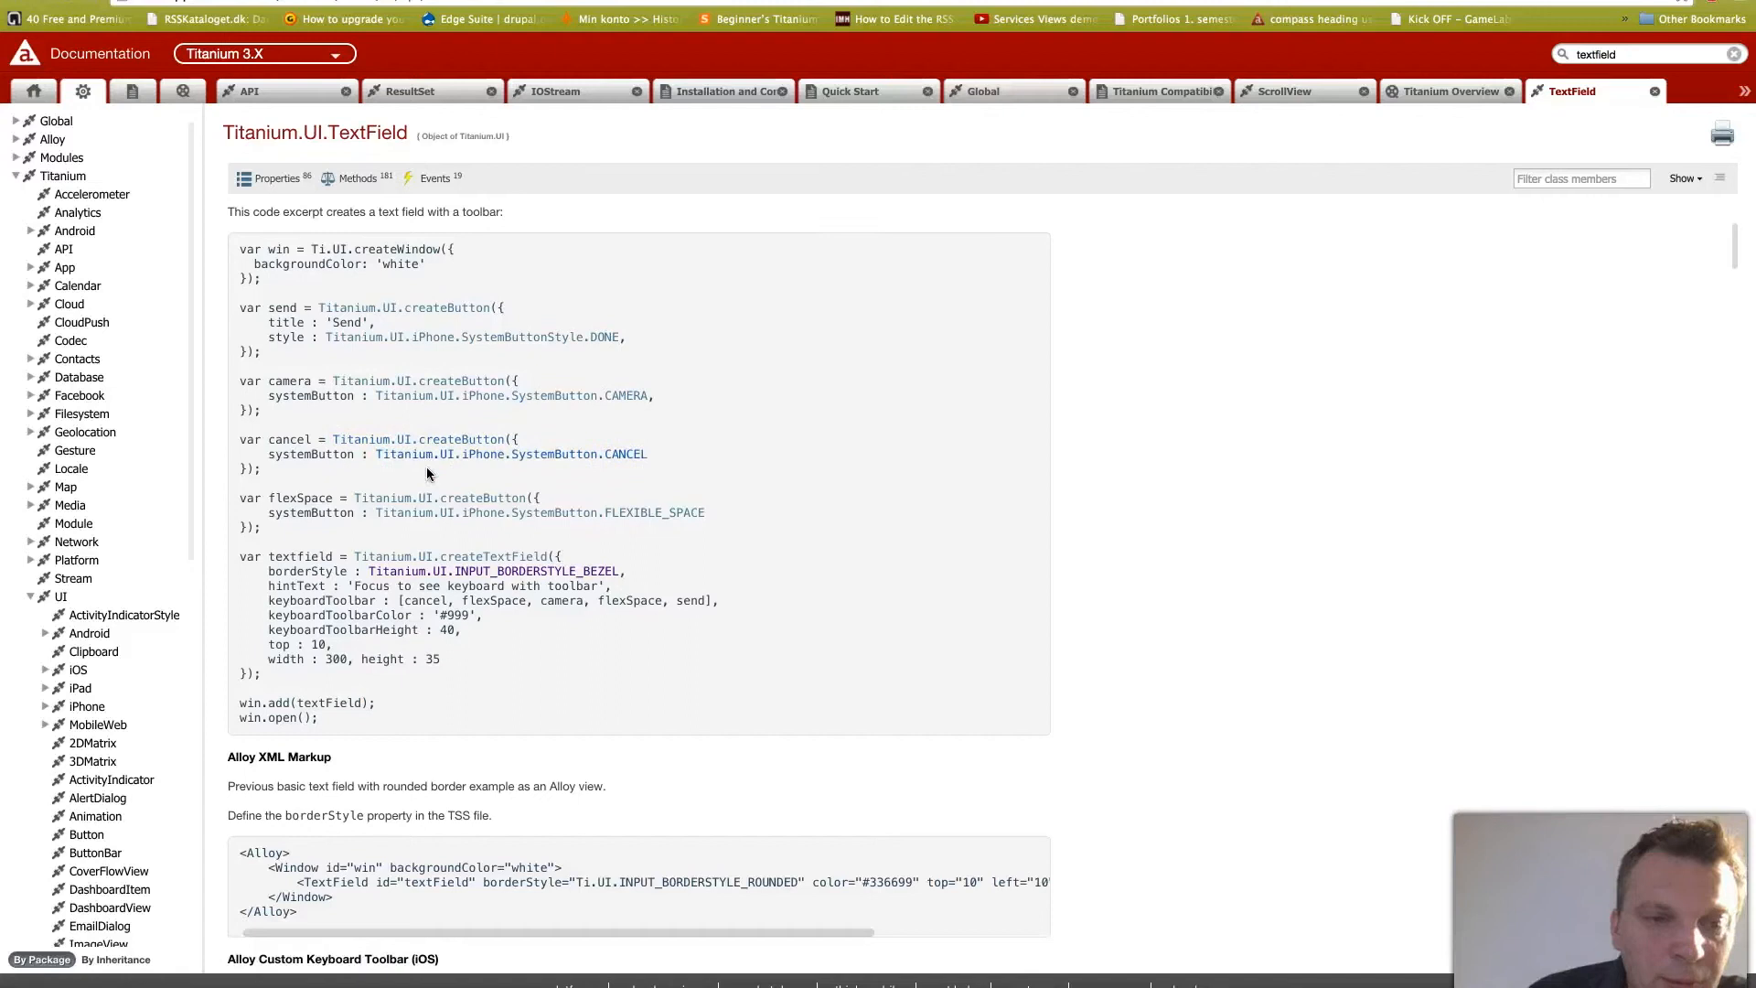
pyautogui.scroll(-3)
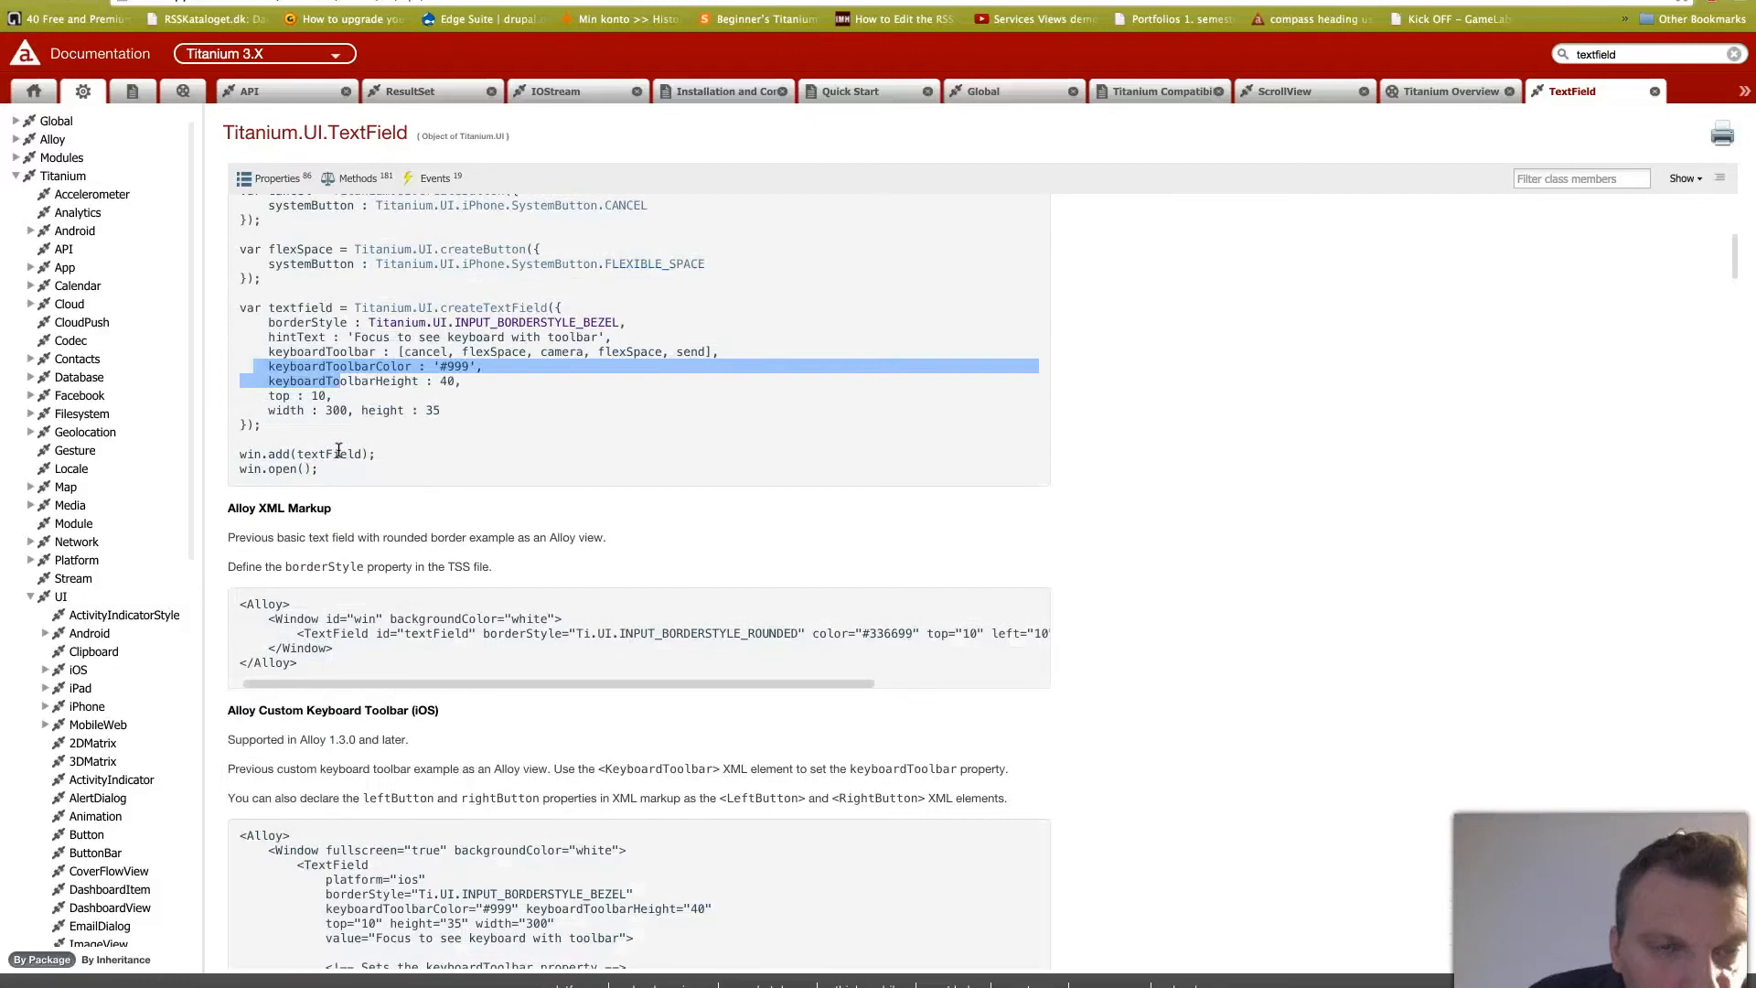
pyautogui.click(270, 179)
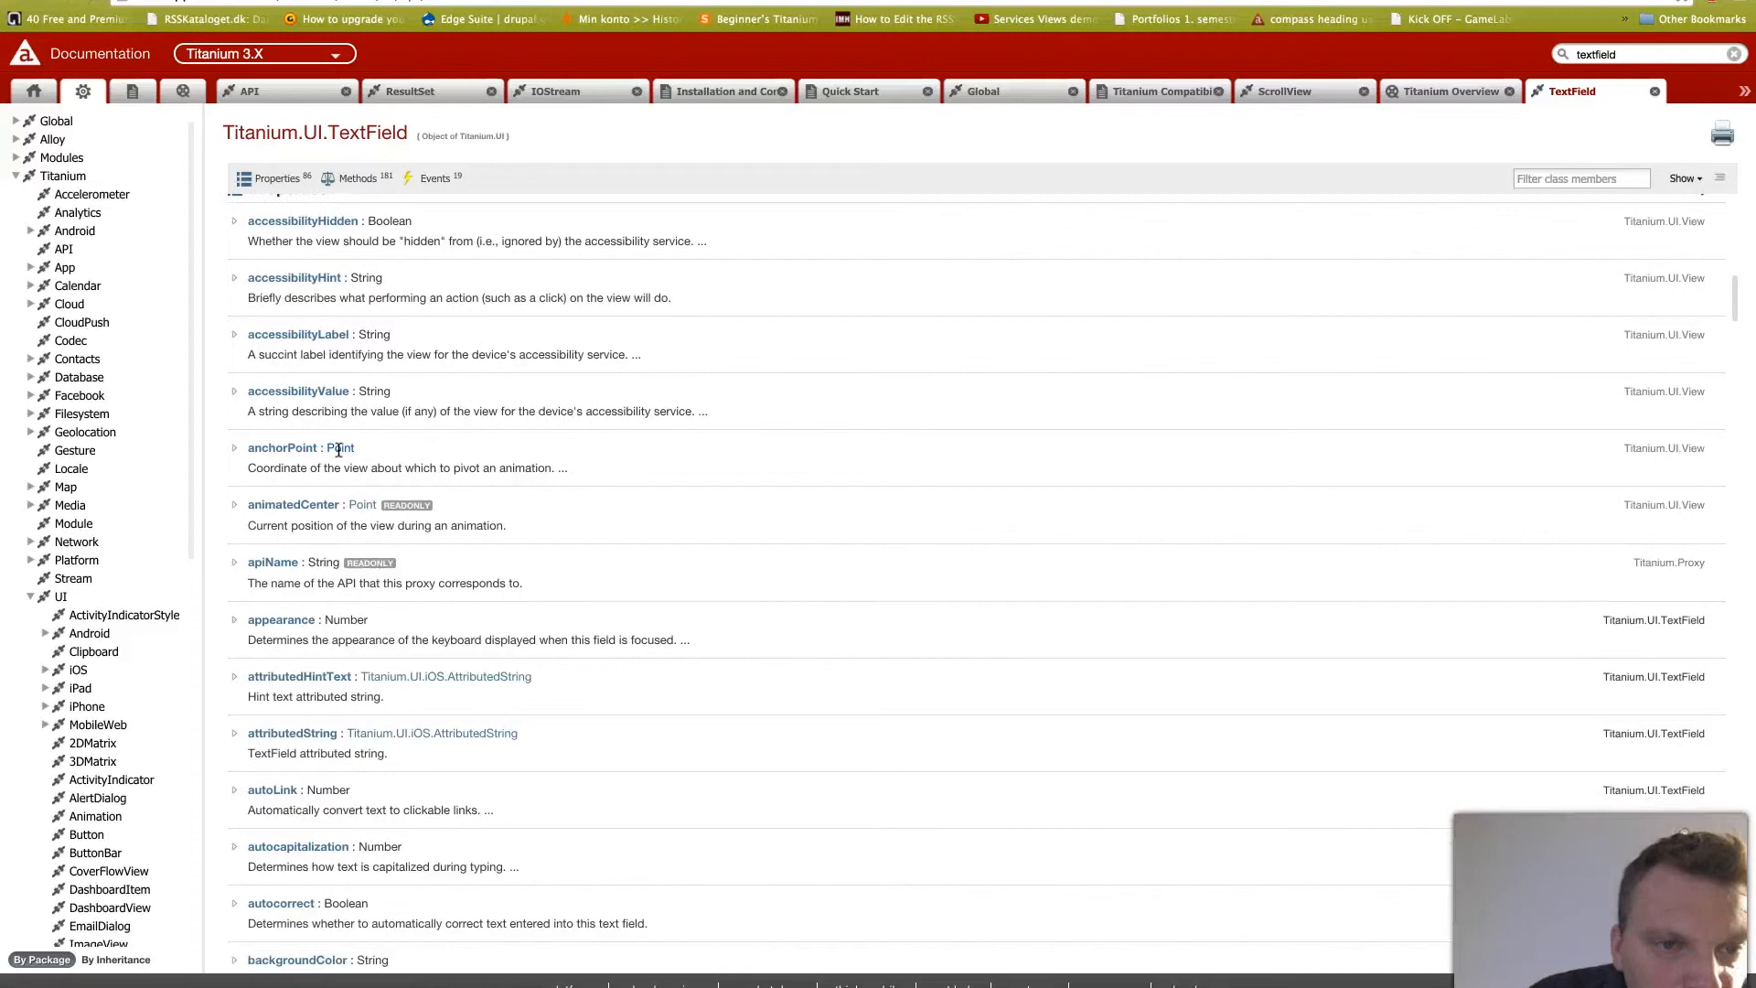
pyautogui.scroll(-3)
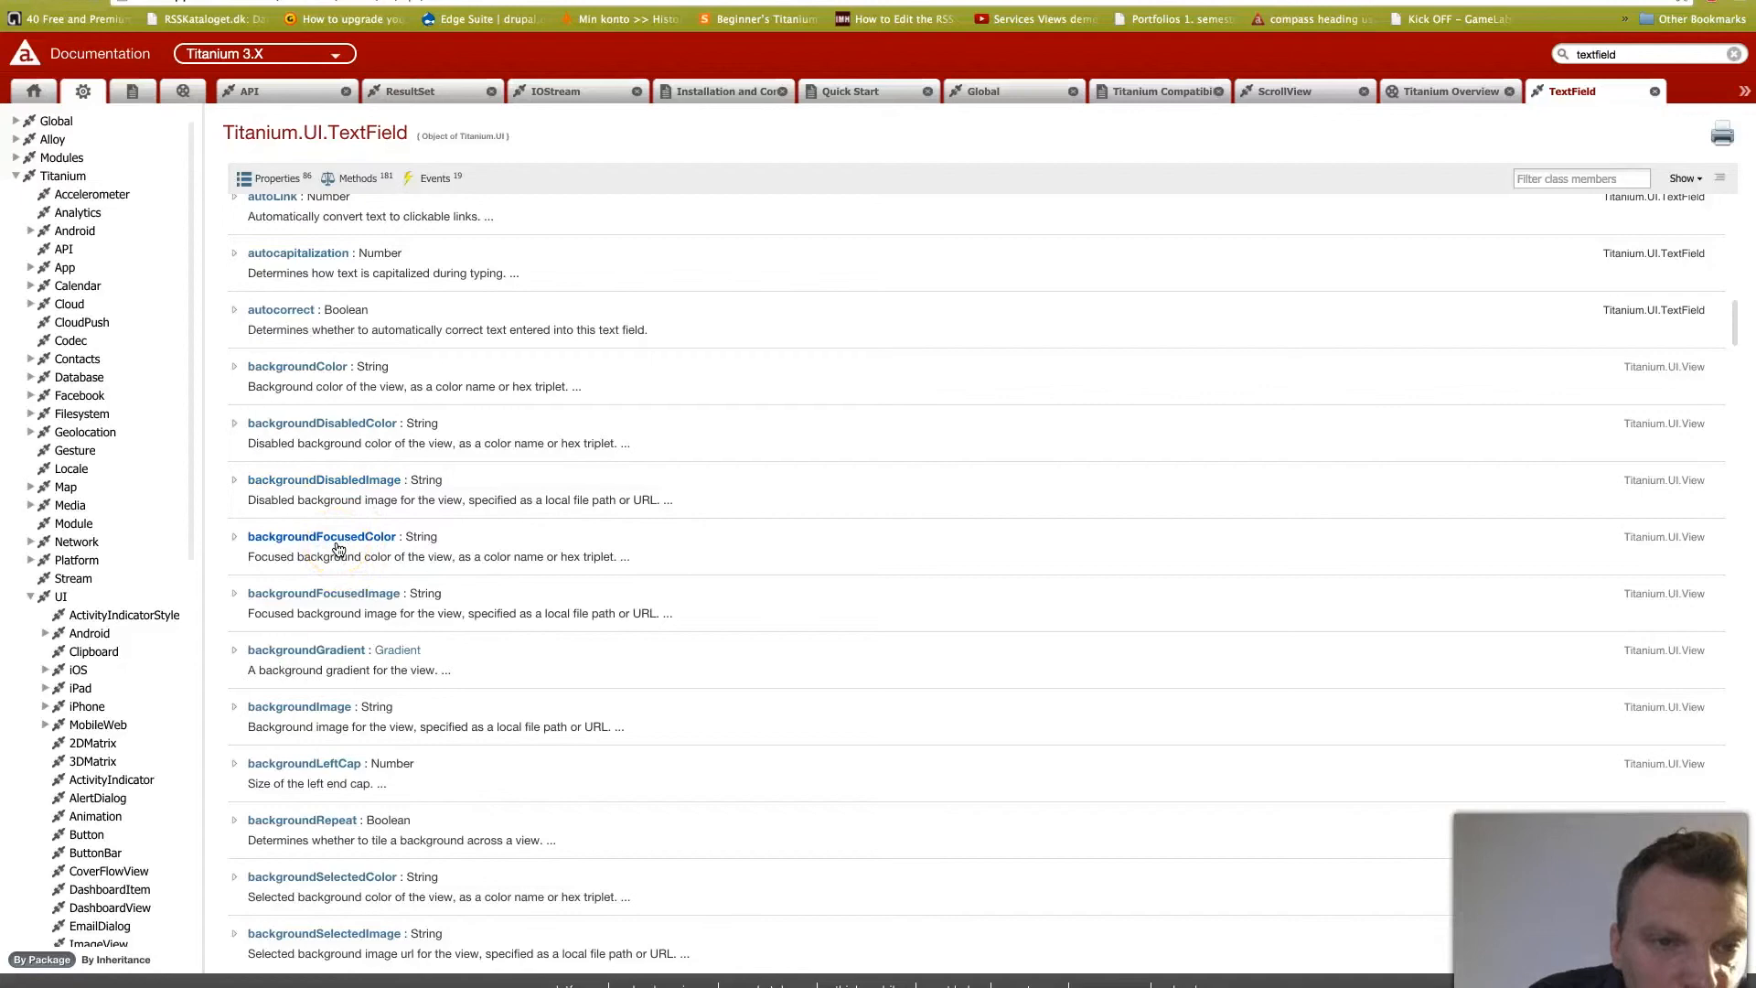
pyautogui.scroll(-3)
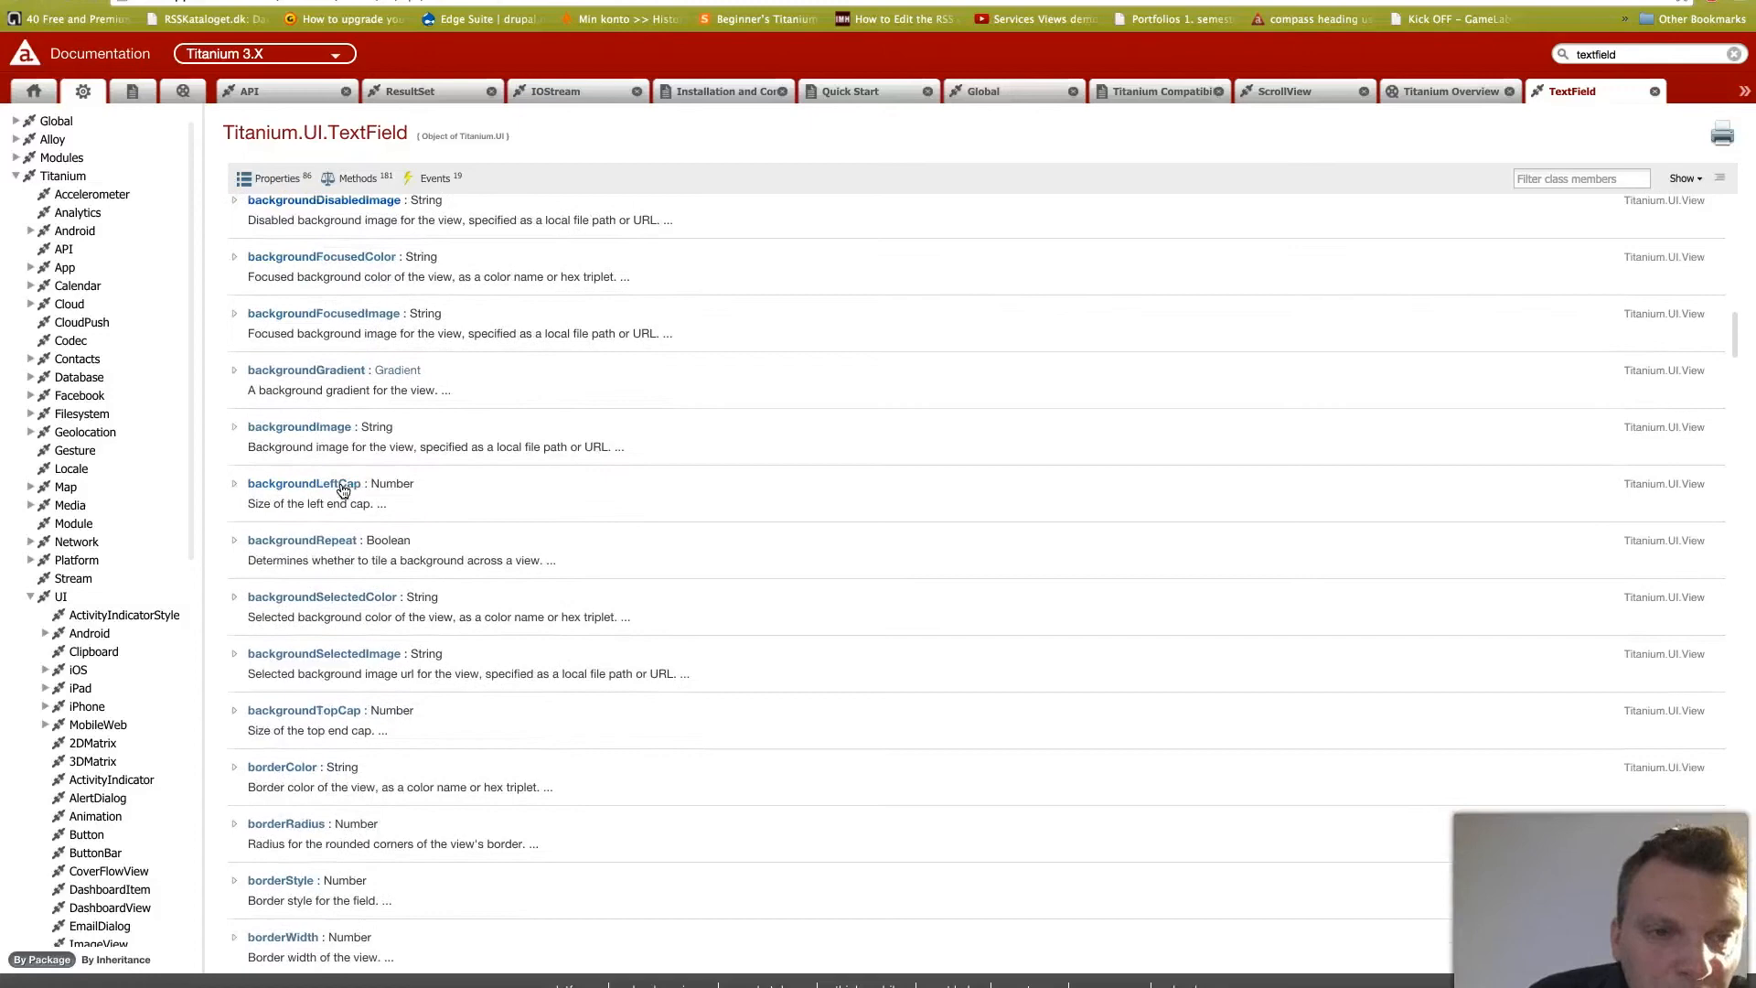
pyautogui.click(281, 483)
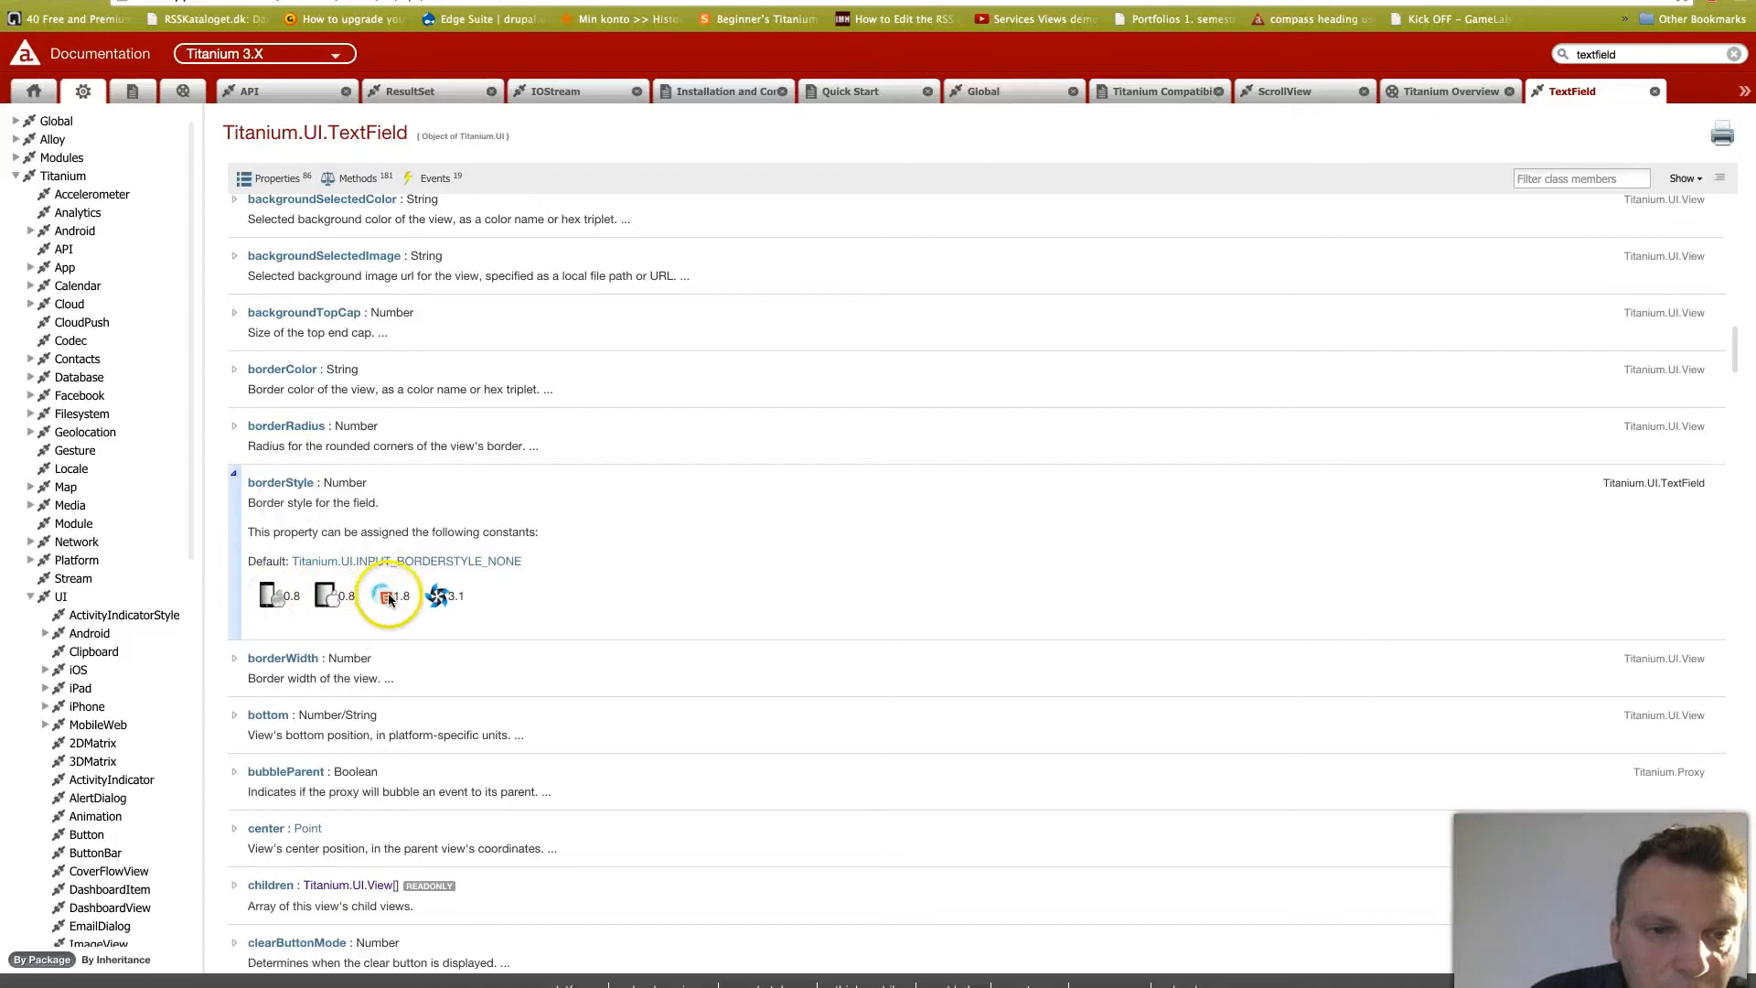
pyautogui.scroll(-3)
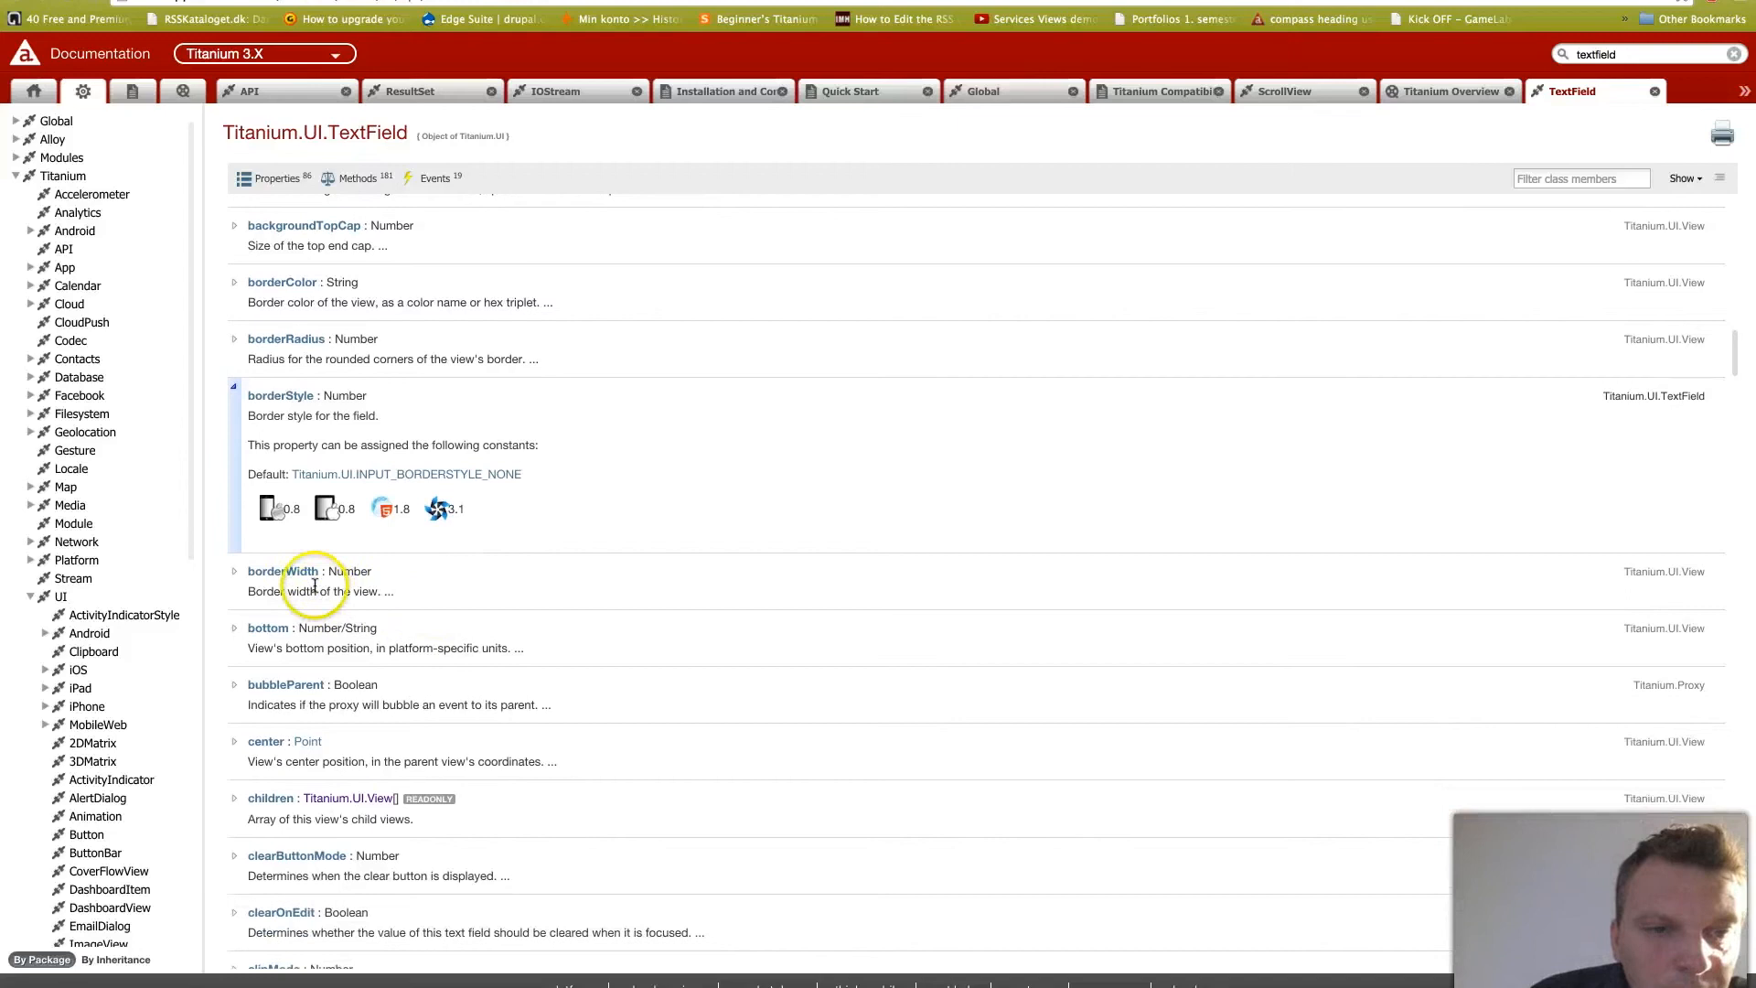